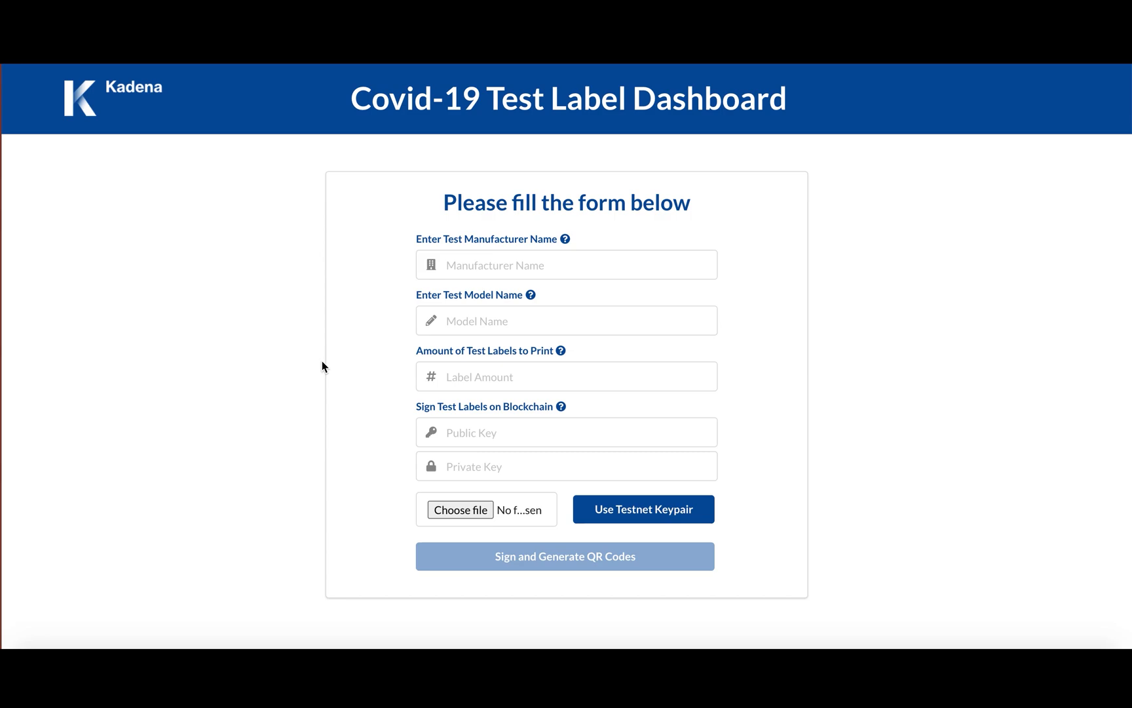
pyautogui.moveTo(510, 267)
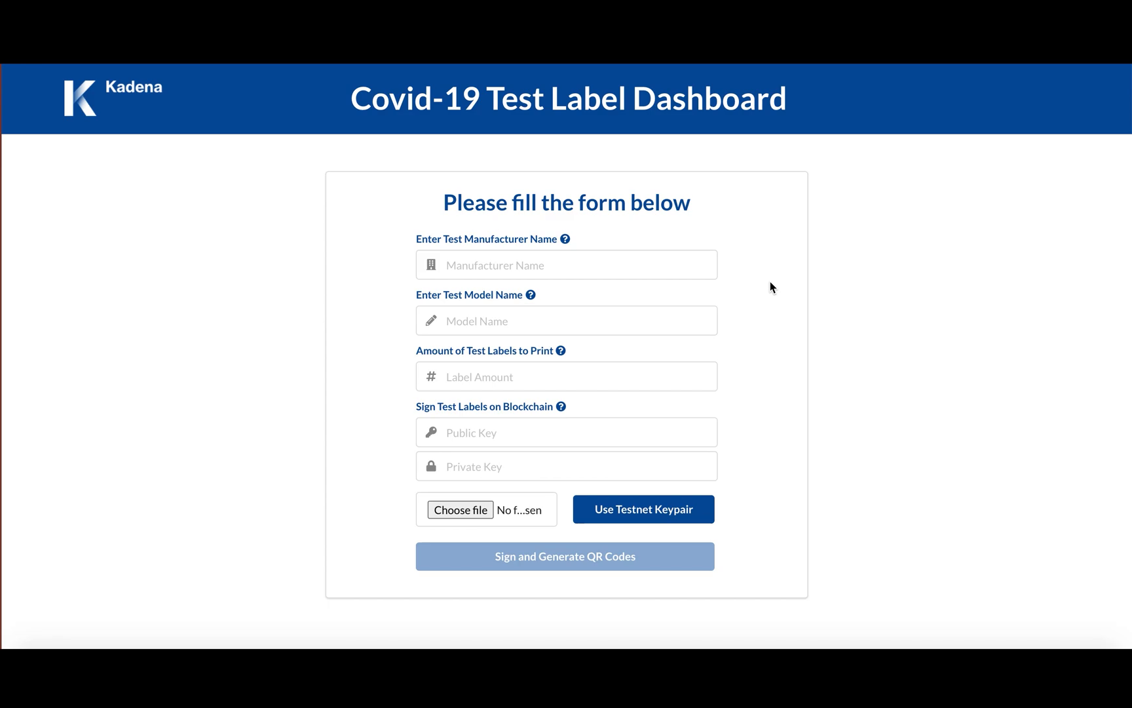
pyautogui.moveTo(507, 324)
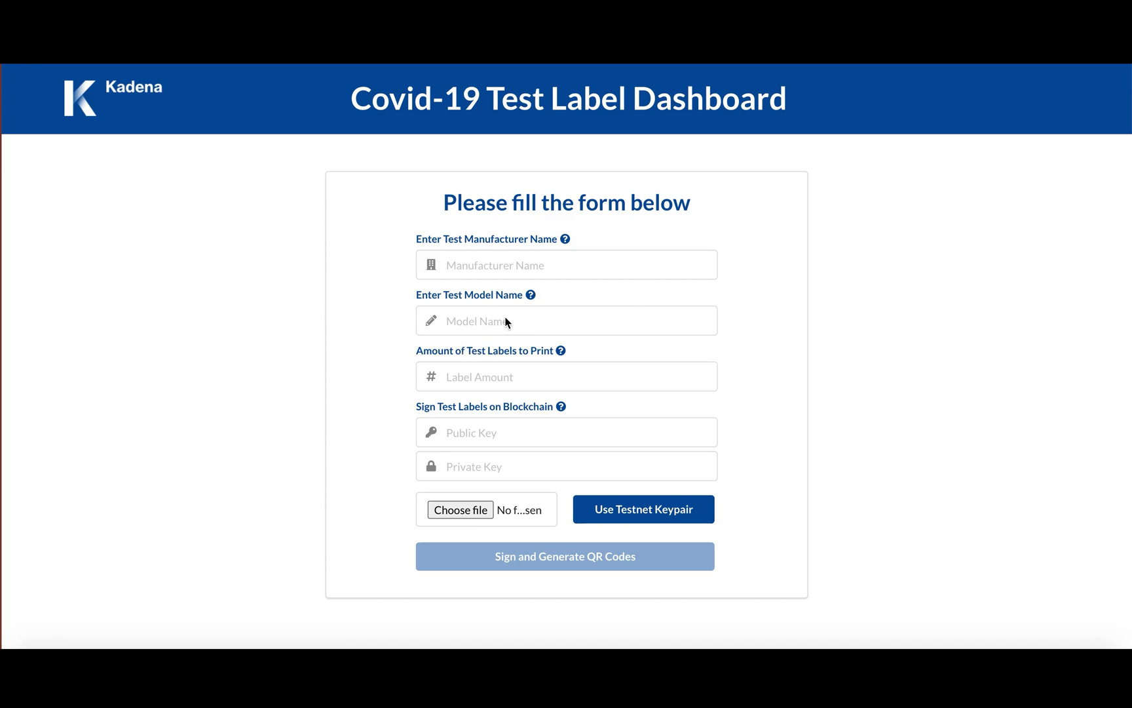
pyautogui.moveTo(747, 271)
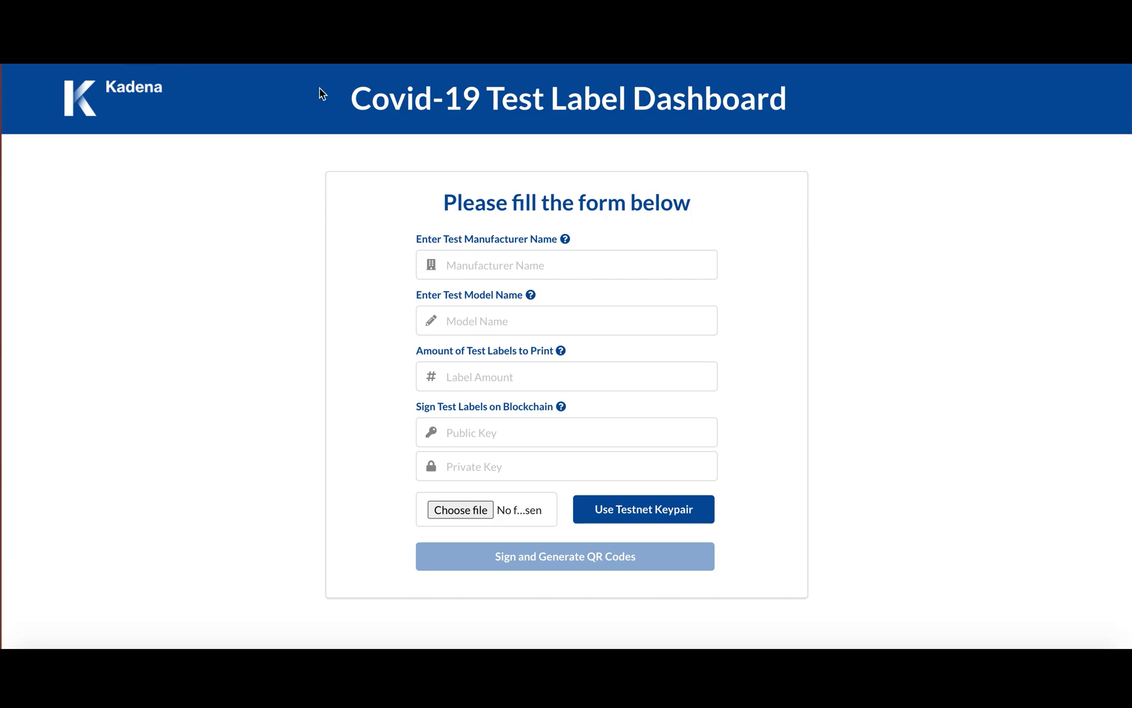
# - Enter manufacturer 'acme' and model 'covid19-001' in the test label form
pyautogui.click(517, 264)
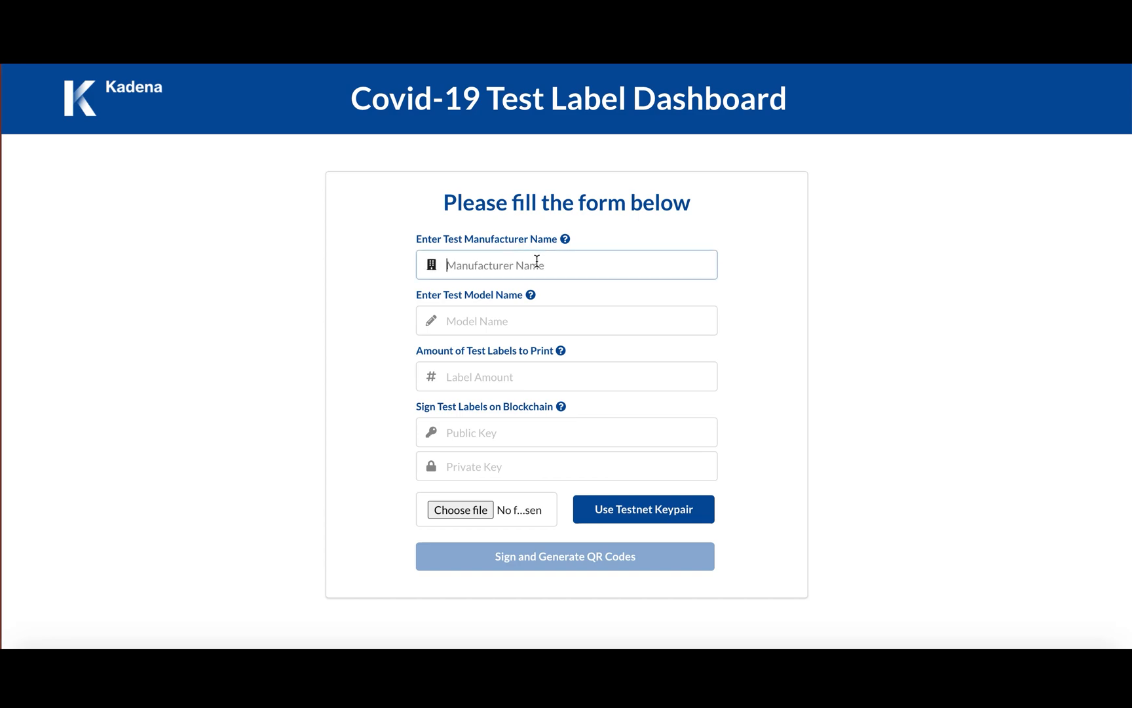
pyautogui.write('acme')
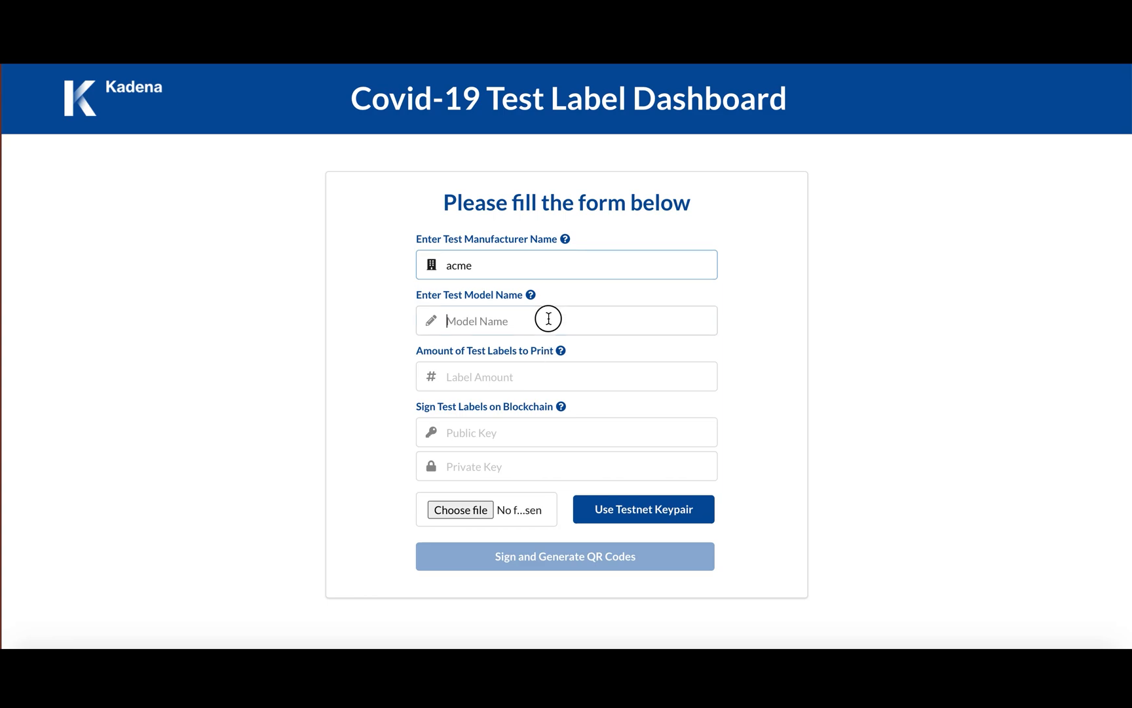
pyautogui.write('c')
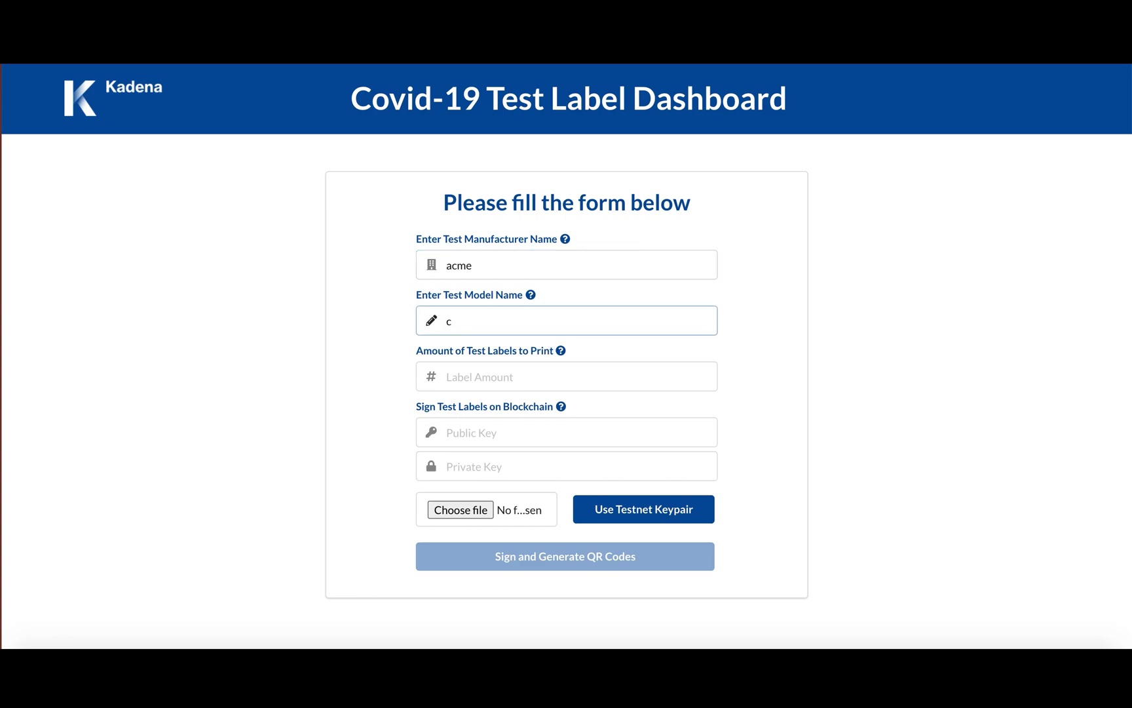
pyautogui.write('ovi')
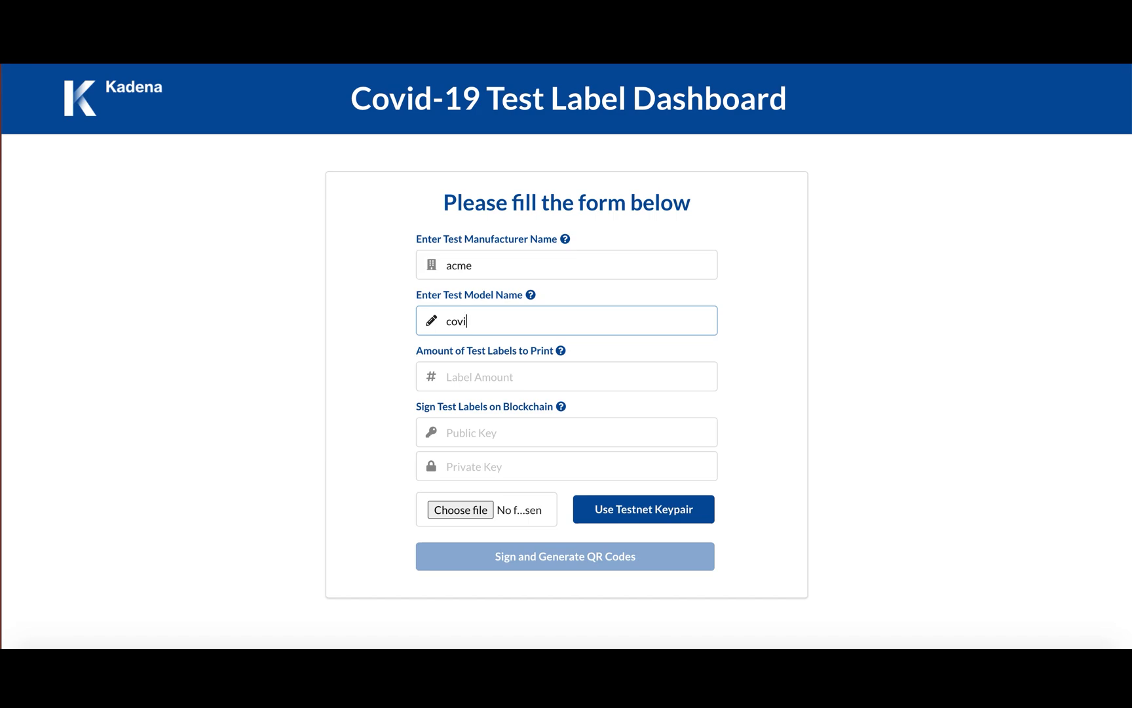
pyautogui.write('d19-001')
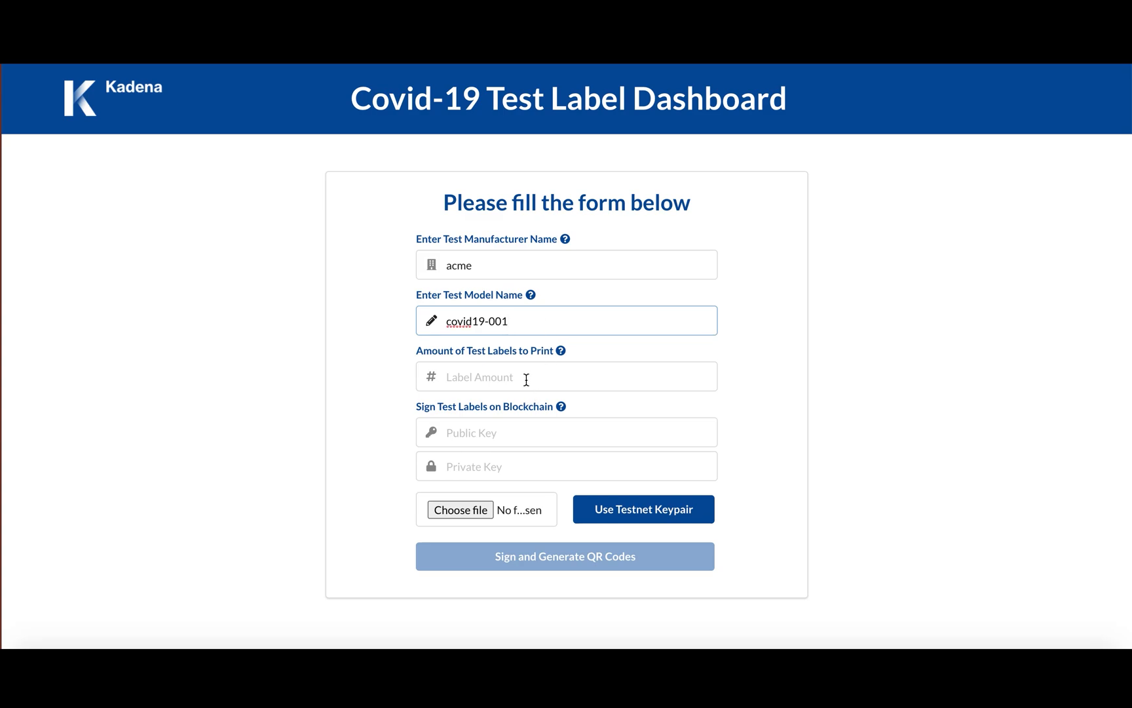
# - Enter a label amount of 50 for the acme covid19-001 labels
pyautogui.click(565, 376)
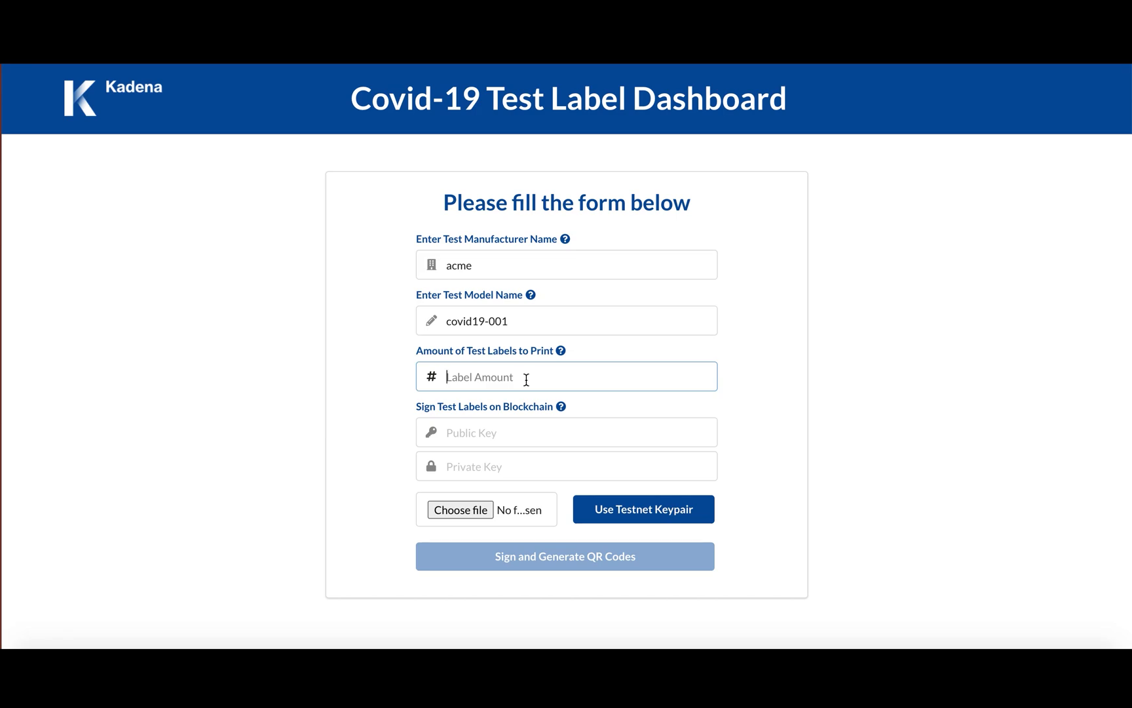
pyautogui.write('50')
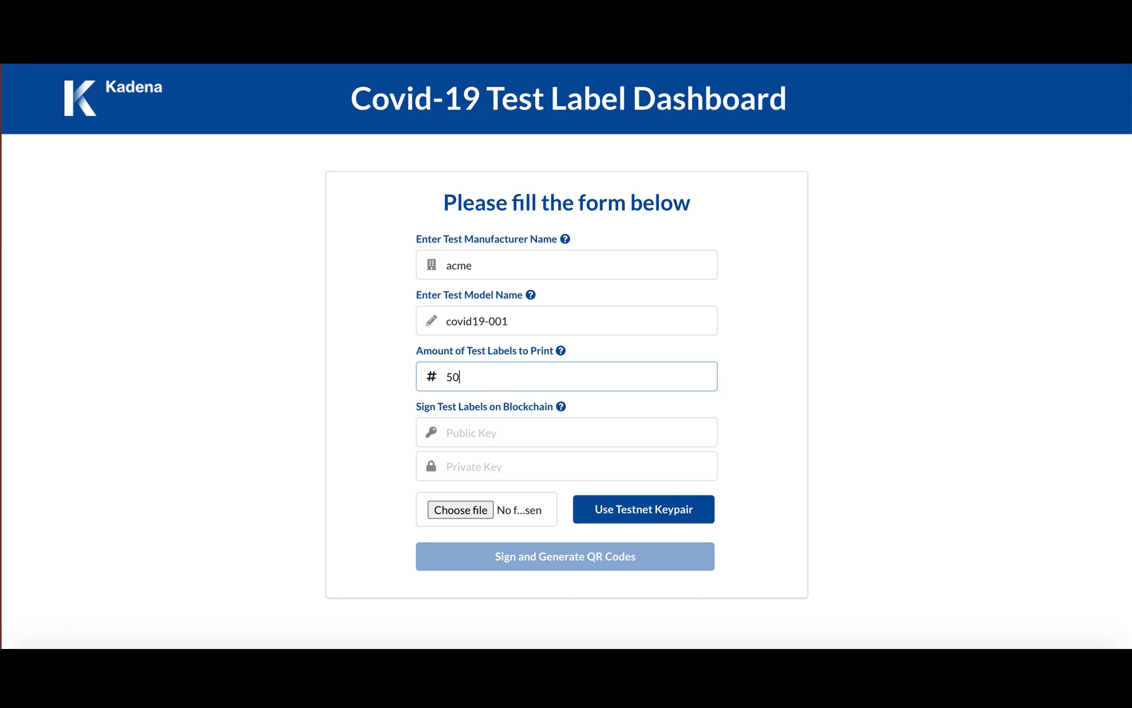
pyautogui.moveTo(515, 442)
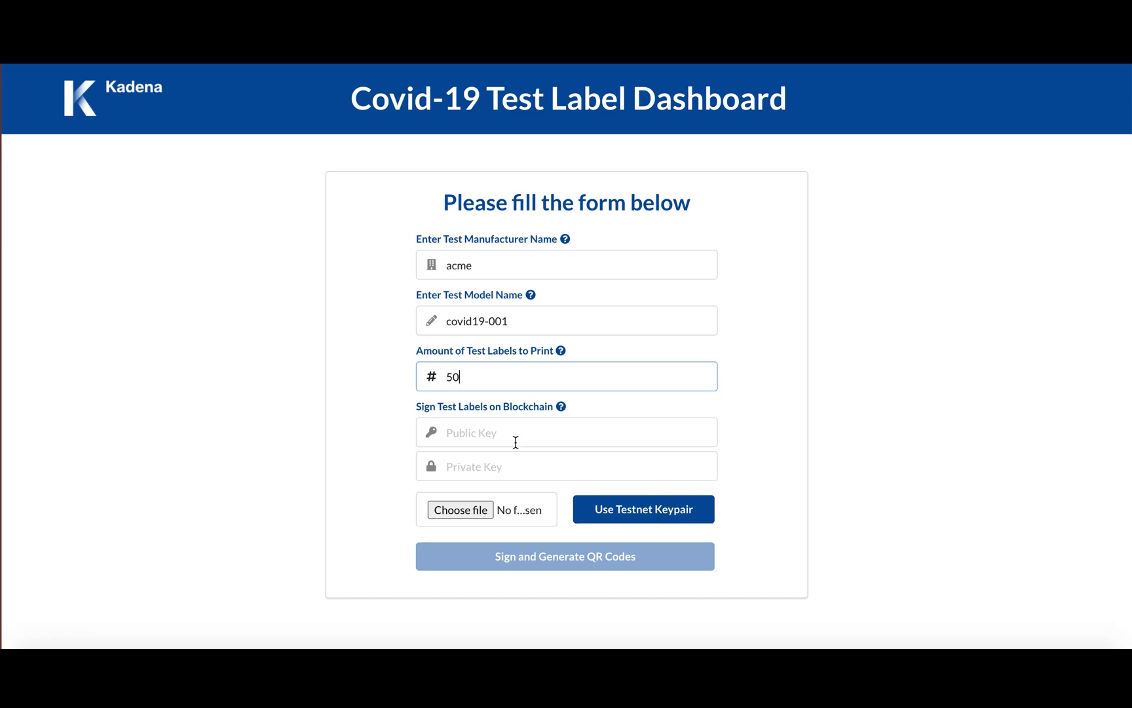
pyautogui.moveTo(466, 280)
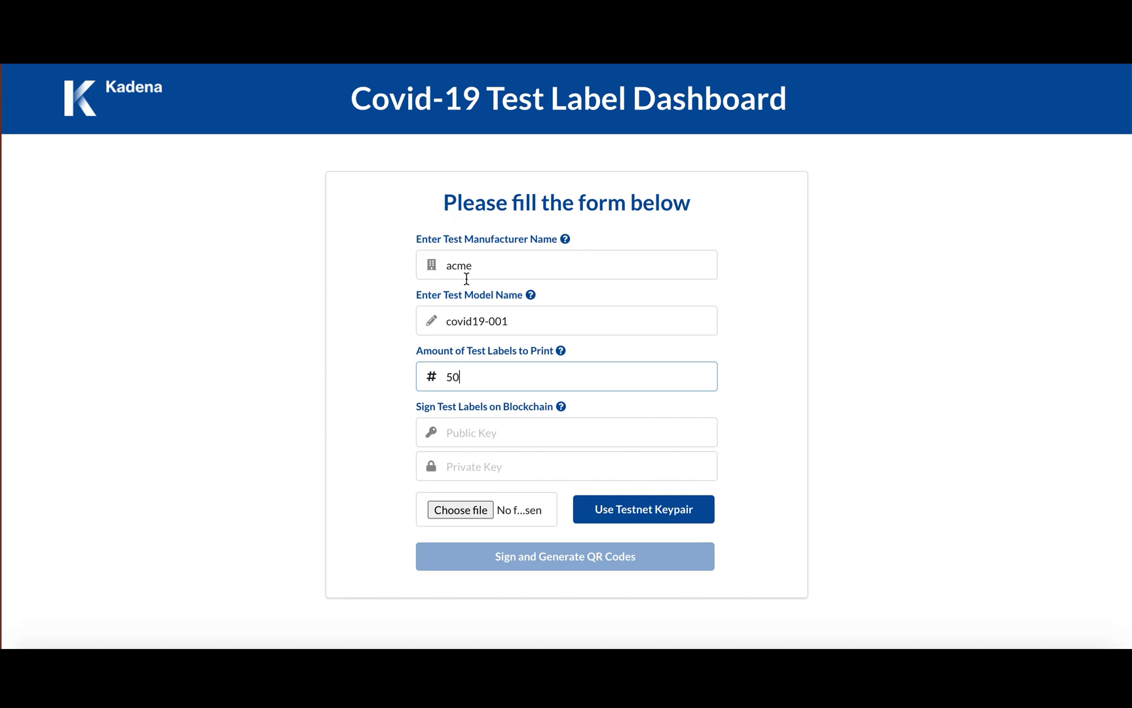
pyautogui.moveTo(713, 224)
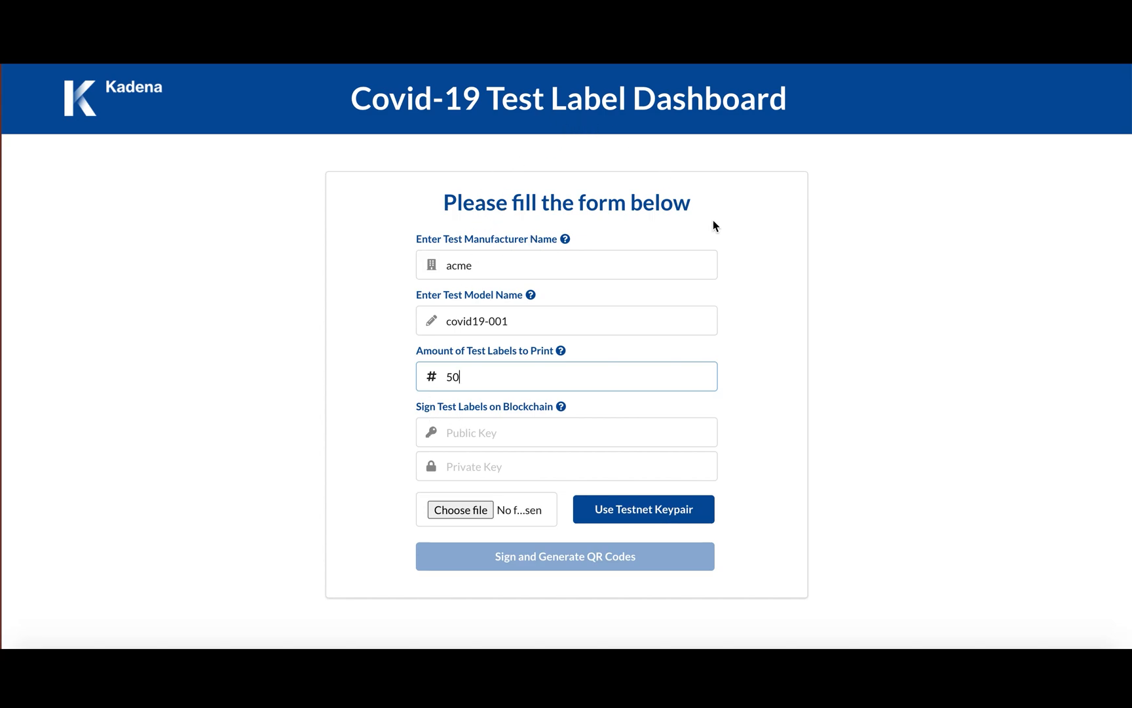
pyautogui.moveTo(729, 356)
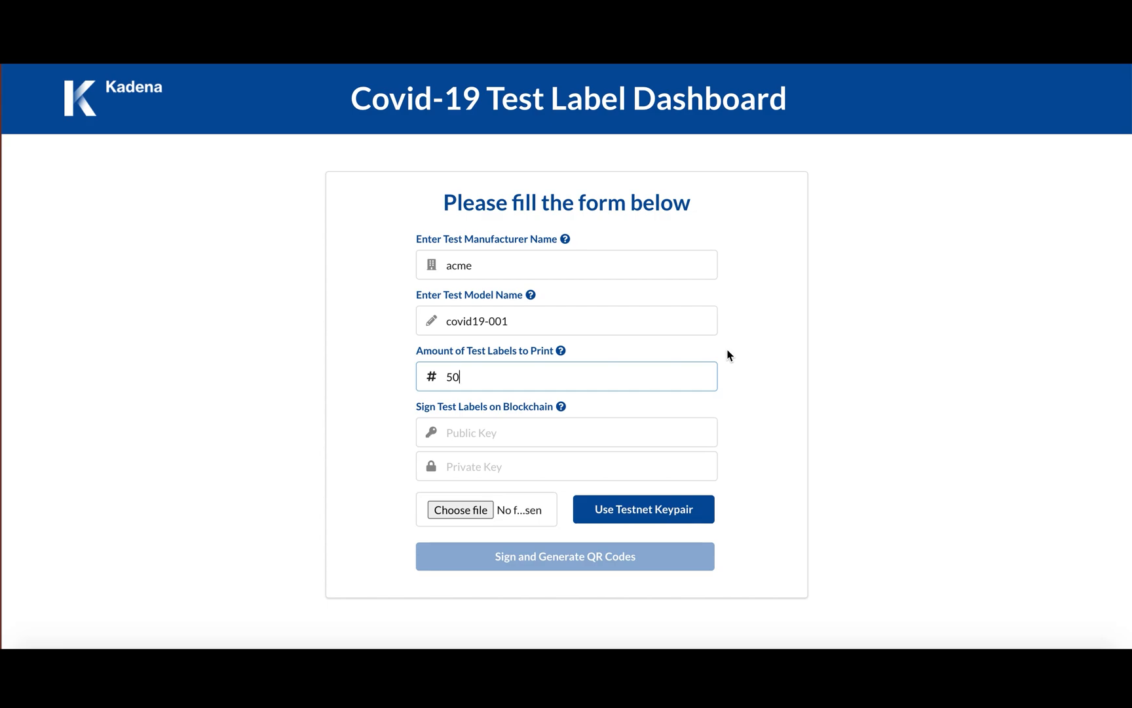
pyautogui.moveTo(475, 447)
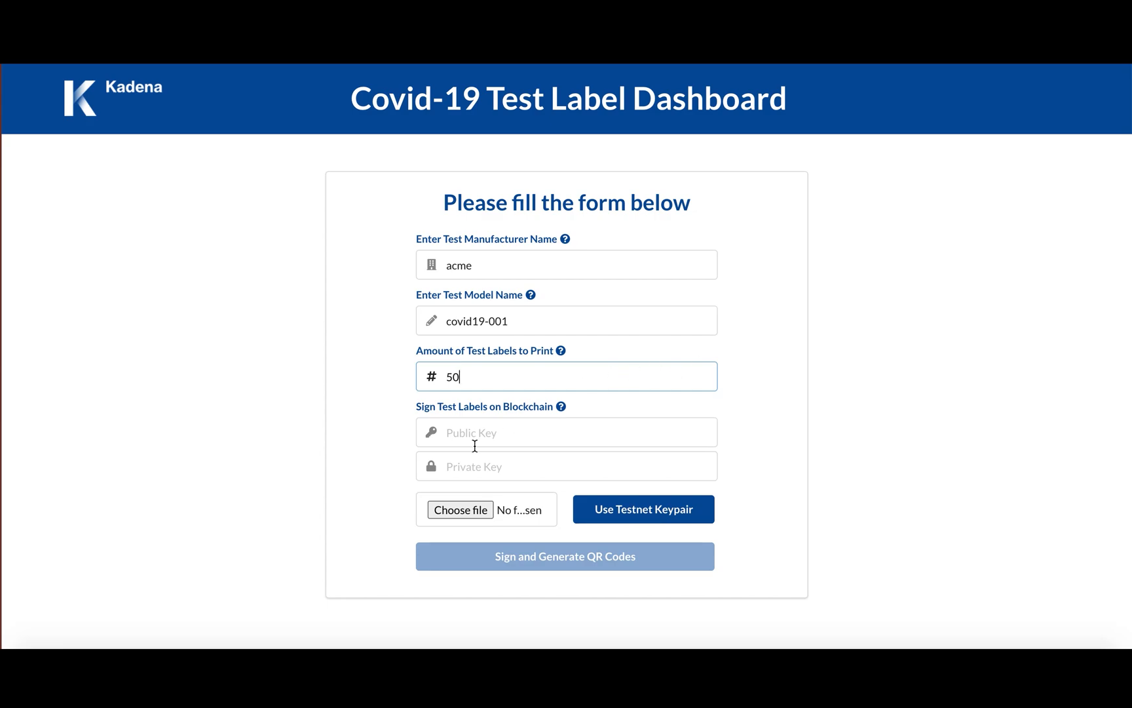
pyautogui.moveTo(358, 404)
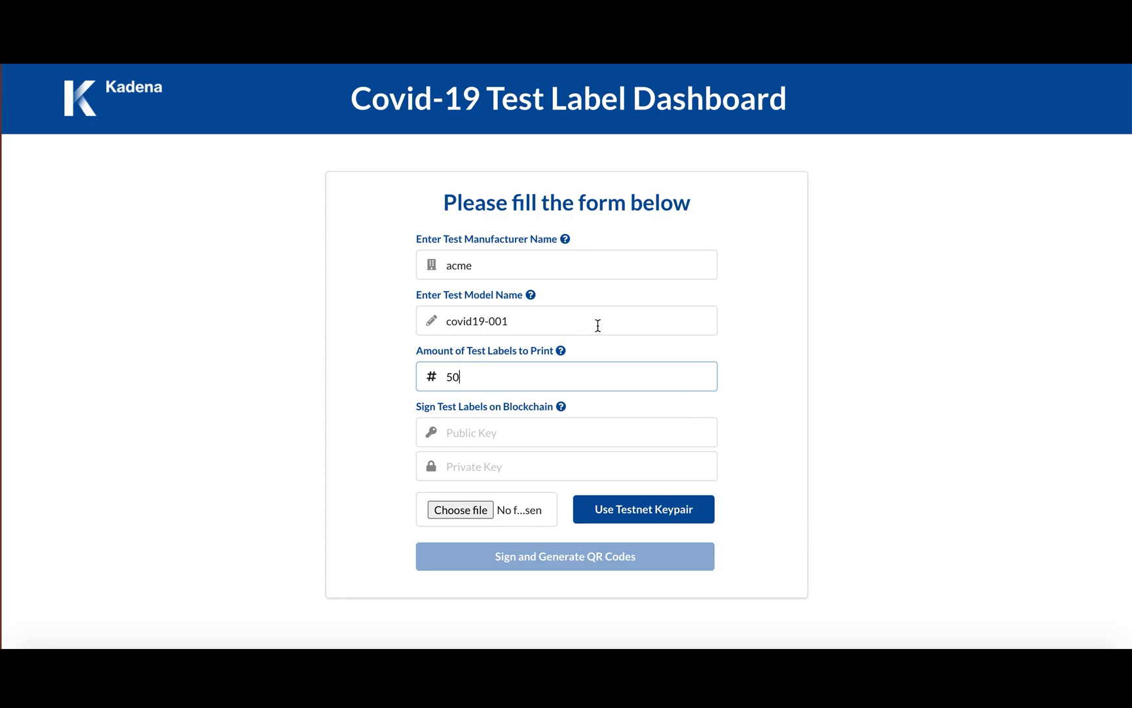
pyautogui.moveTo(768, 199)
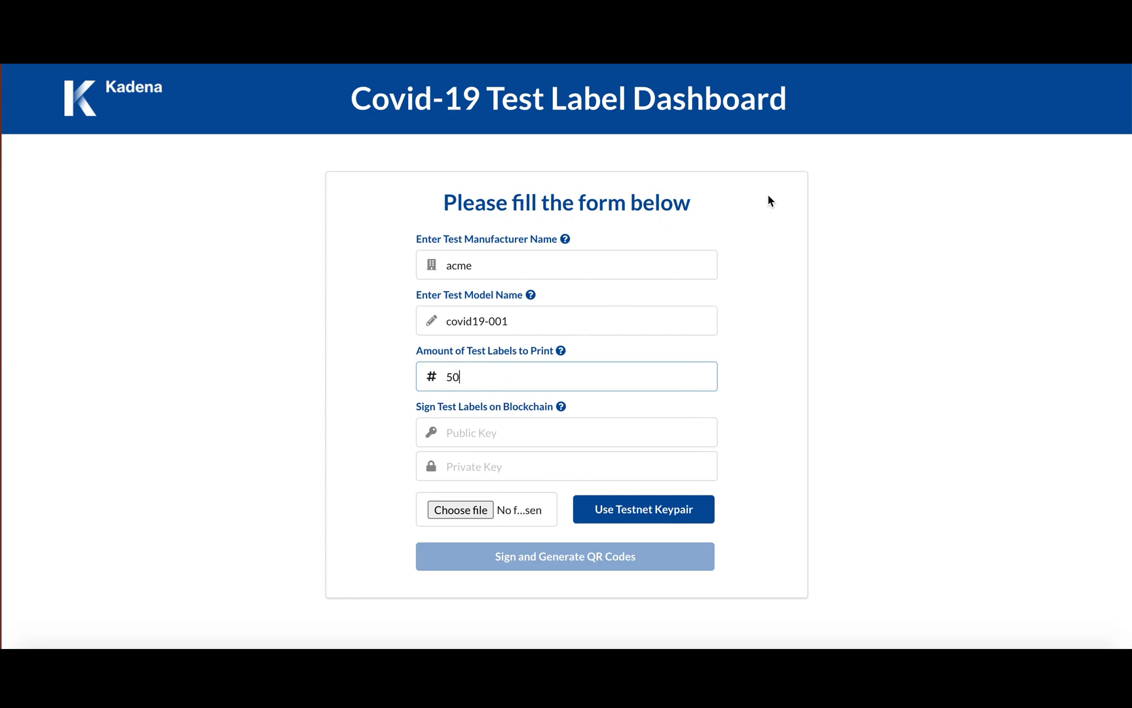
pyautogui.moveTo(528, 433)
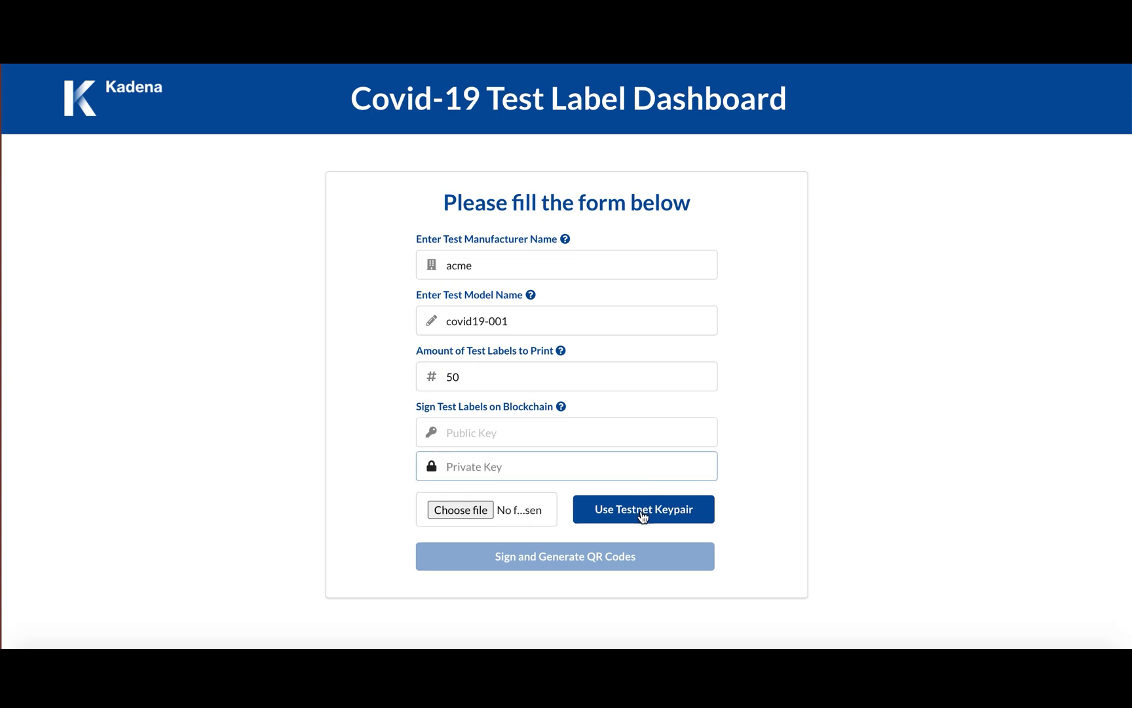
pyautogui.moveTo(742, 491)
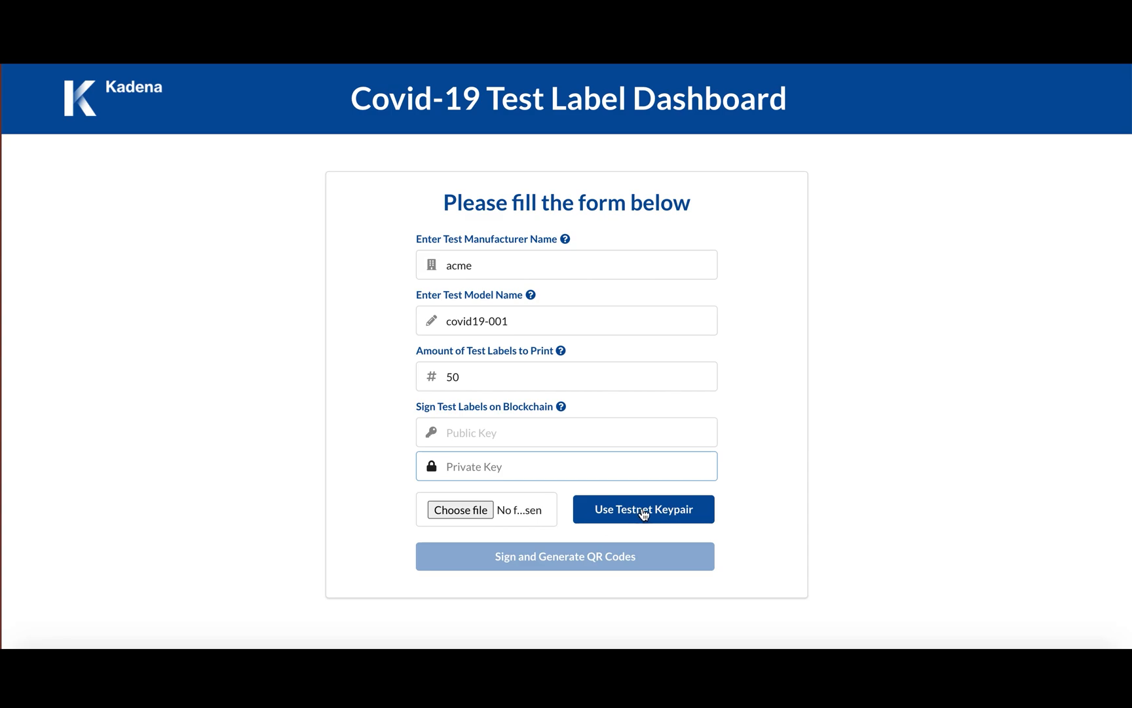
# - Fill in the testnet keypair, then sign the labels and generate their QR codes
pyautogui.click(642, 508)
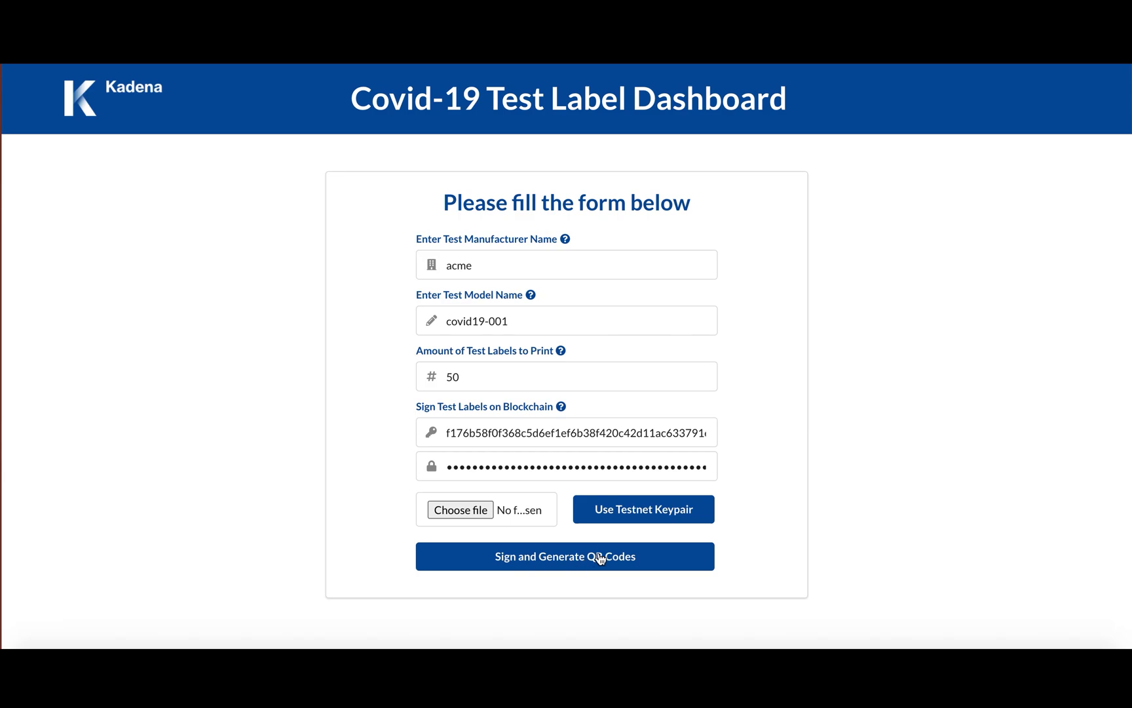
pyautogui.click(565, 556)
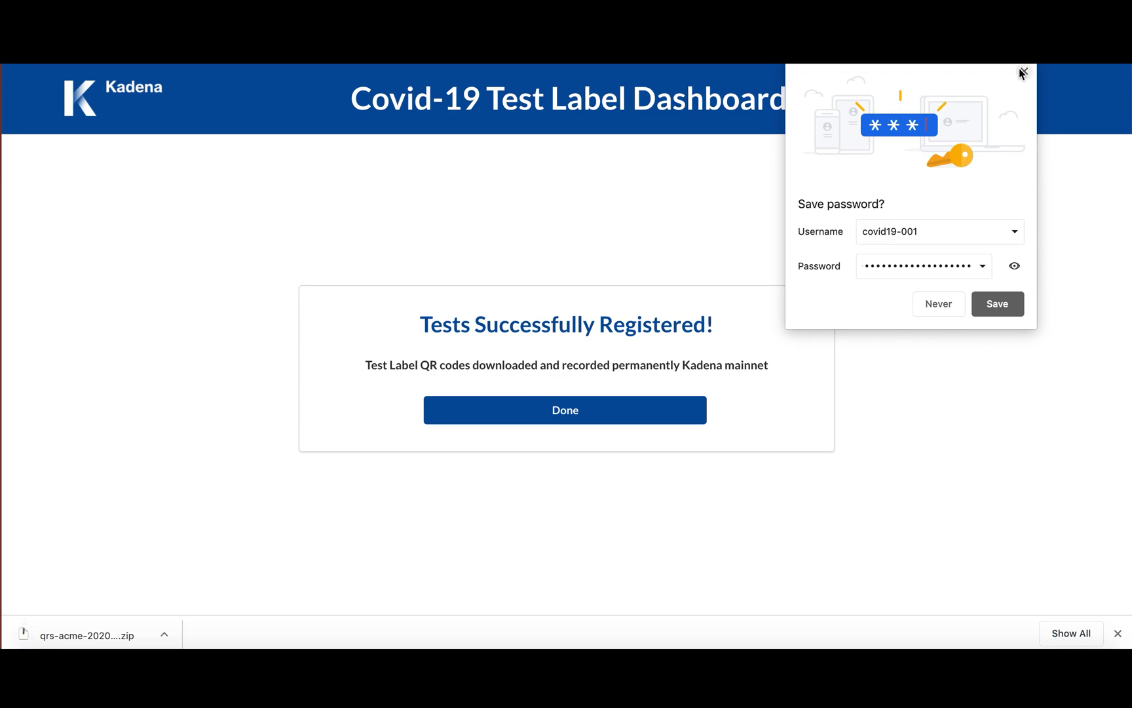
# - Close Chrome's 'Save password?' popup
pyautogui.click(1022, 73)
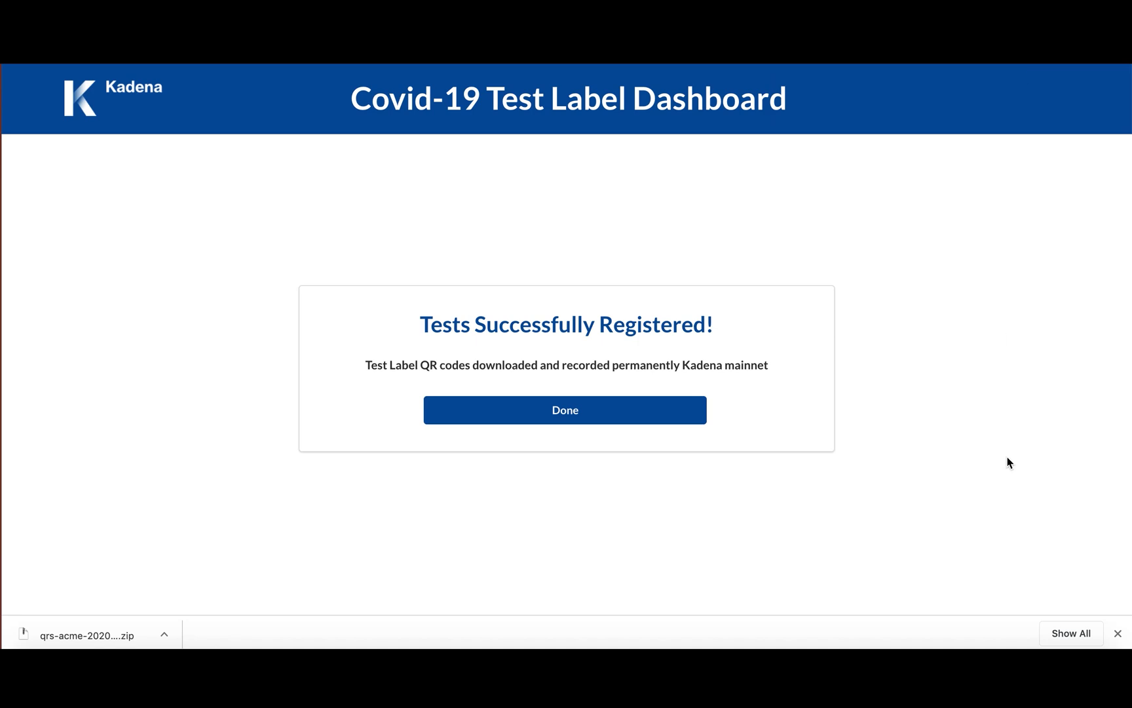
pyautogui.moveTo(317, 387)
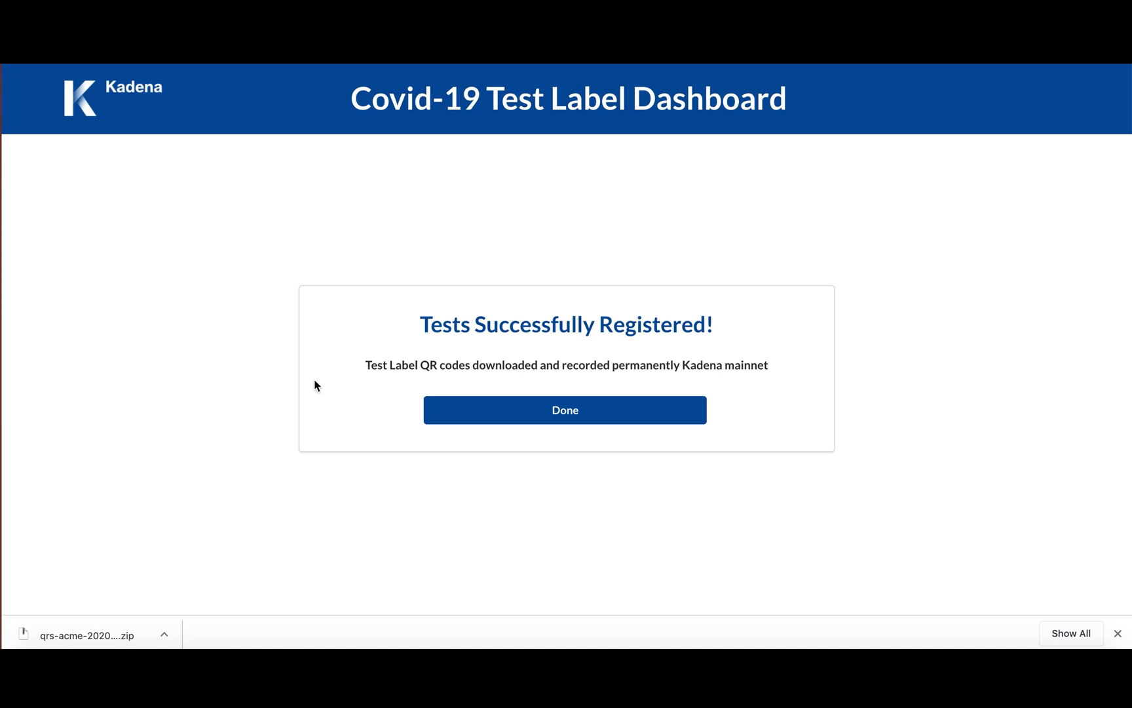
pyautogui.moveTo(3, 471)
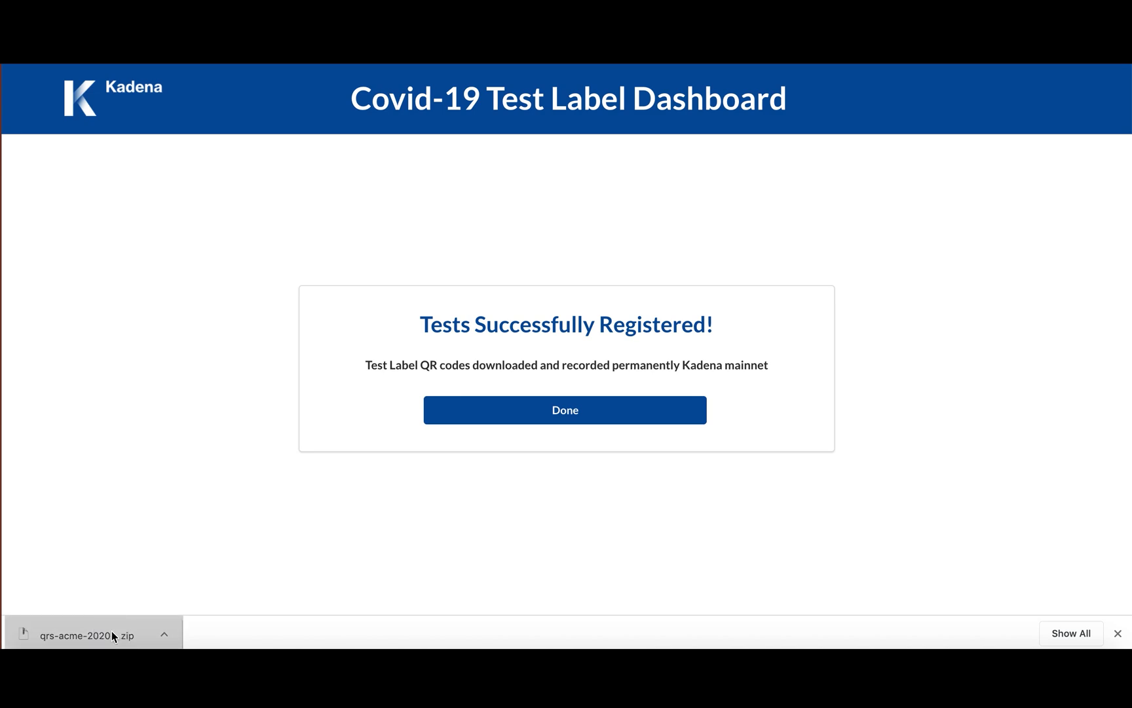
pyautogui.moveTo(71, 412)
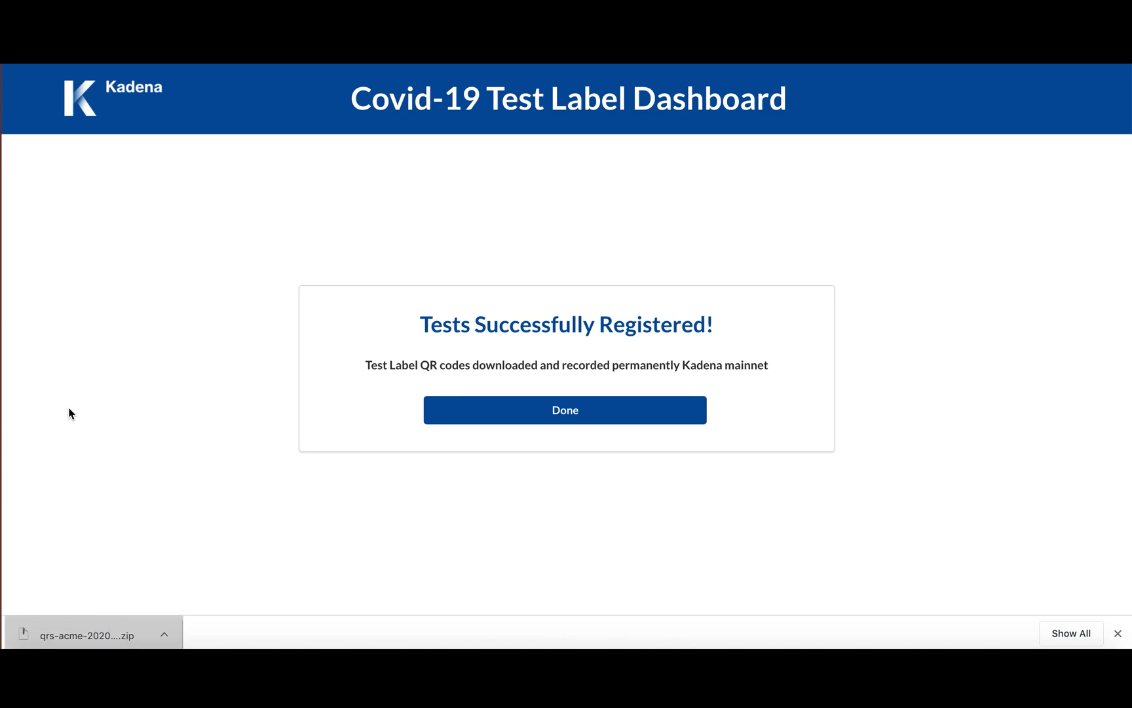
pyautogui.moveTo(290, 537)
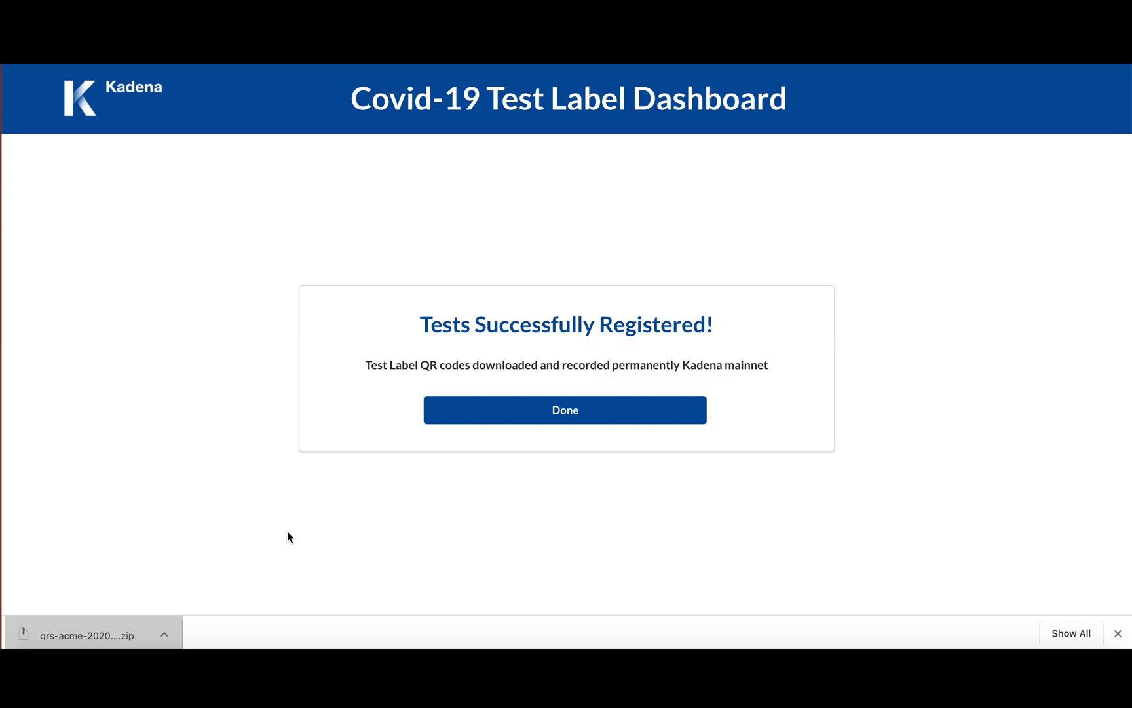
pyautogui.moveTo(300, 376)
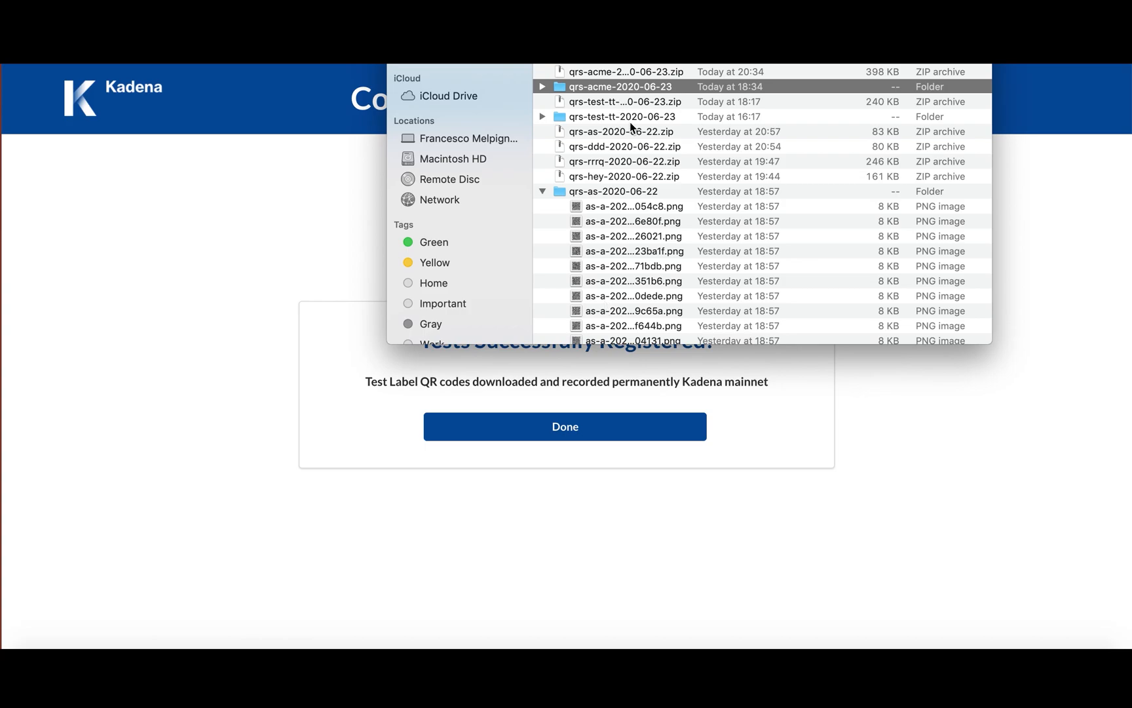
pyautogui.moveTo(578, 91)
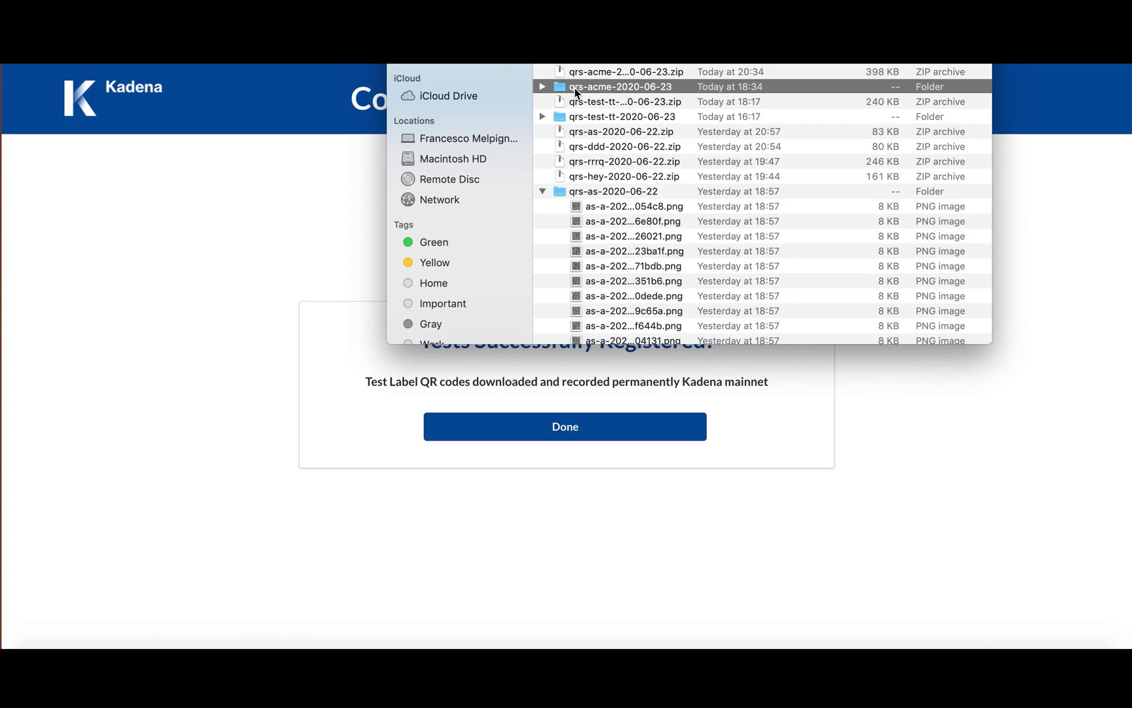
pyautogui.moveTo(545, 97)
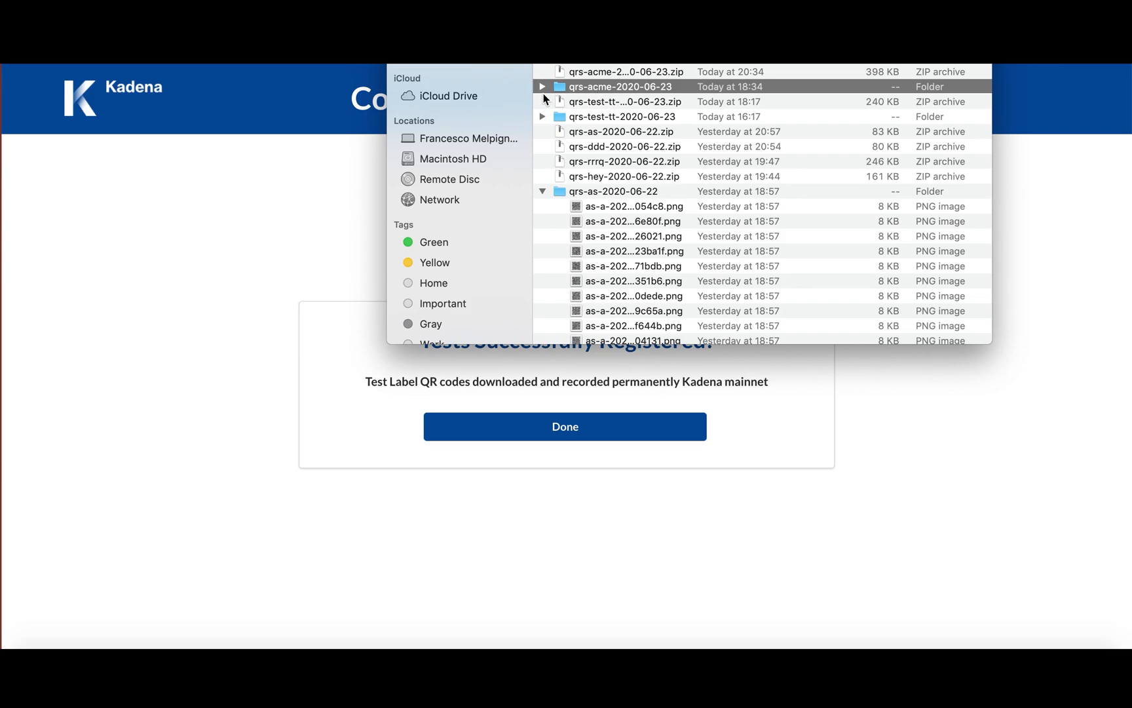
pyautogui.moveTo(612, 94)
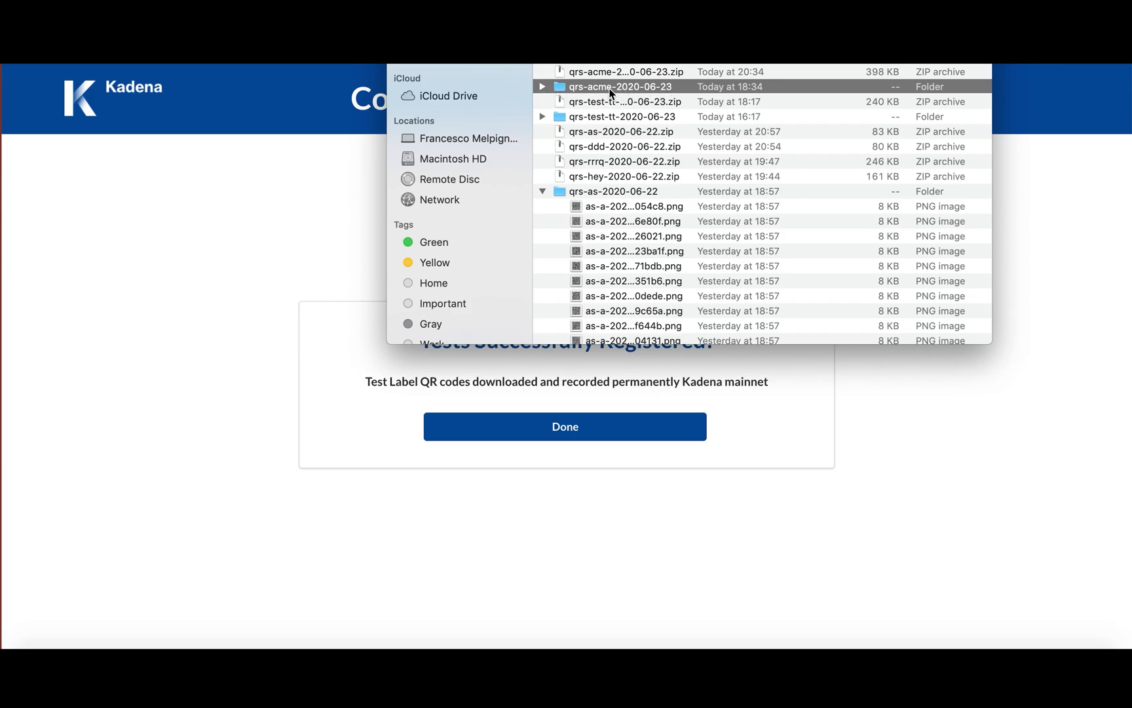
# - Expand the qrs-acme-2020-06-23 folder and scroll through its acme QR code PNGs
pyautogui.click(542, 85)
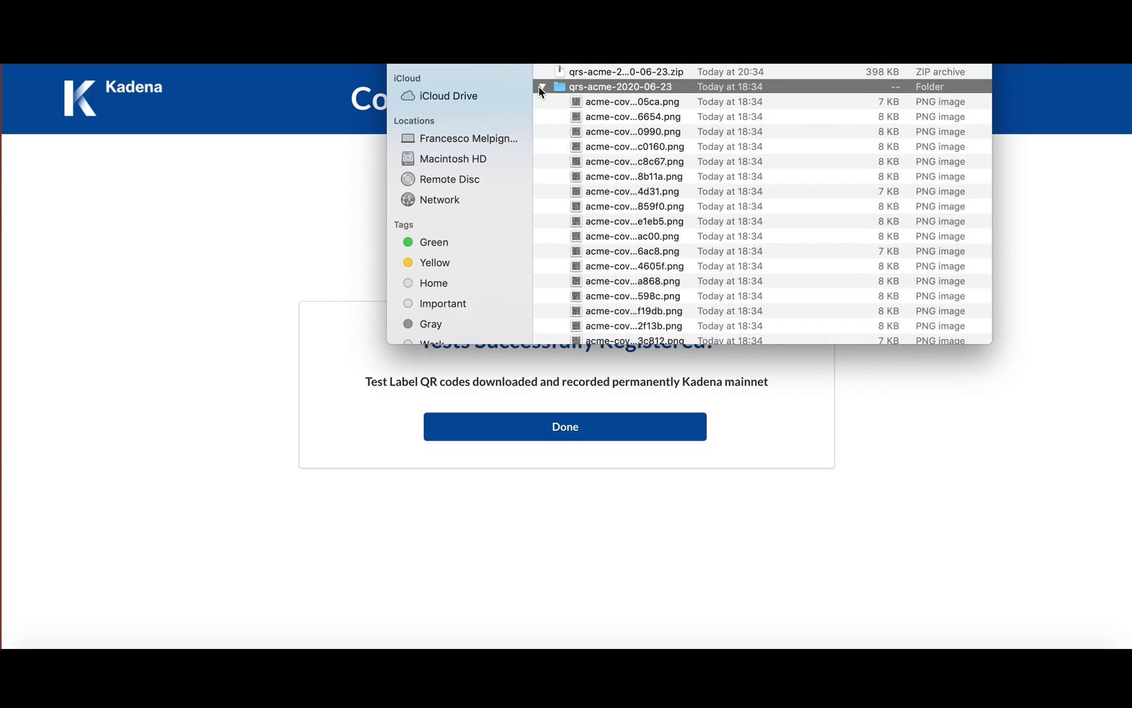
pyautogui.scroll(-3)
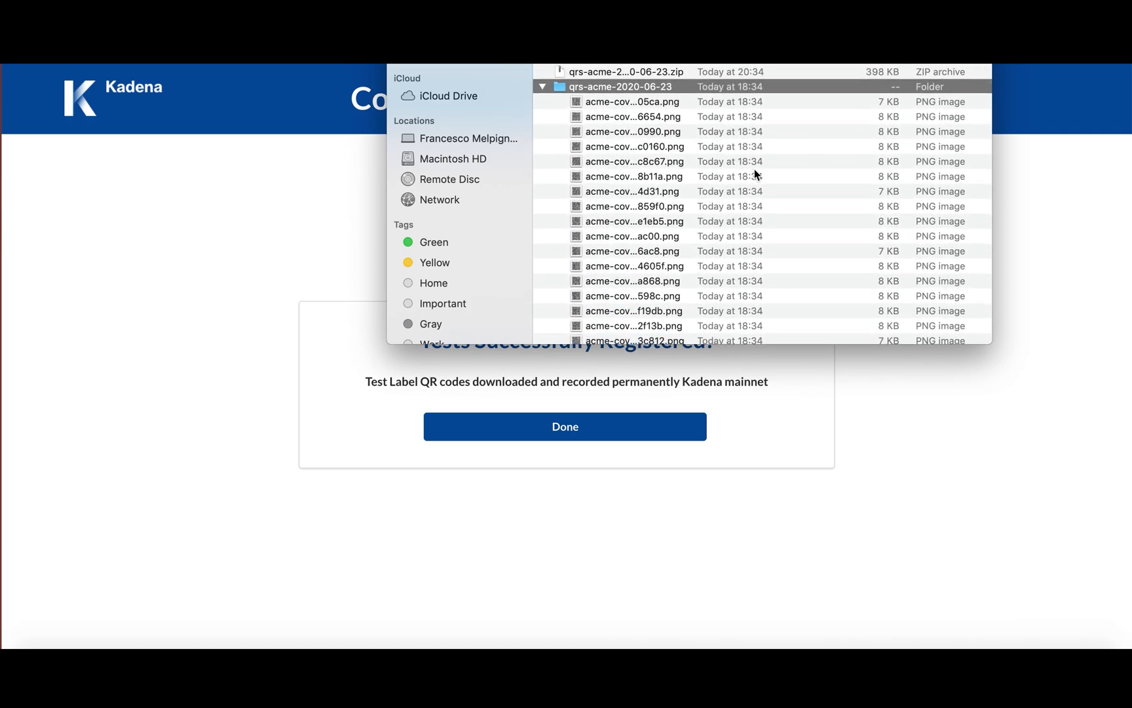
pyautogui.moveTo(365, 230)
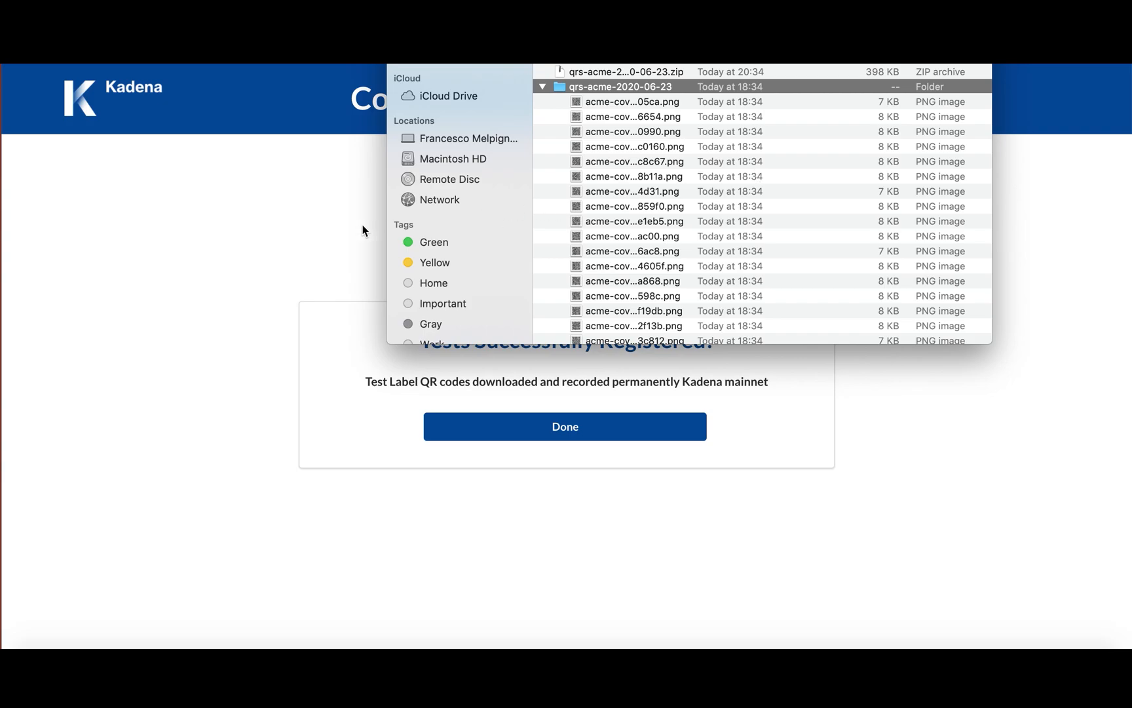
pyautogui.moveTo(697, 152)
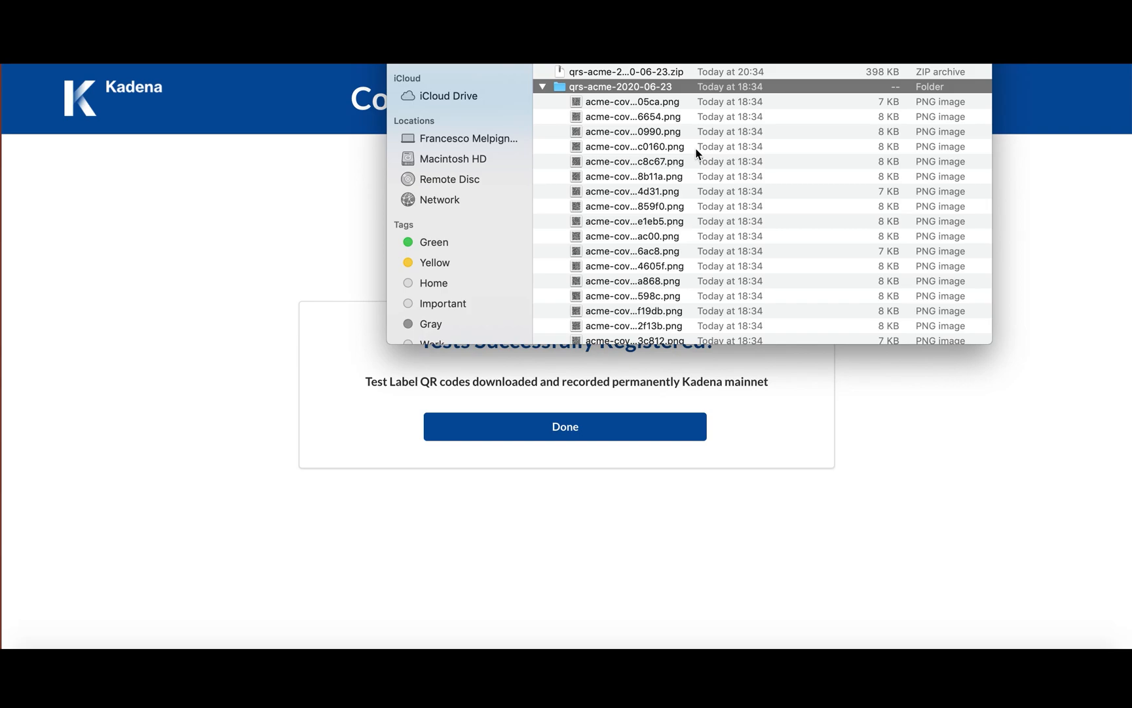
pyautogui.moveTo(620, 193)
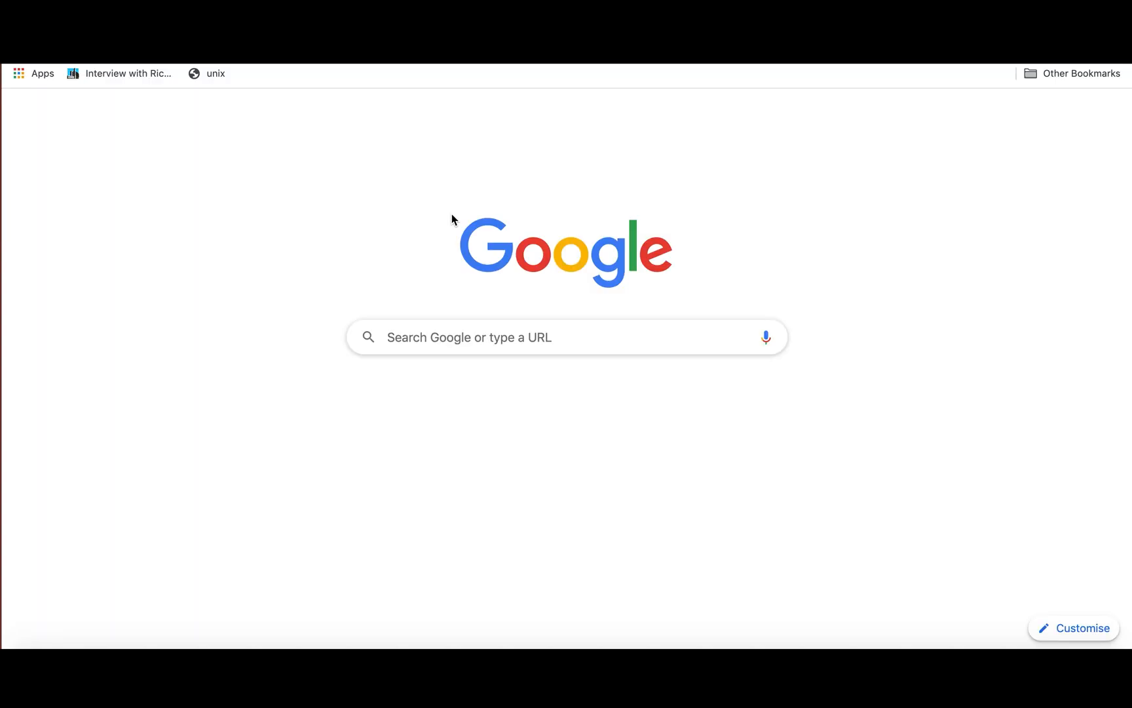
# - Open the Covid-19 Testing app from the Chrome address bar by typing 'covid'
pyautogui.write('covid')
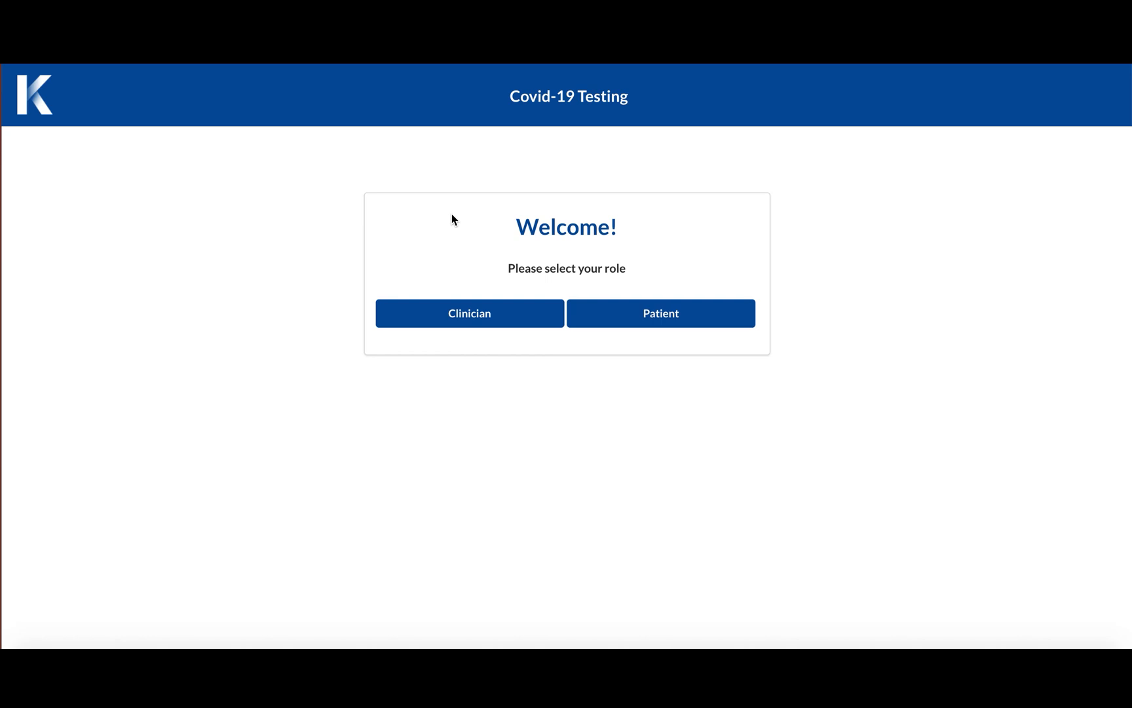
pyautogui.moveTo(314, 418)
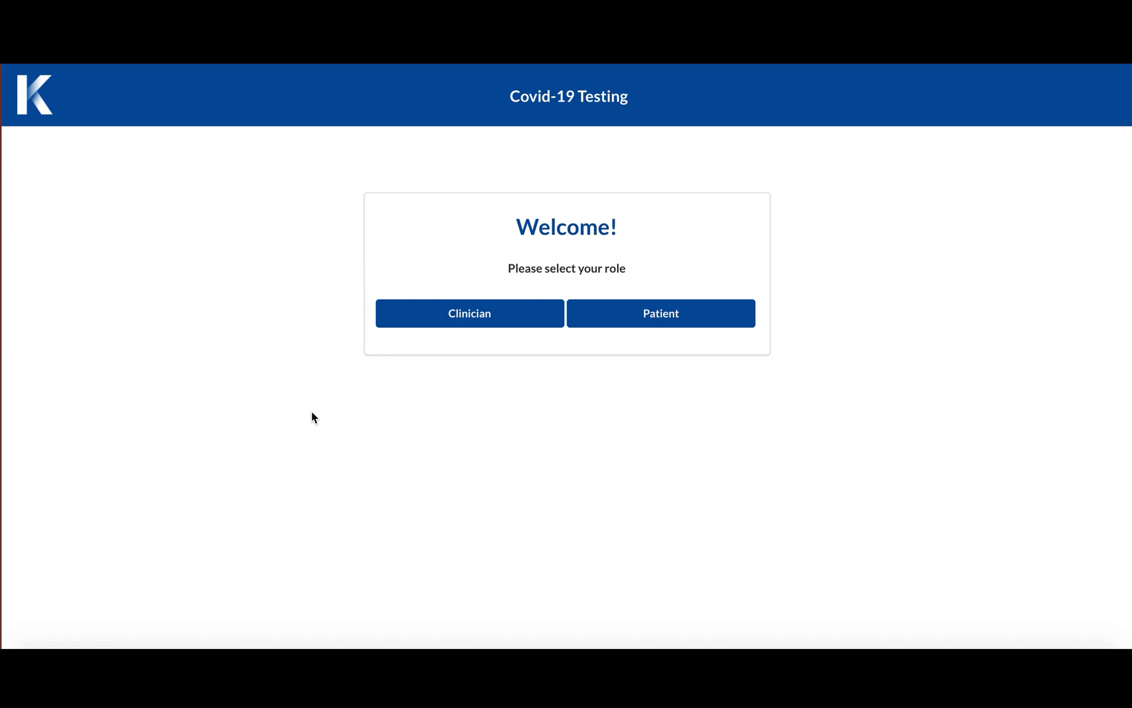
# - Switch the welcome page to a responsive phone-sized layout using DevTools
pyautogui.press('F12')
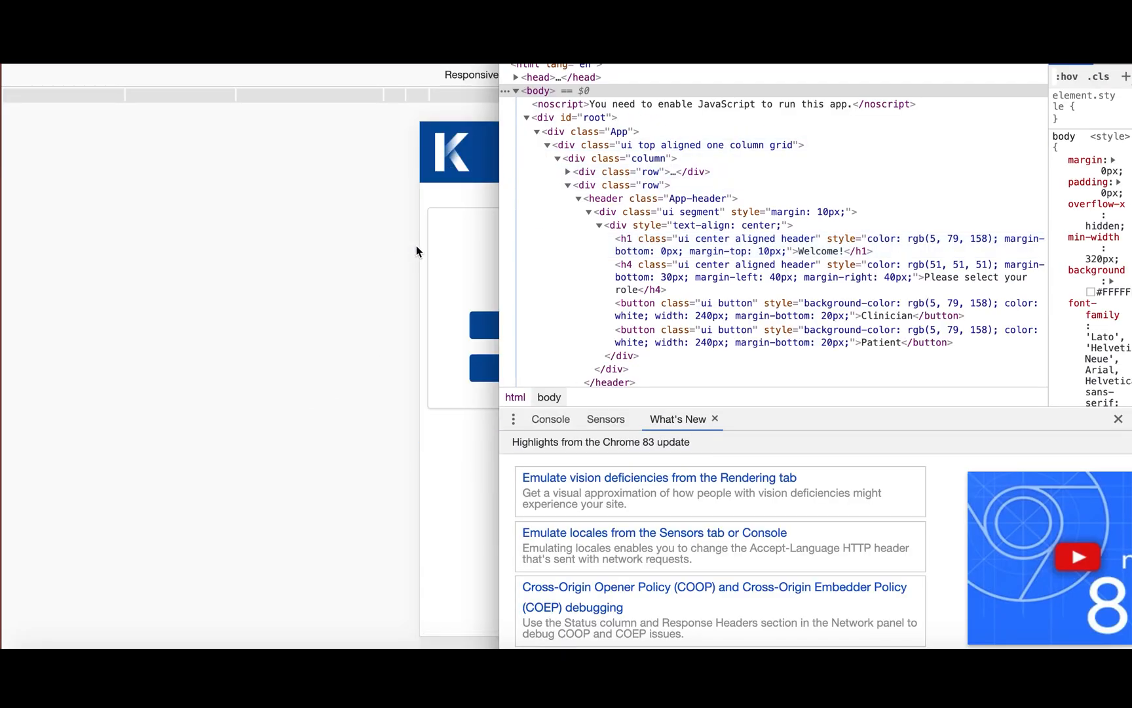
pyautogui.click(1116, 418)
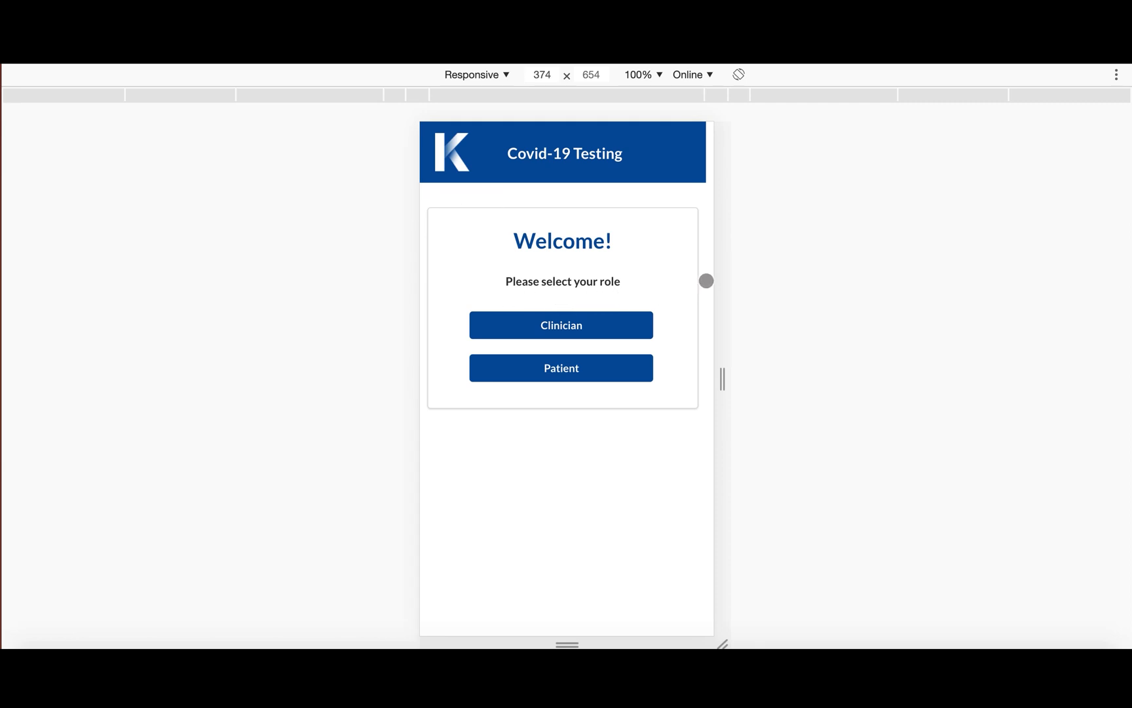
pyautogui.click(561, 325)
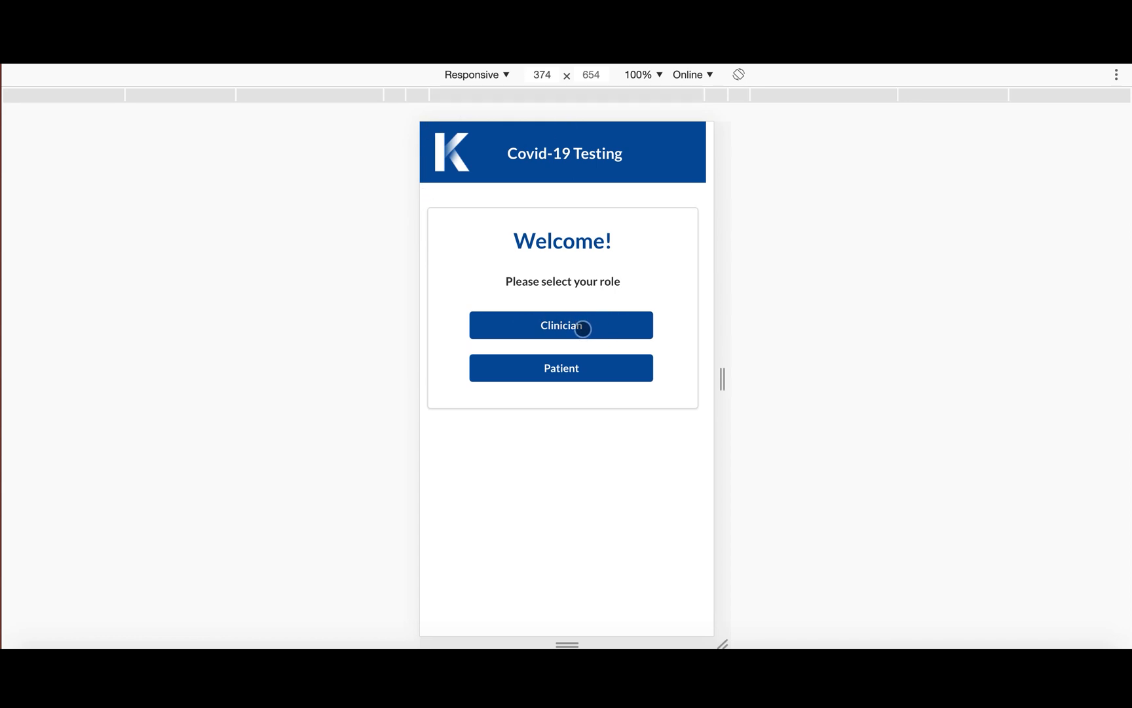
# - Continue as Clinician, scan the test label, and scroll to the Patient Info Form
pyautogui.click(561, 326)
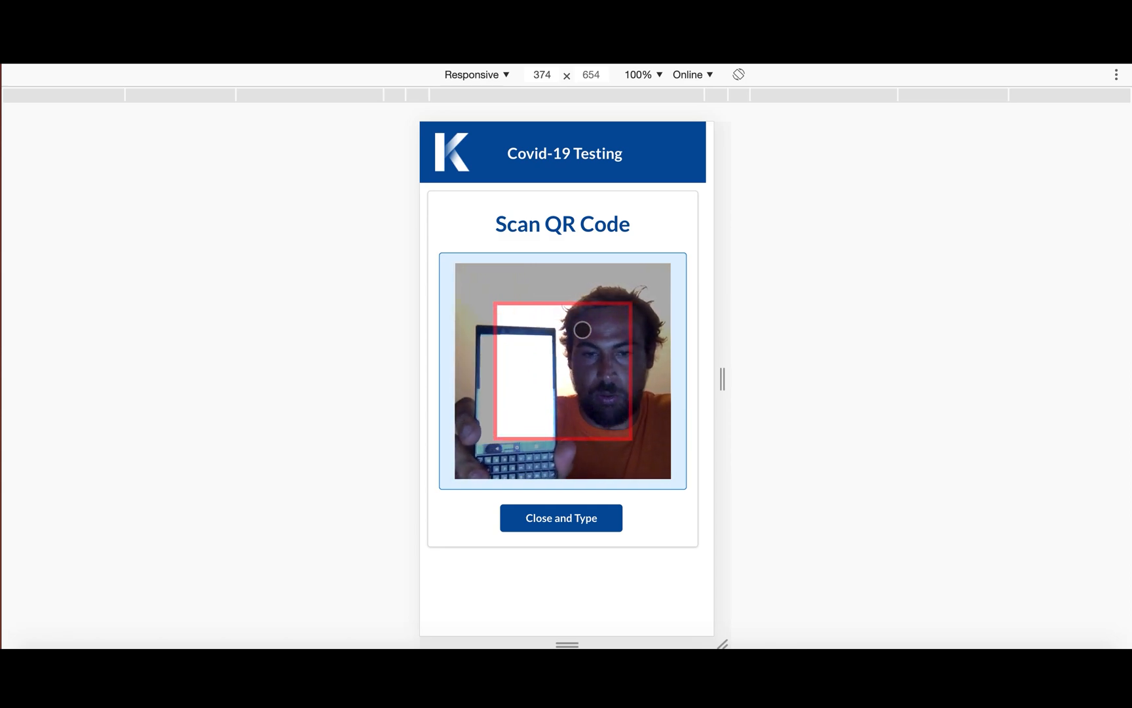
pyautogui.click(561, 518)
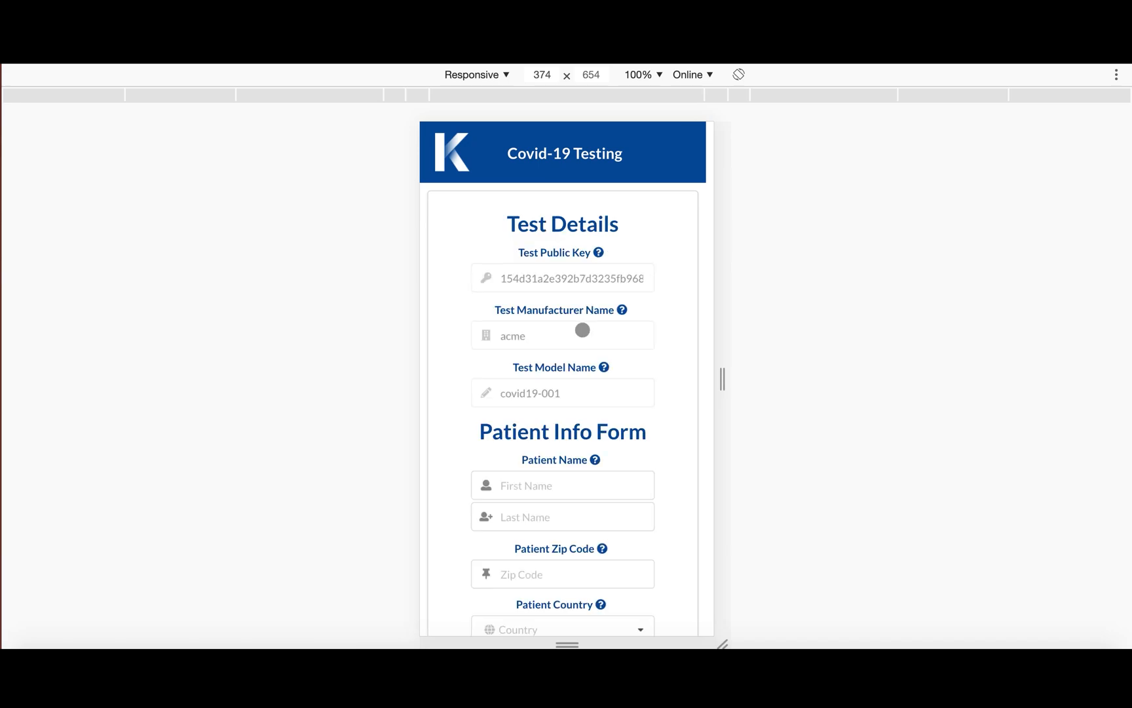
pyautogui.moveTo(577, 249)
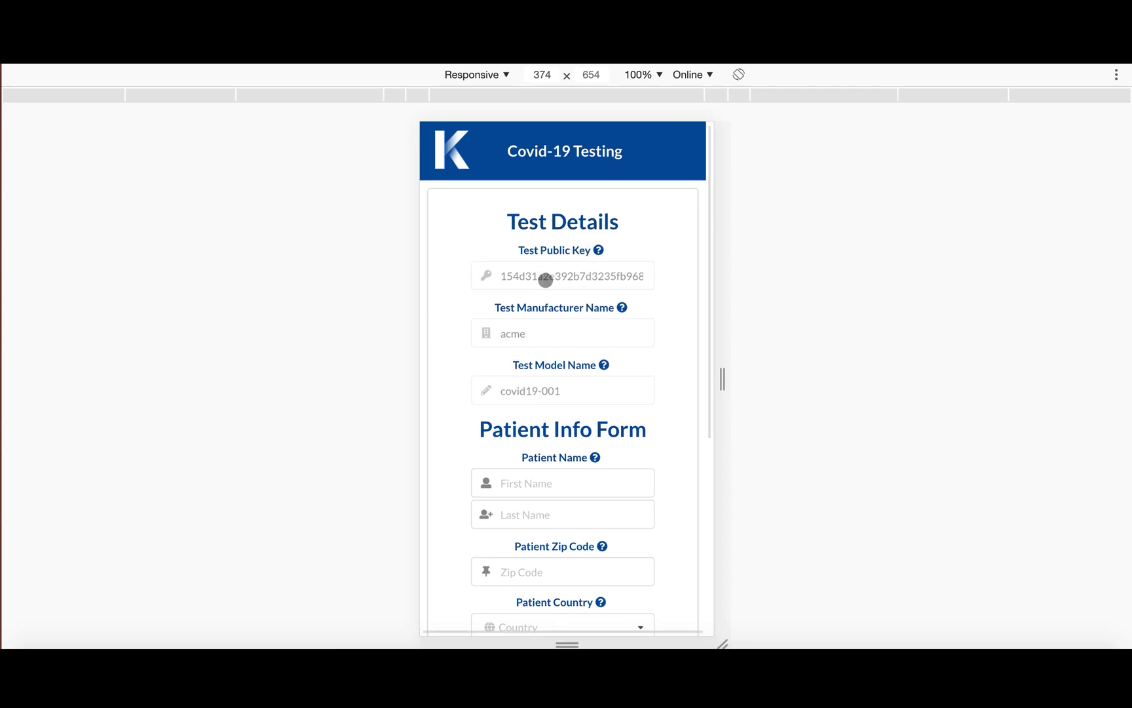
pyautogui.scroll(-3)
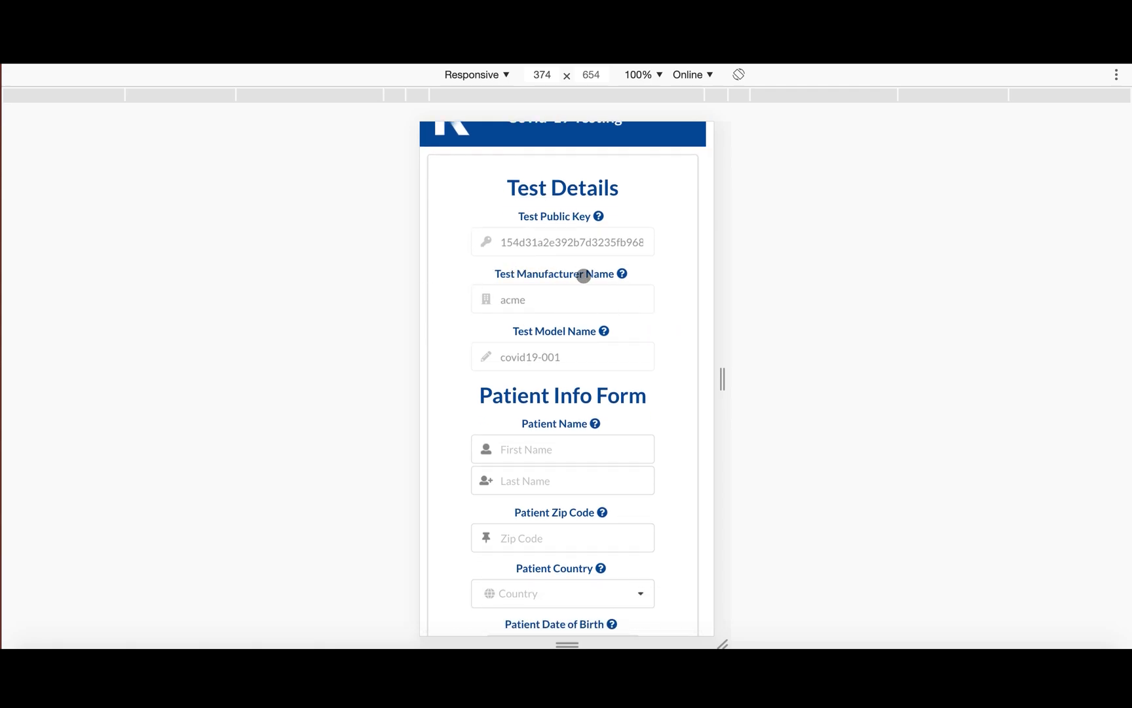
pyautogui.scroll(-3)
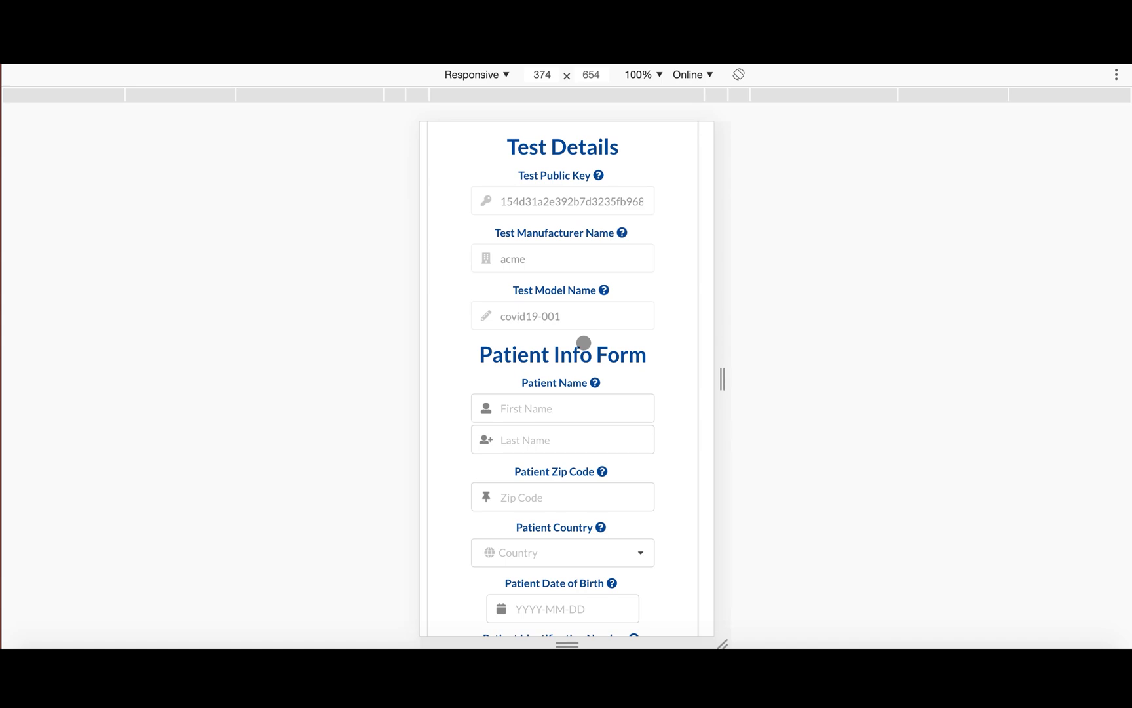
pyautogui.scroll(-3)
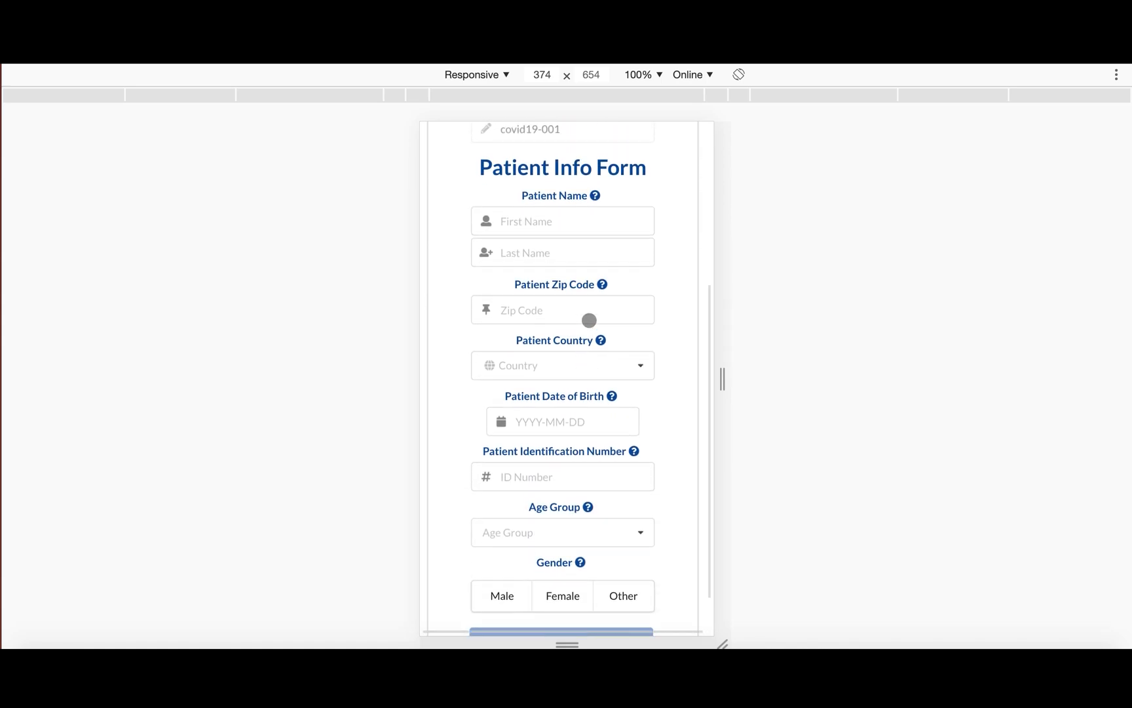
# - Enter the test patient's name and zip code 11249
pyautogui.click(563, 221)
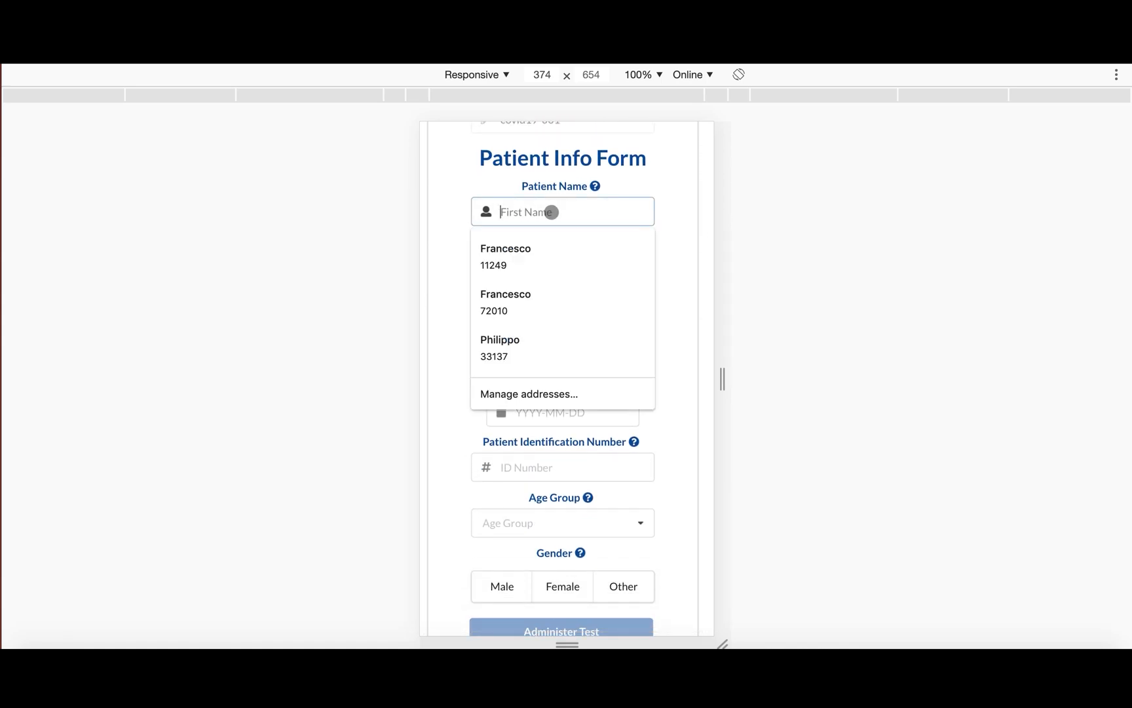
pyautogui.write('test')
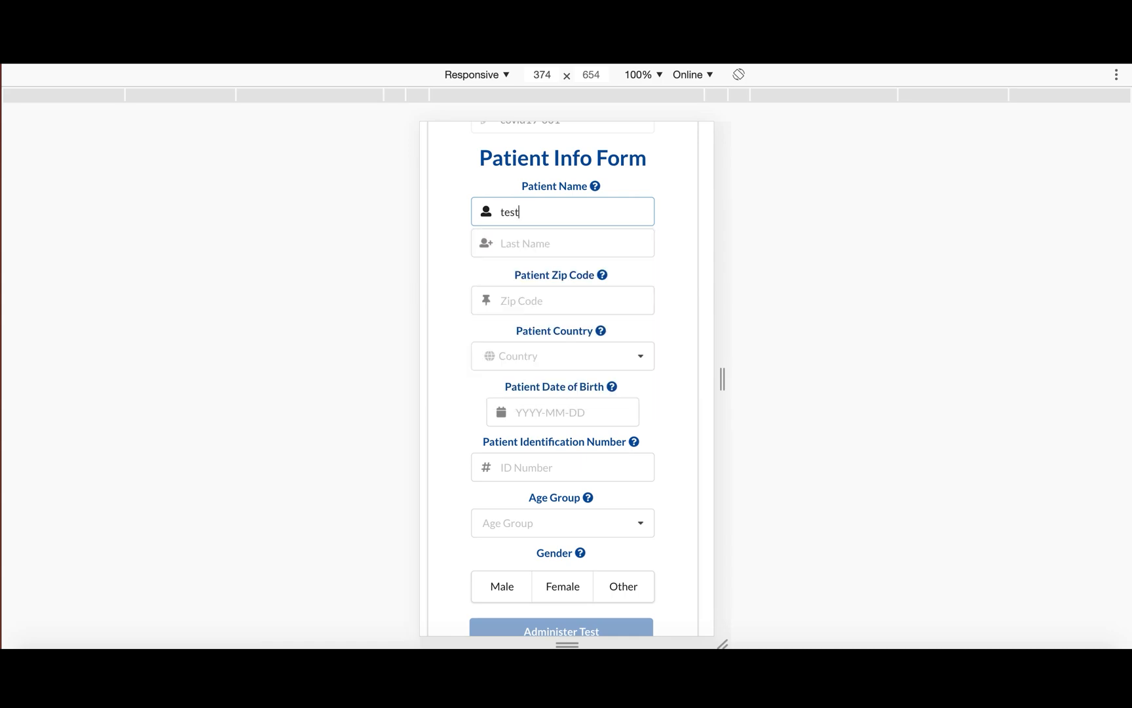
pyautogui.write('-nam')
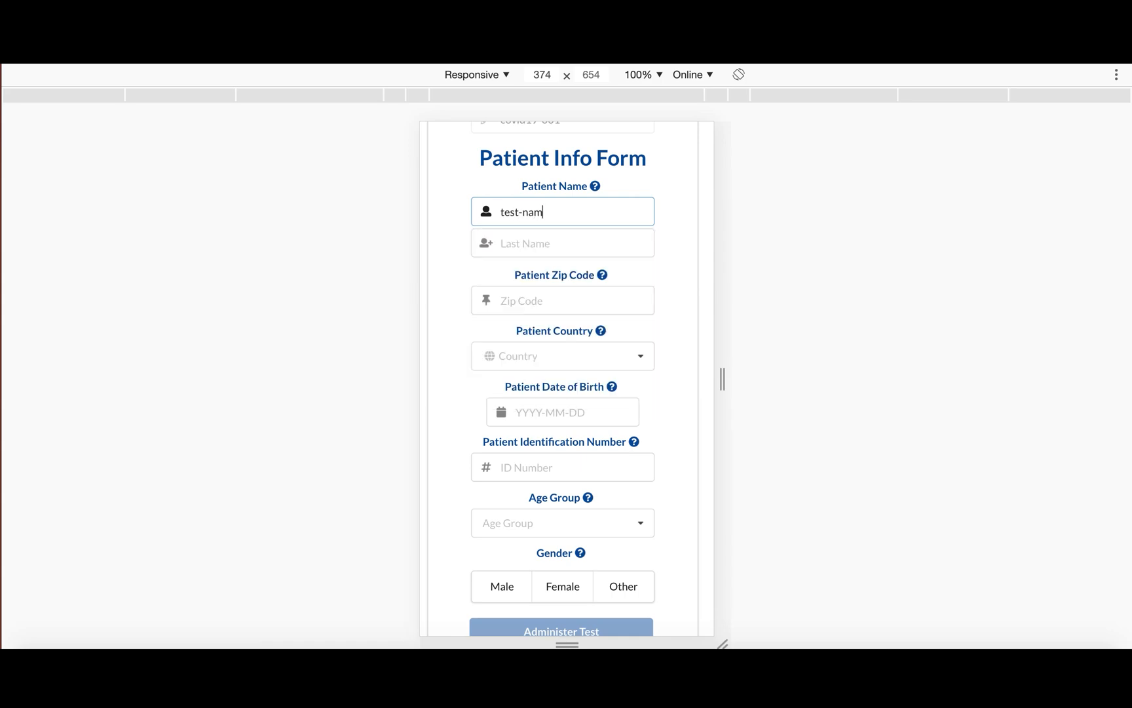
pyautogui.write('test-s')
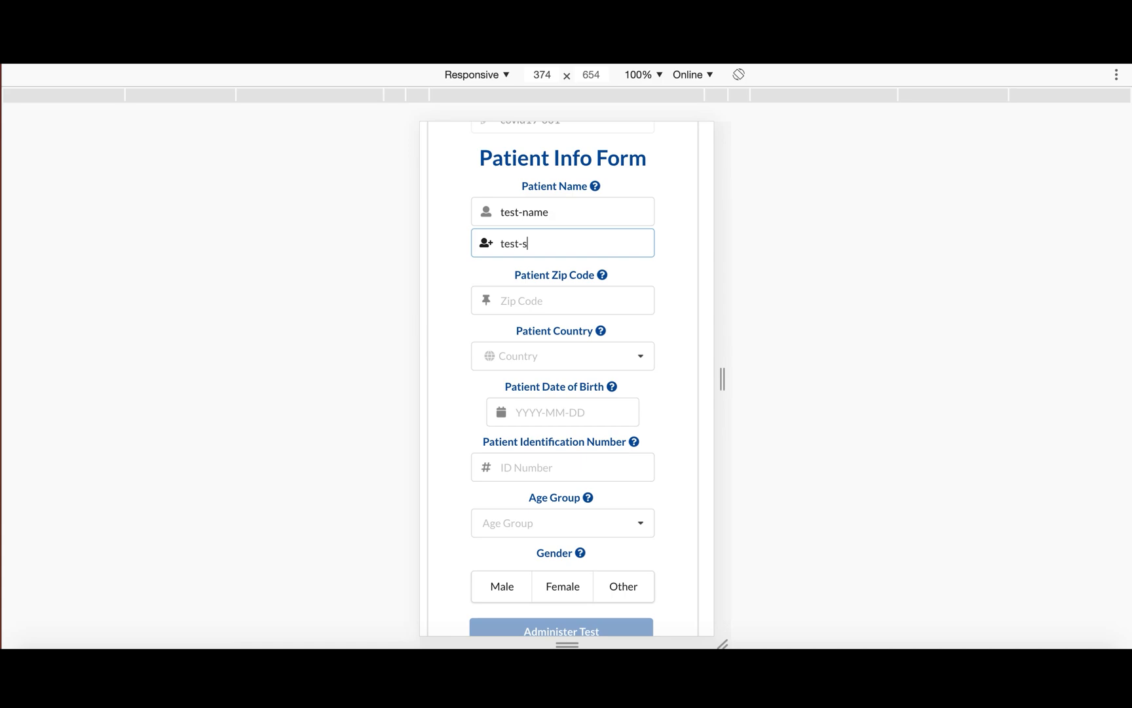
pyautogui.click(562, 300)
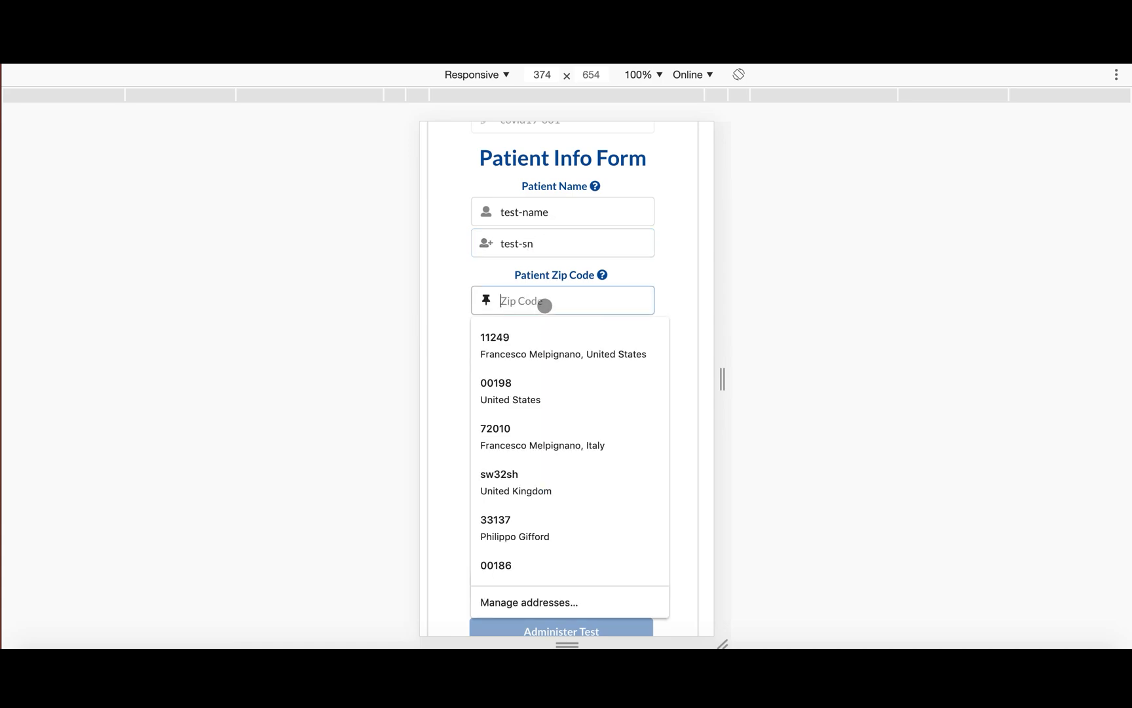
pyautogui.write('11')
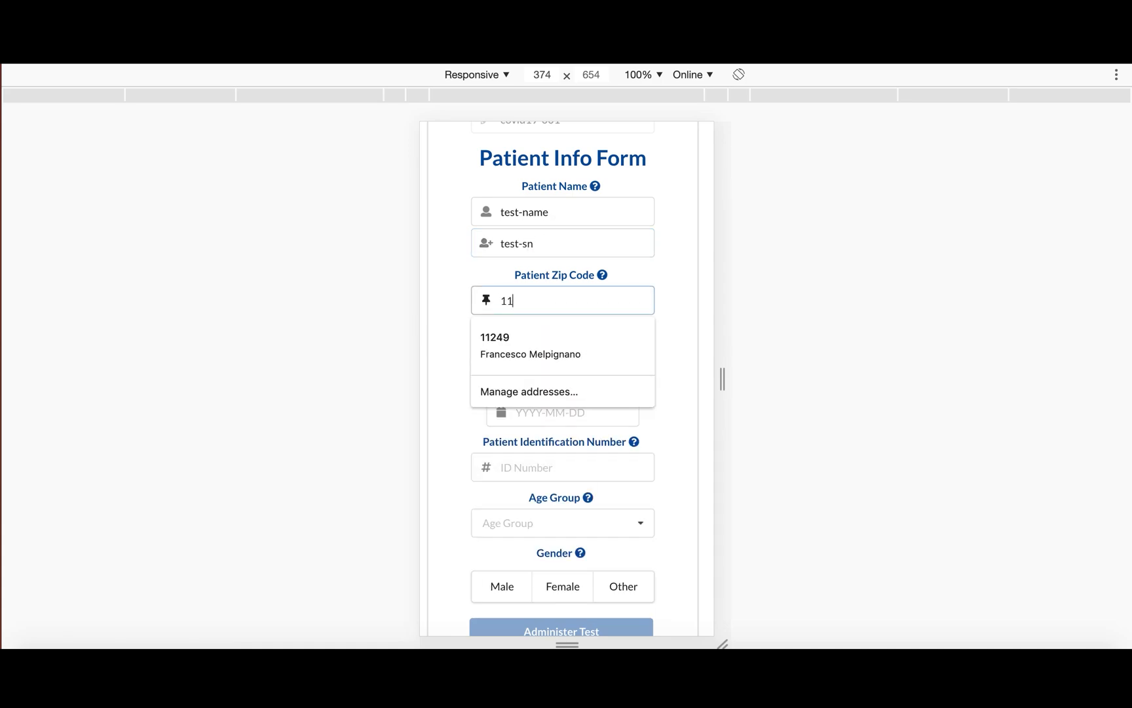
pyautogui.click(529, 345)
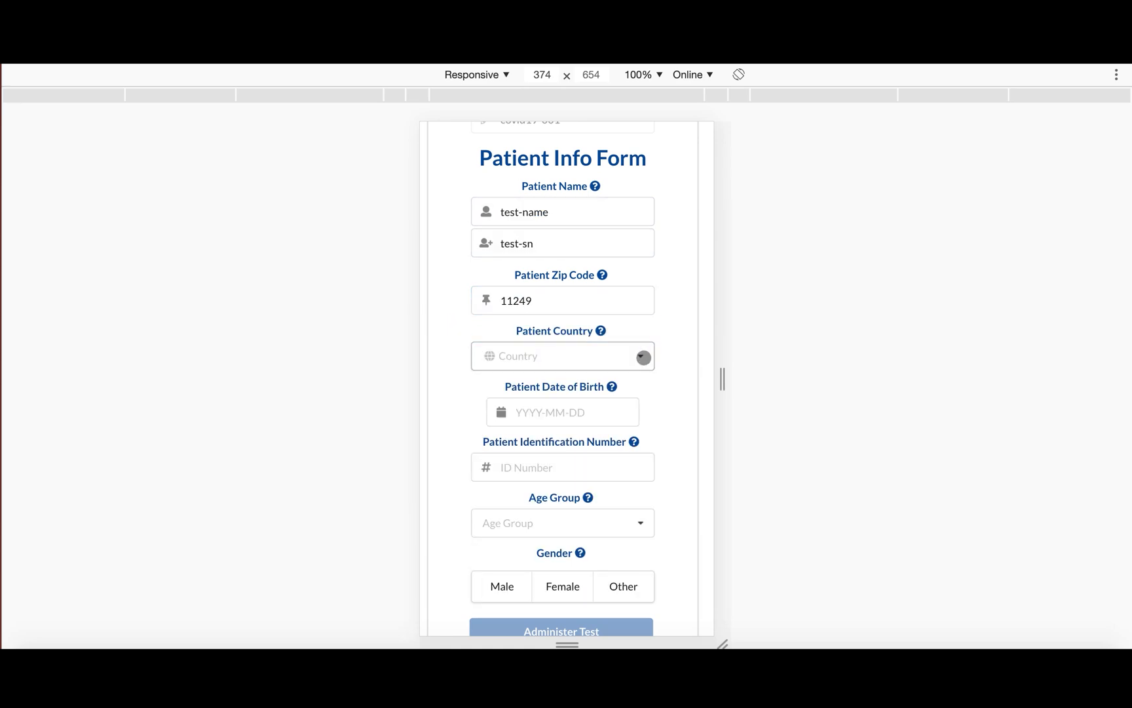
# - Select Angola as country, and enter birth date 2020-06-10 and an ID number
pyautogui.click(562, 356)
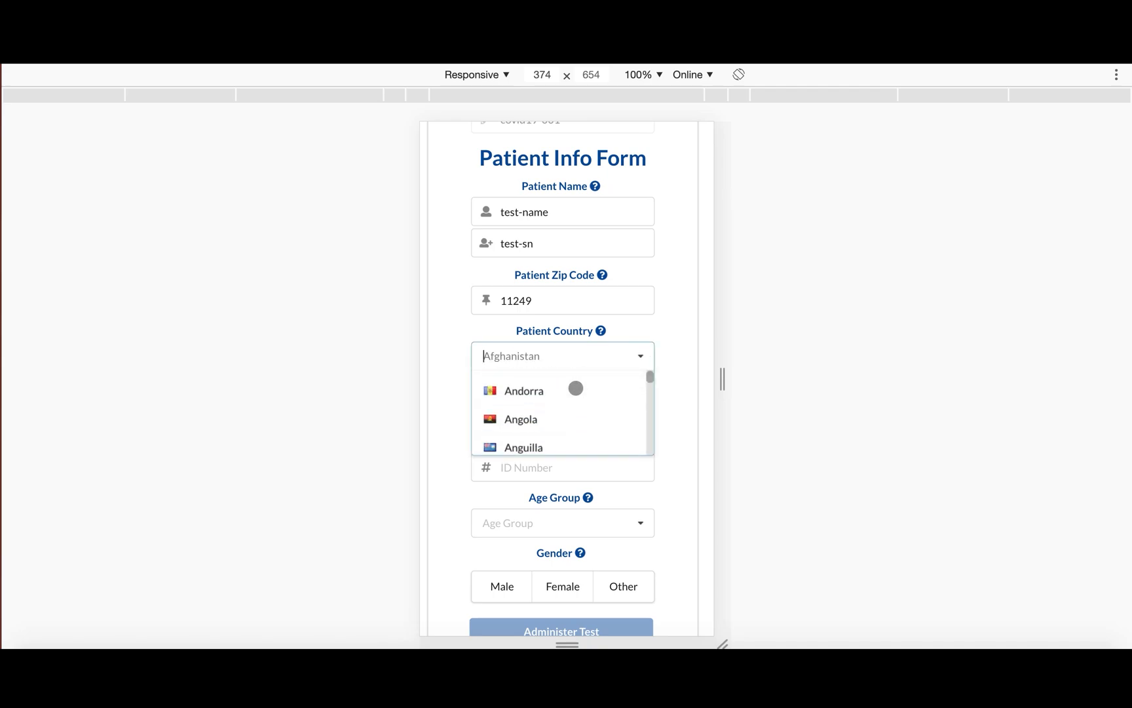
pyautogui.click(520, 419)
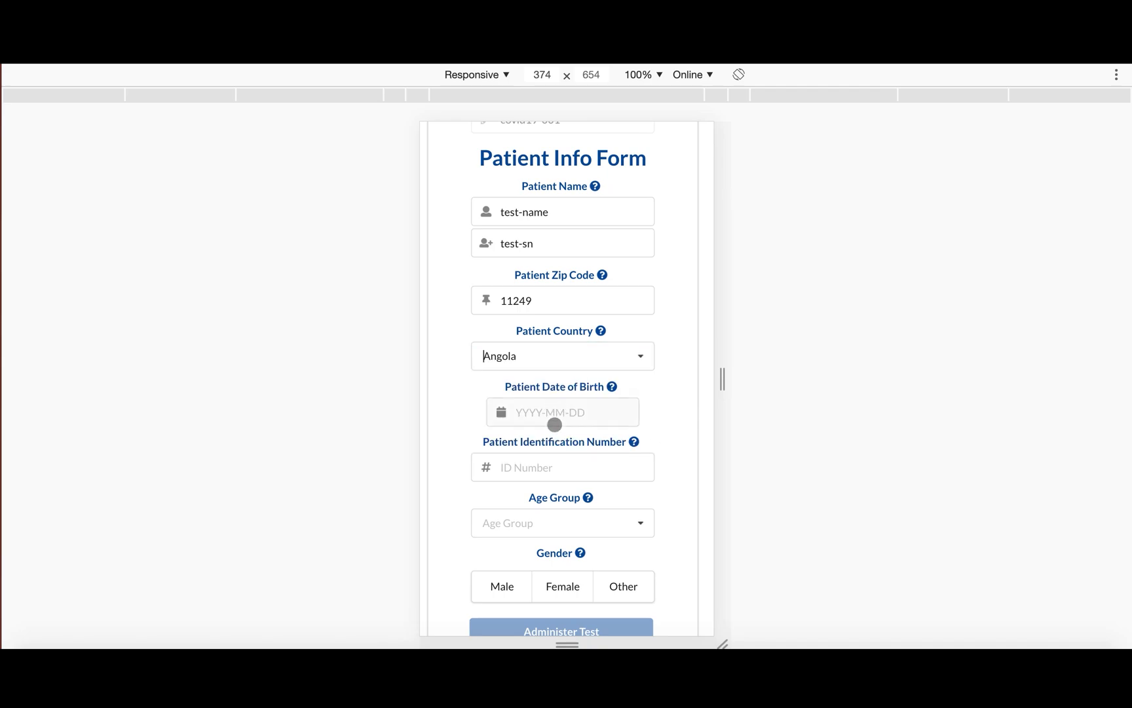
pyautogui.write('2020-06-10')
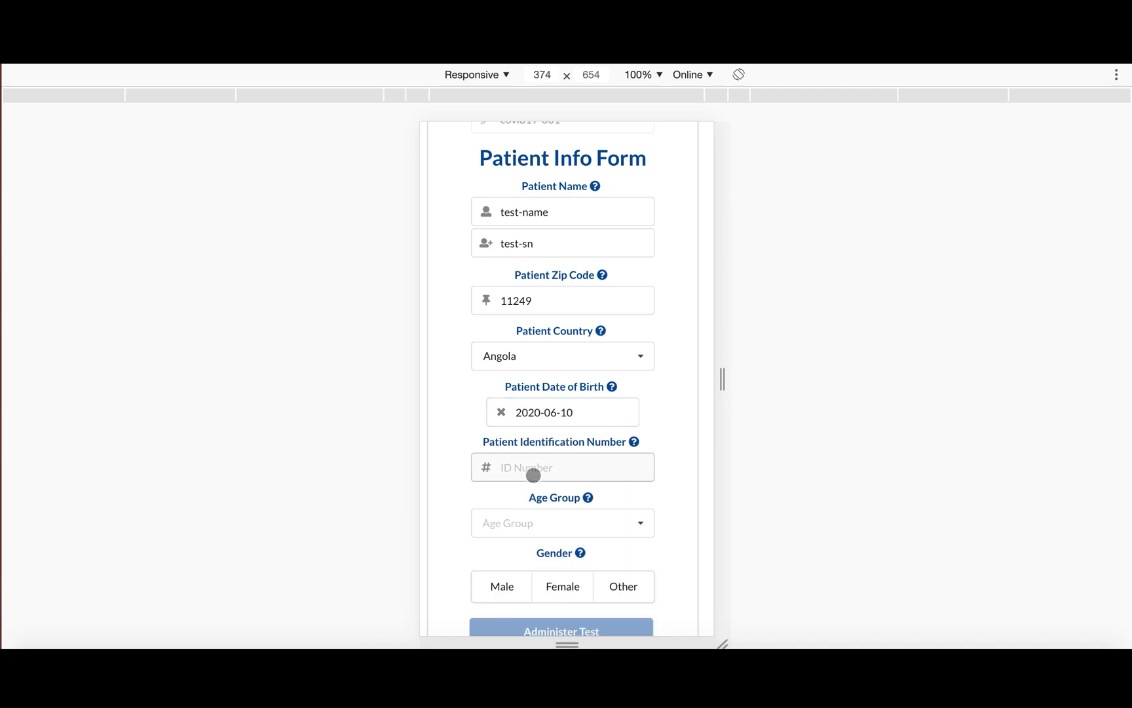
pyautogui.write('YUUS')
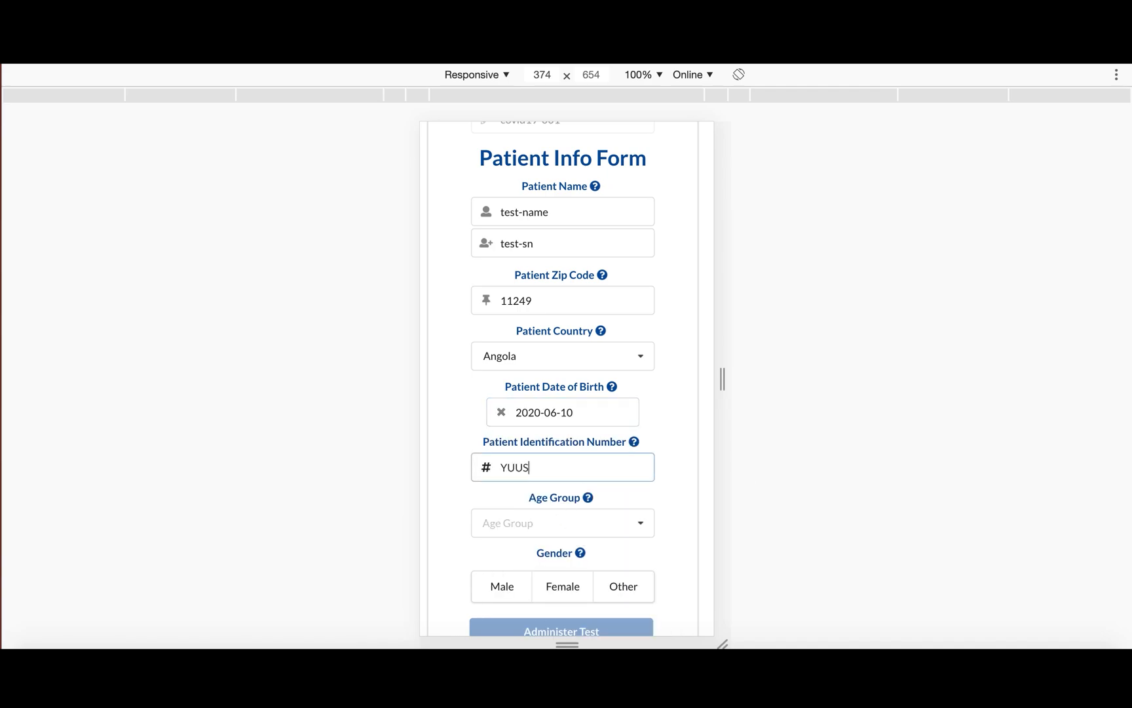
pyautogui.write('ISISI')
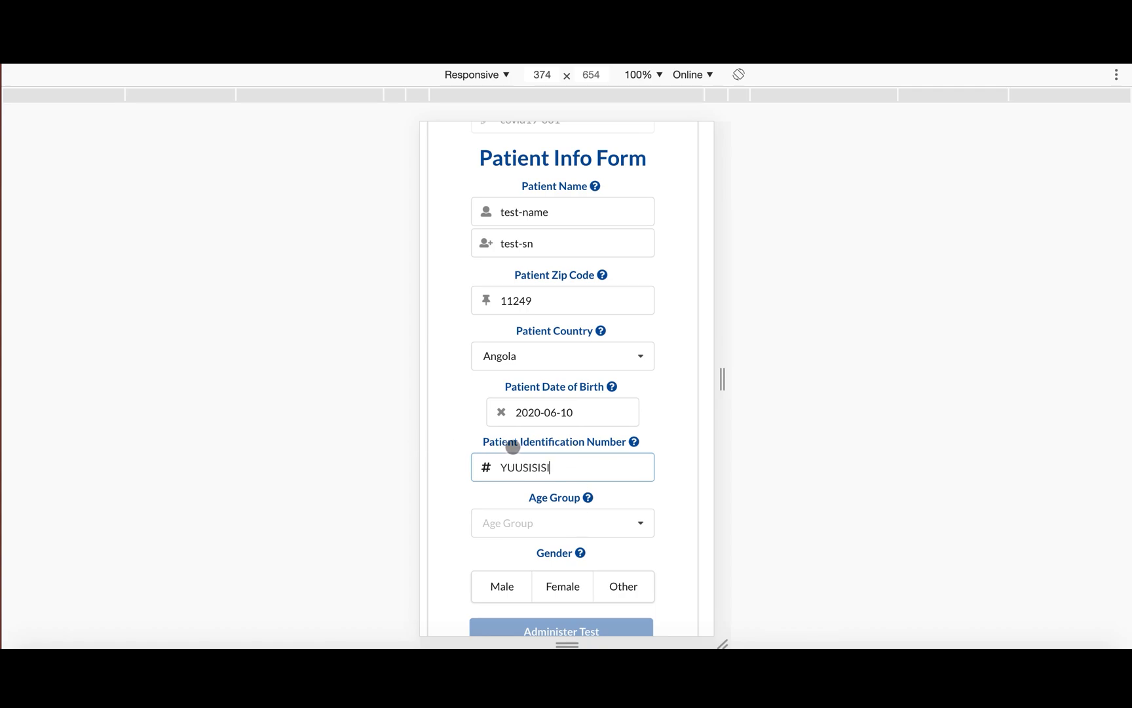
pyautogui.moveTo(545, 396)
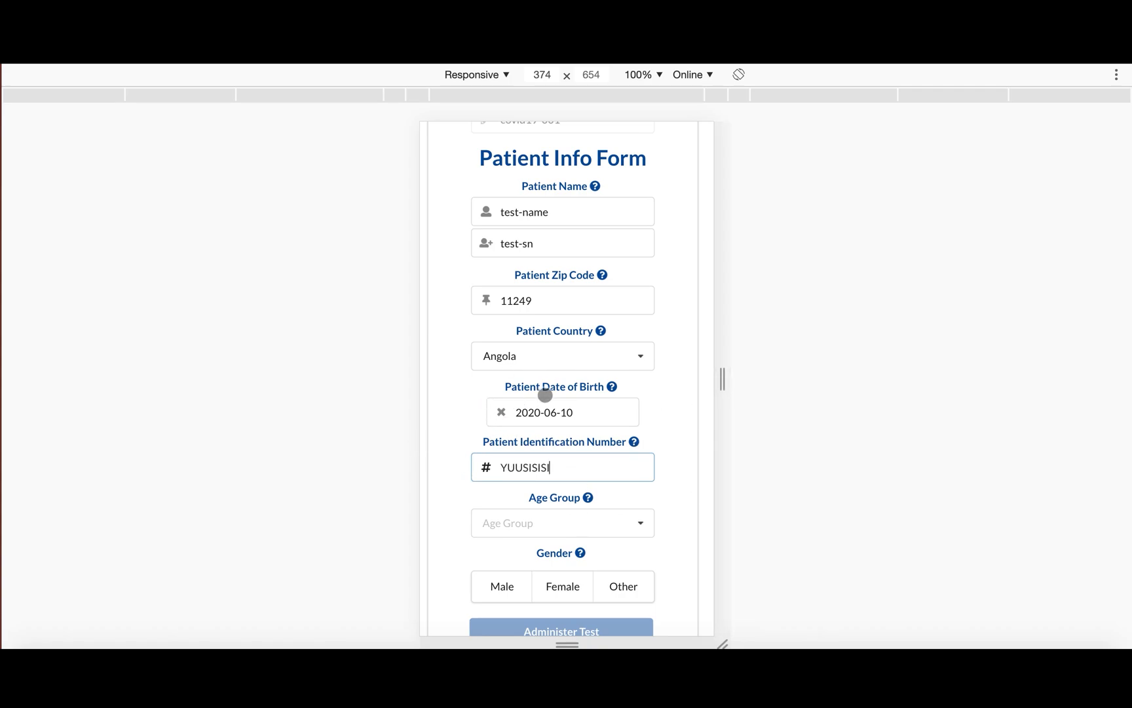
# - Set the patient's age group to 21-30 and gender to Male
pyautogui.scroll(-3)
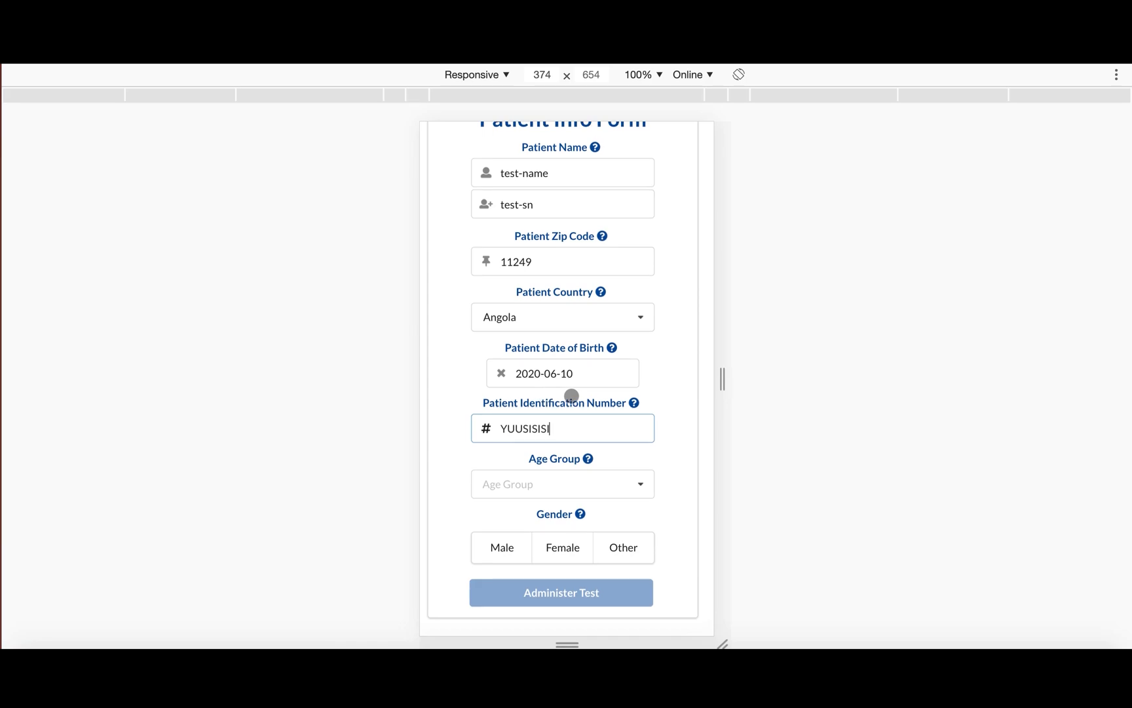
pyautogui.moveTo(513, 485)
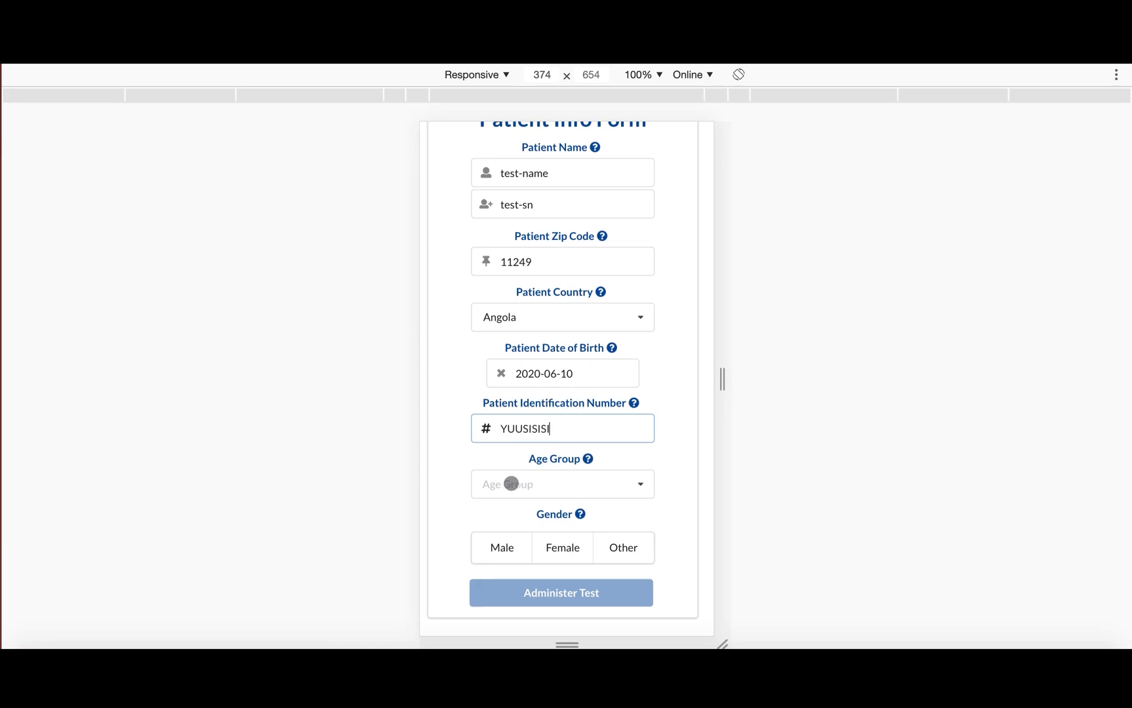
pyautogui.click(561, 484)
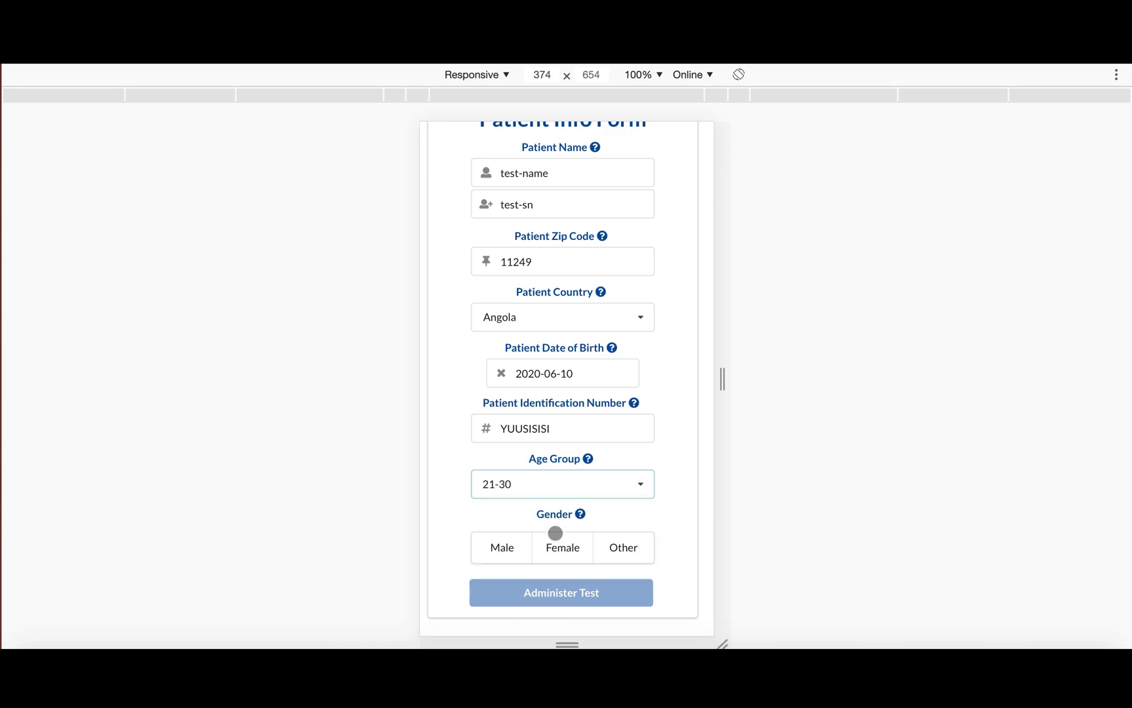
pyautogui.moveTo(603, 483)
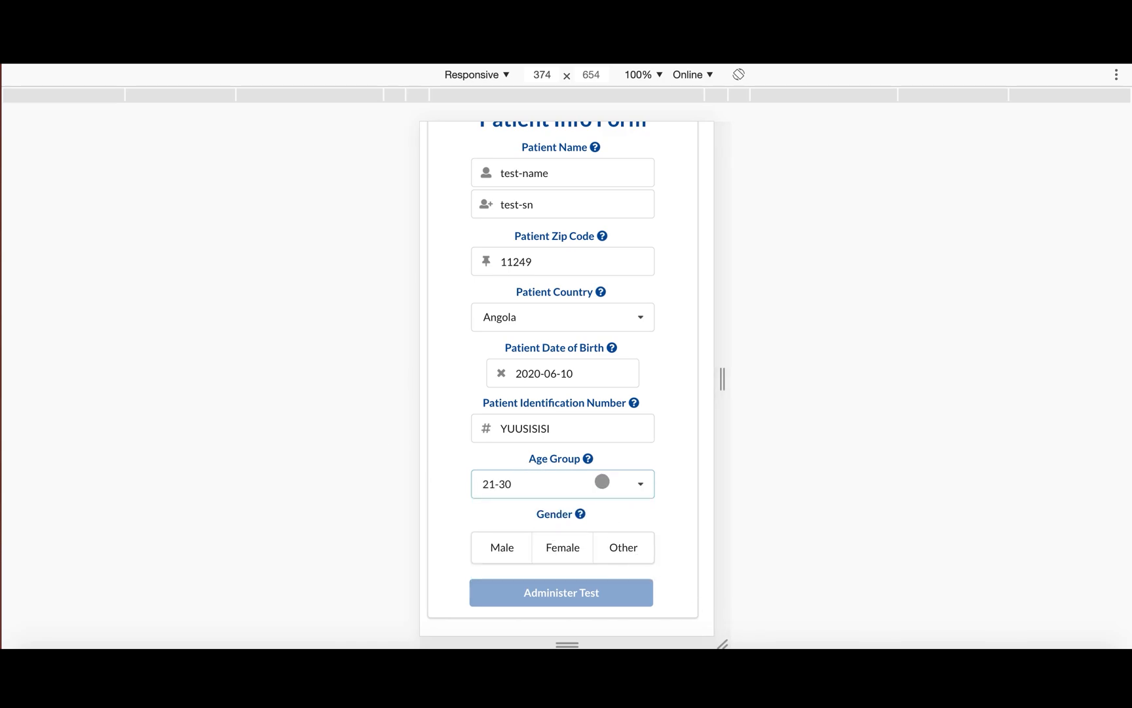
pyautogui.click(501, 548)
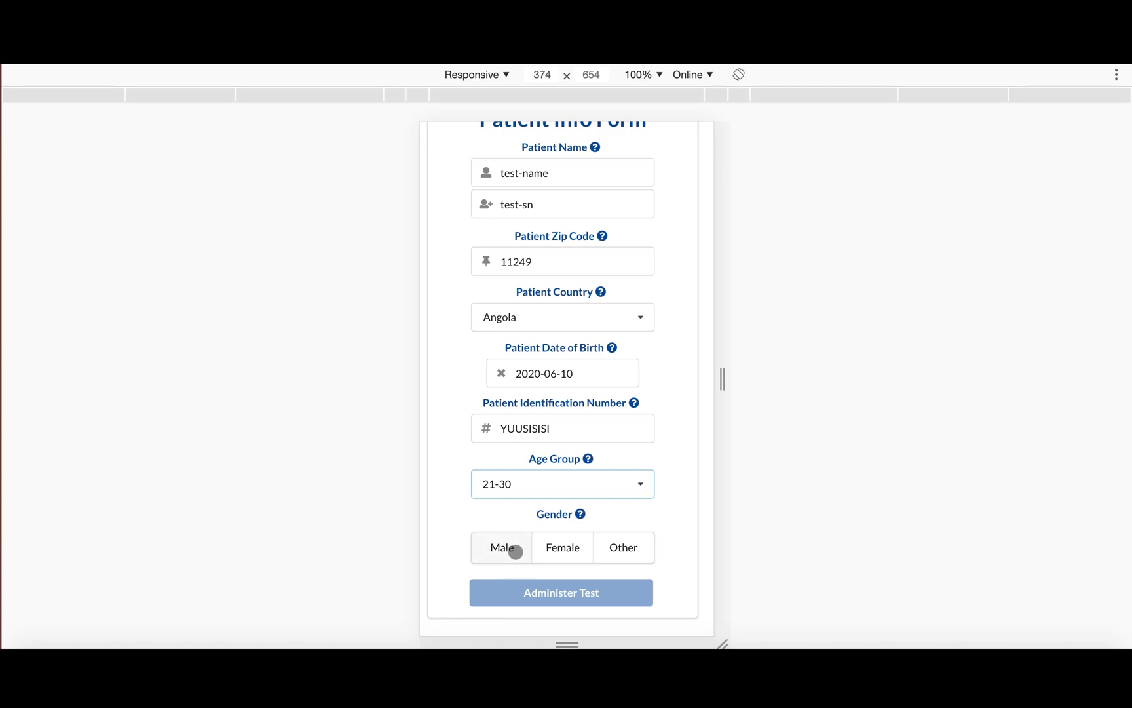
pyautogui.click(501, 547)
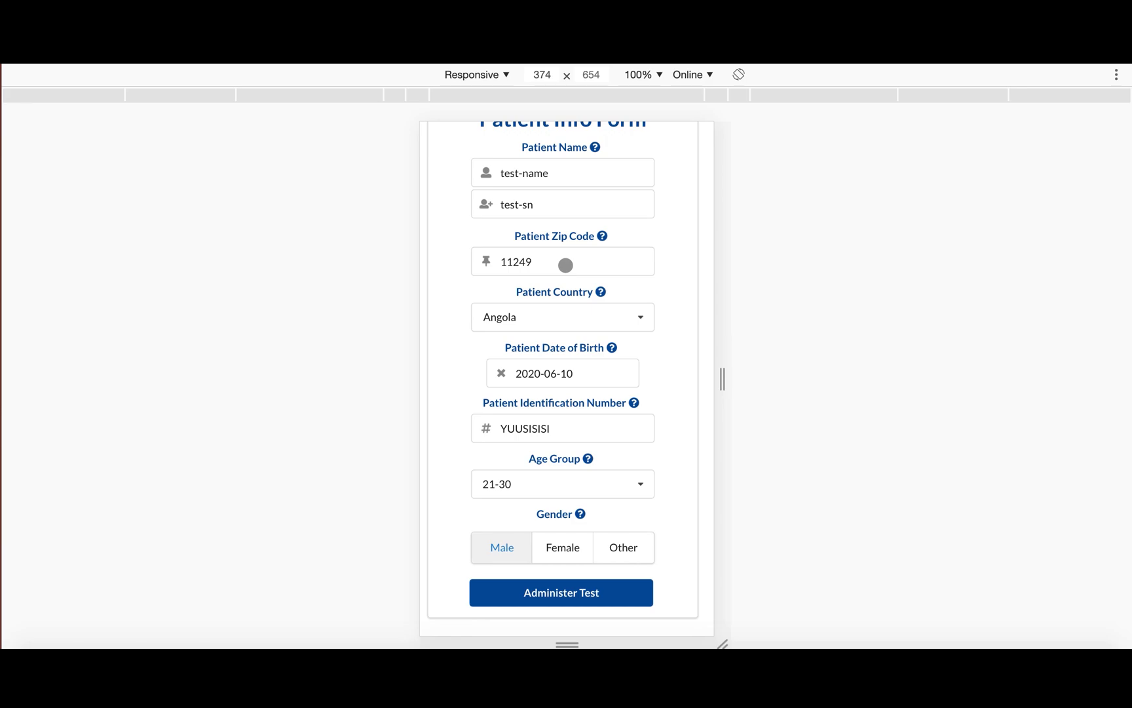
# - Administer the test and wait for the success screen with the patient's QR code
pyautogui.click(561, 593)
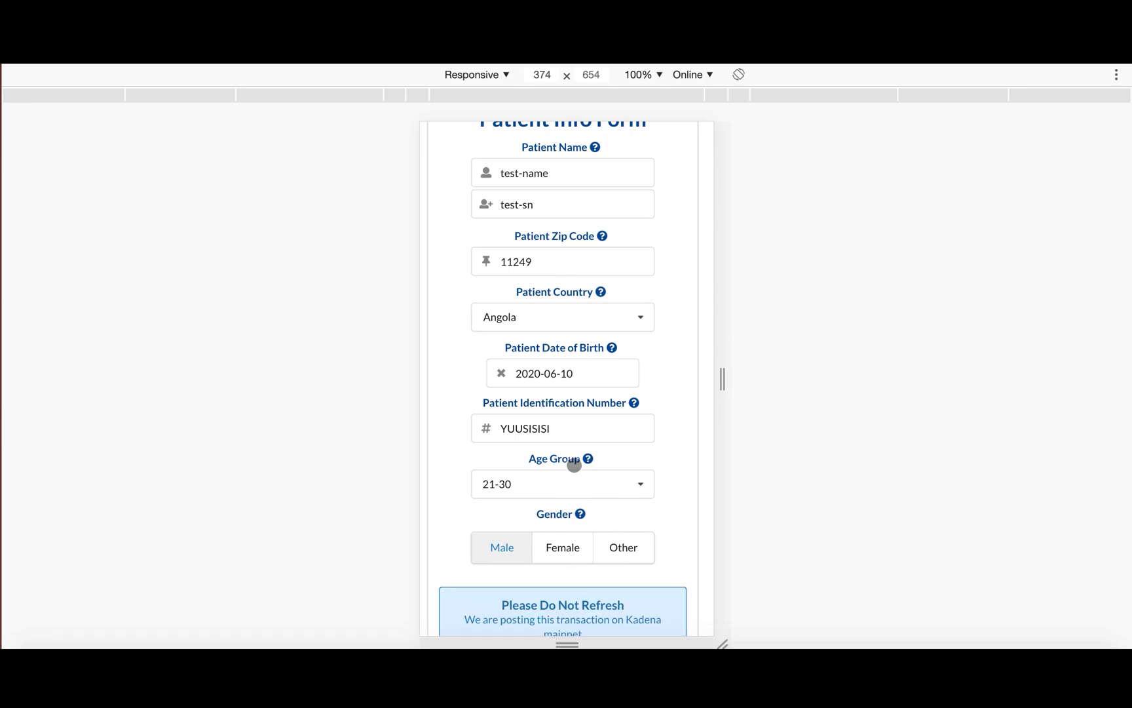
pyautogui.scroll(-3)
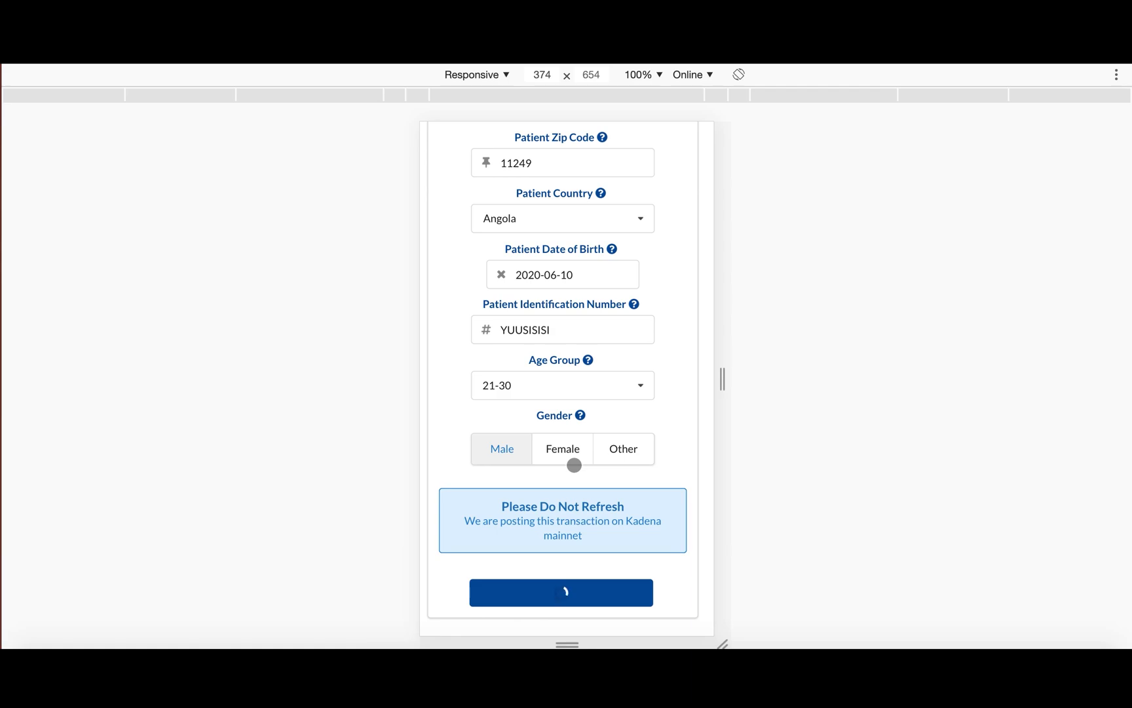
pyautogui.scroll(3)
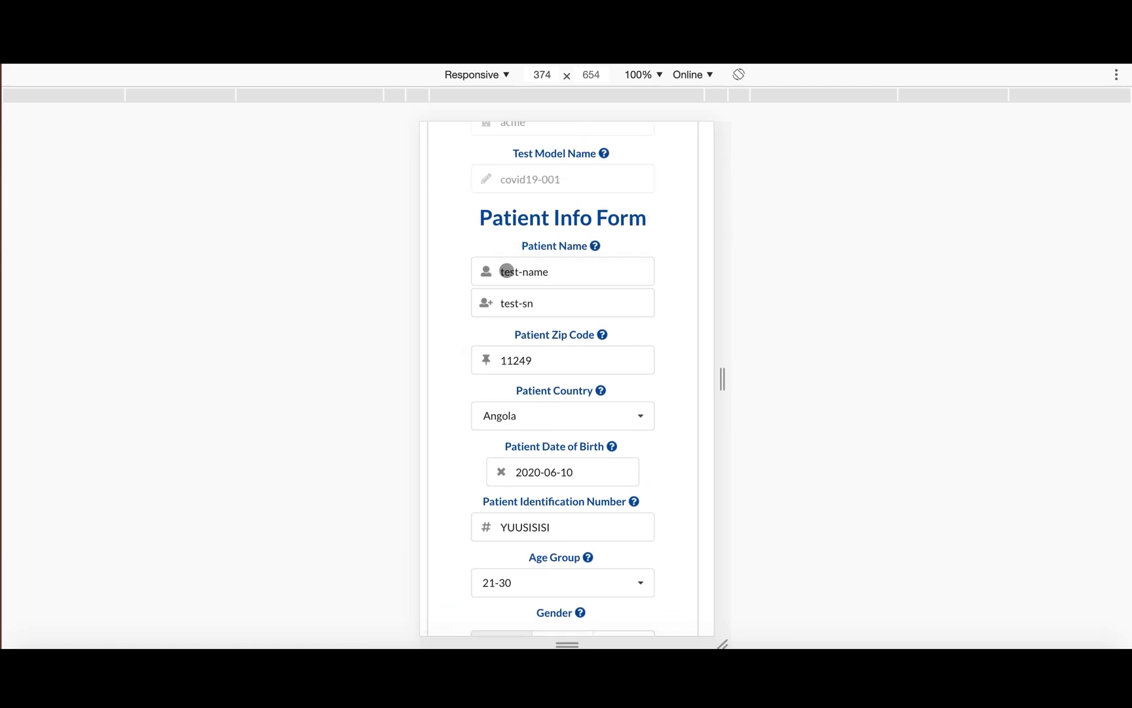
pyautogui.scroll(-3)
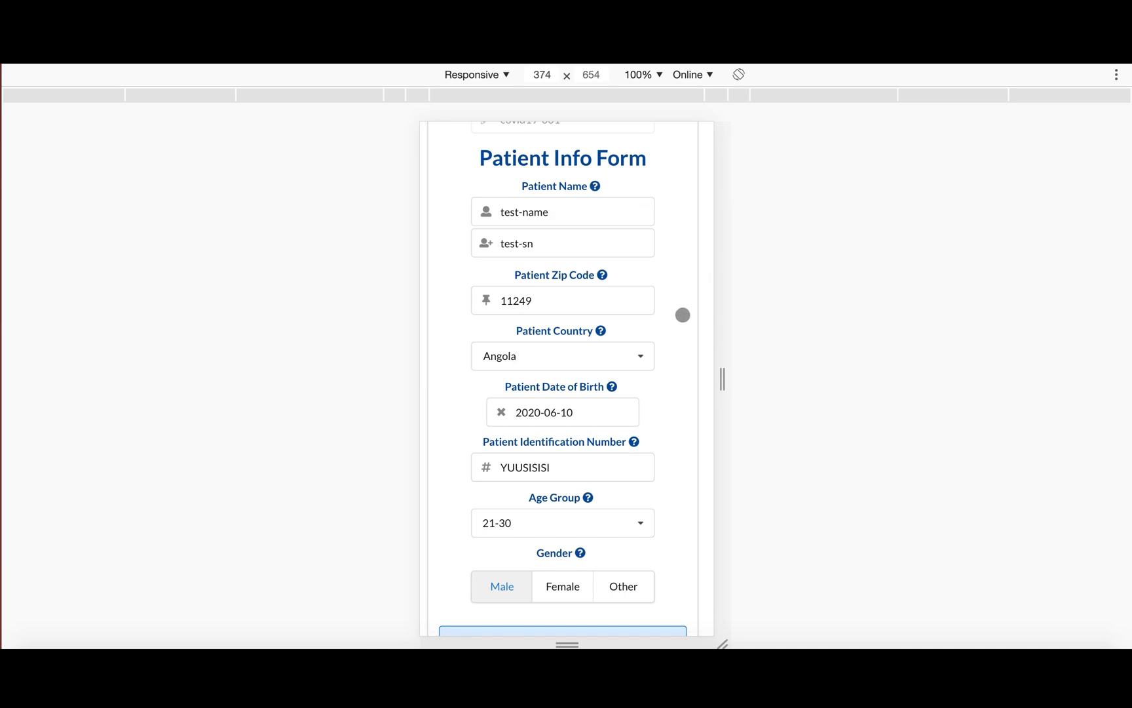
pyautogui.click(561, 612)
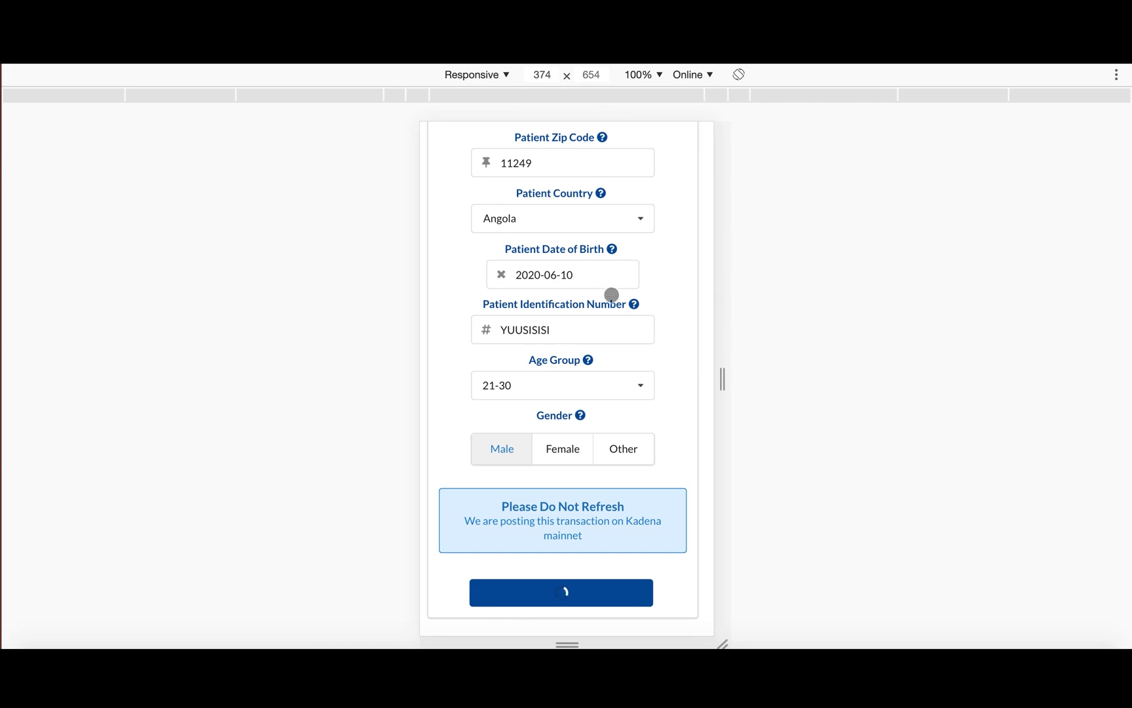
pyautogui.moveTo(557, 438)
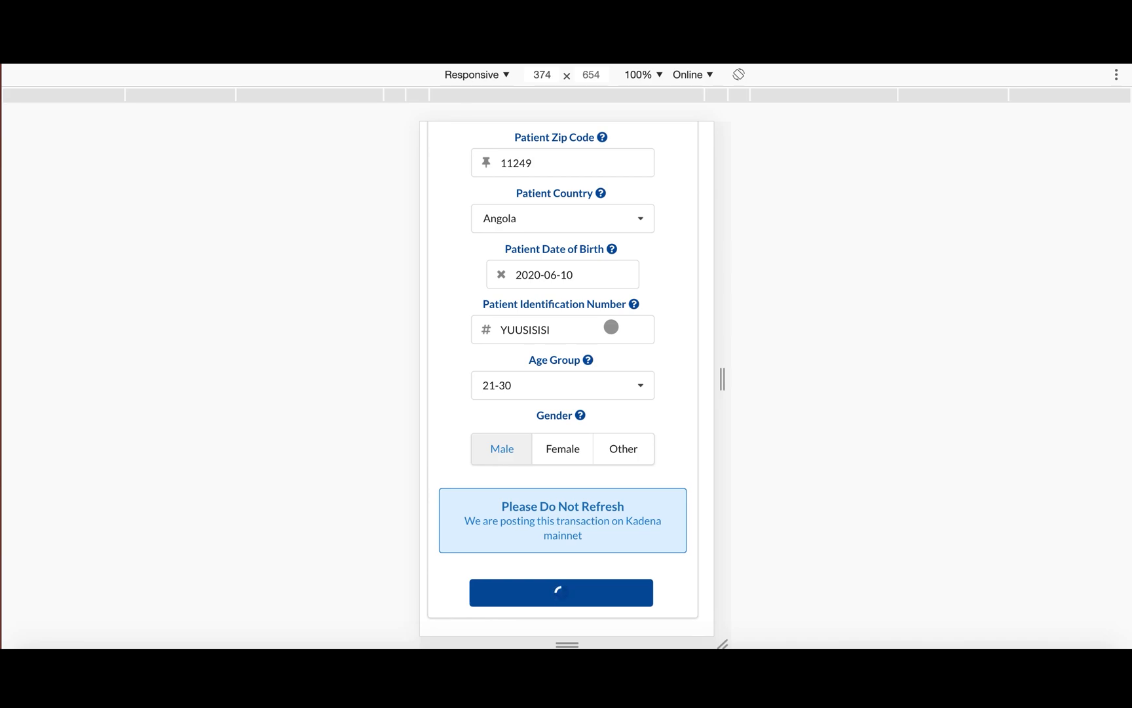
pyautogui.click(561, 591)
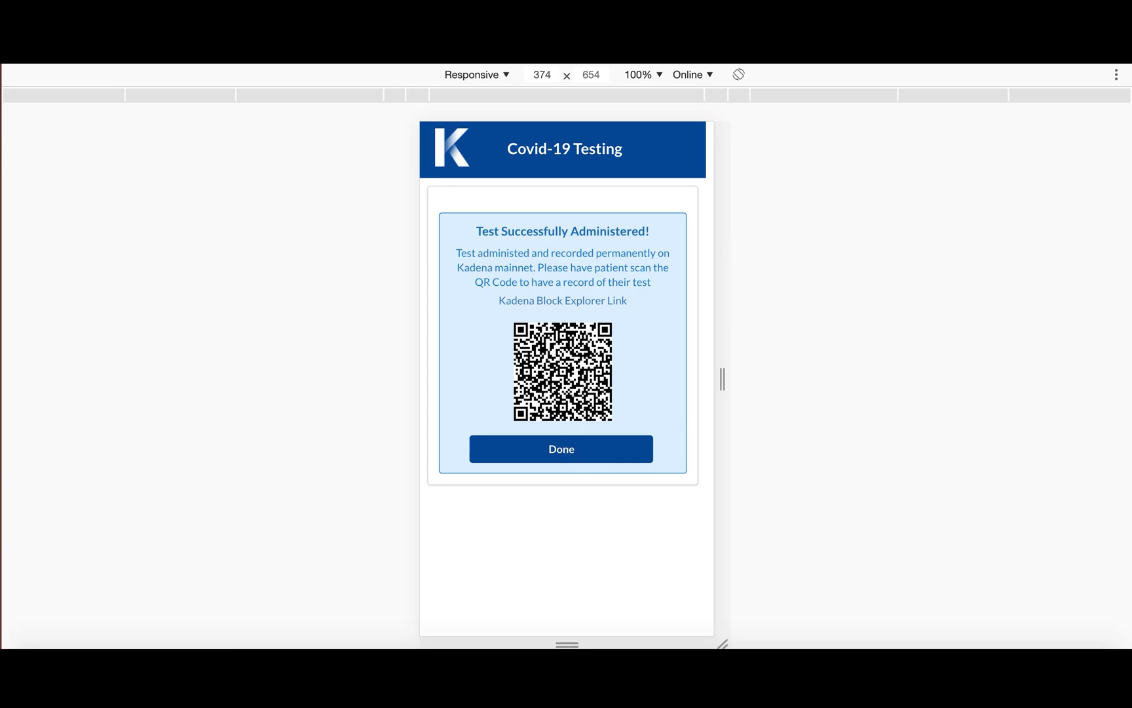
# - Leave the test portal and return to the Welcome page with Clinician and Patient roles
pyautogui.click(561, 449)
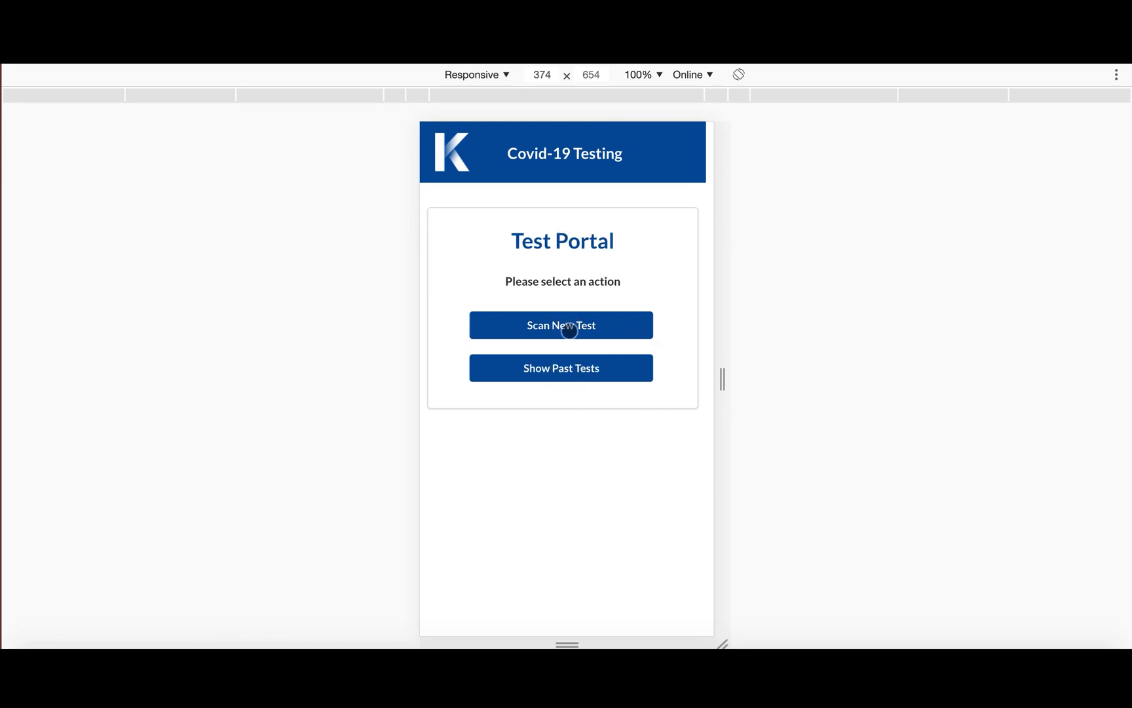
pyautogui.click(561, 325)
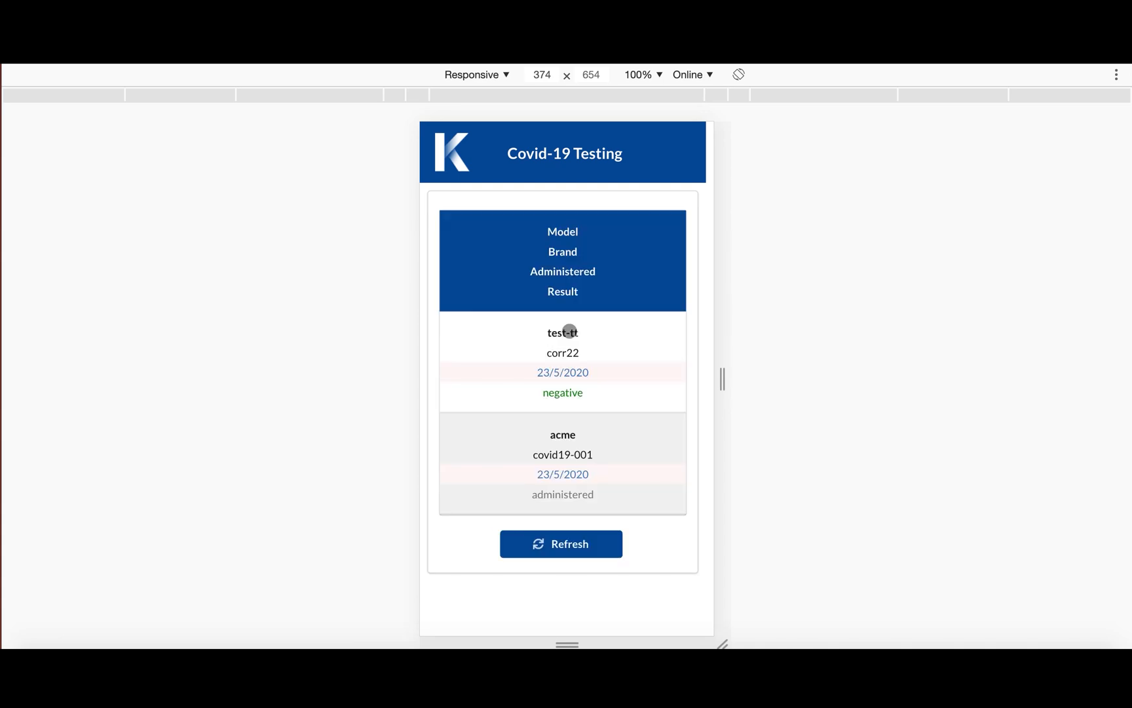
pyautogui.moveTo(590, 424)
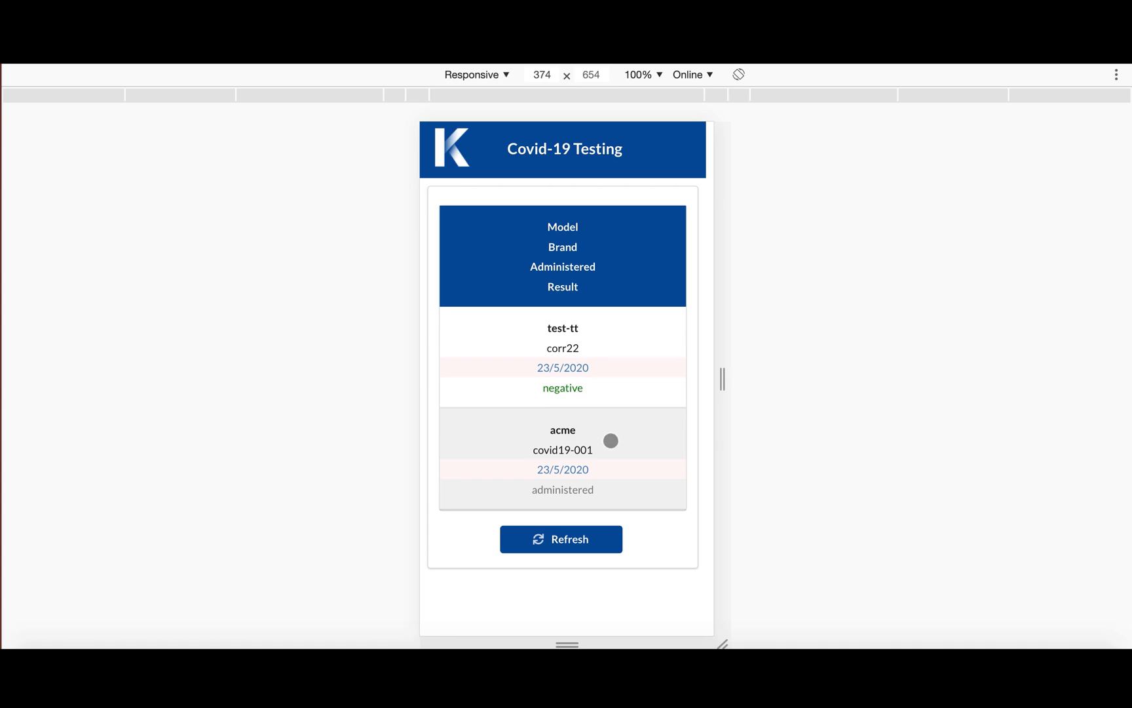
pyautogui.moveTo(562, 430)
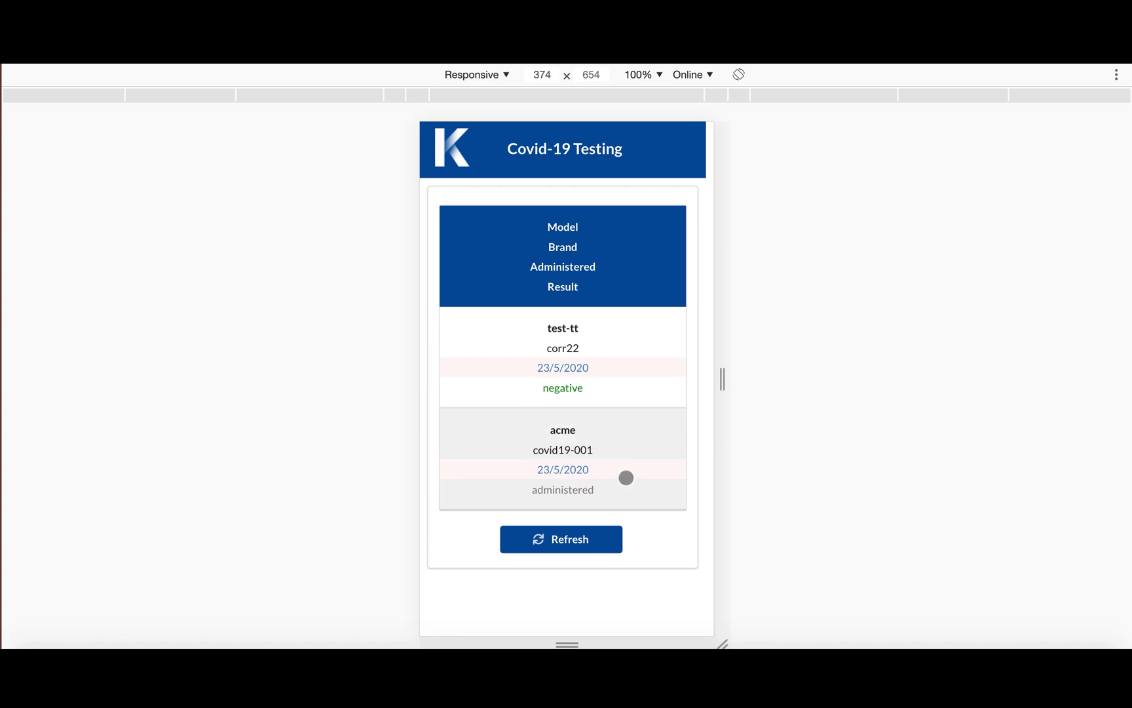
pyautogui.moveTo(535, 452)
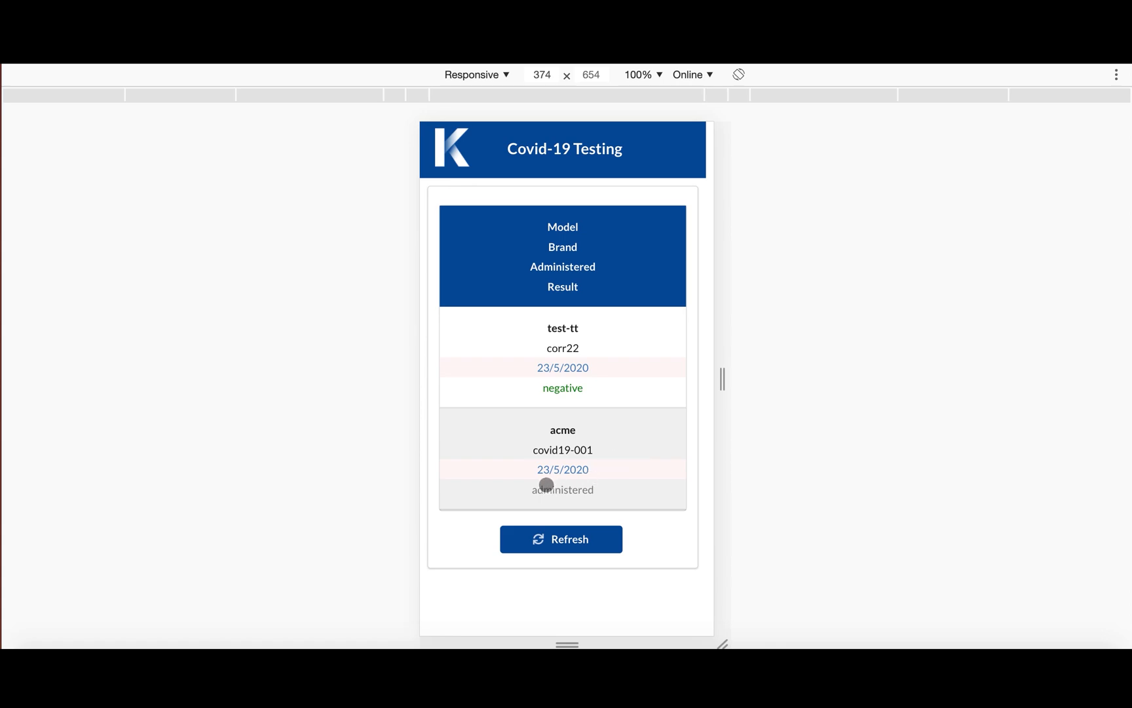
pyautogui.moveTo(595, 481)
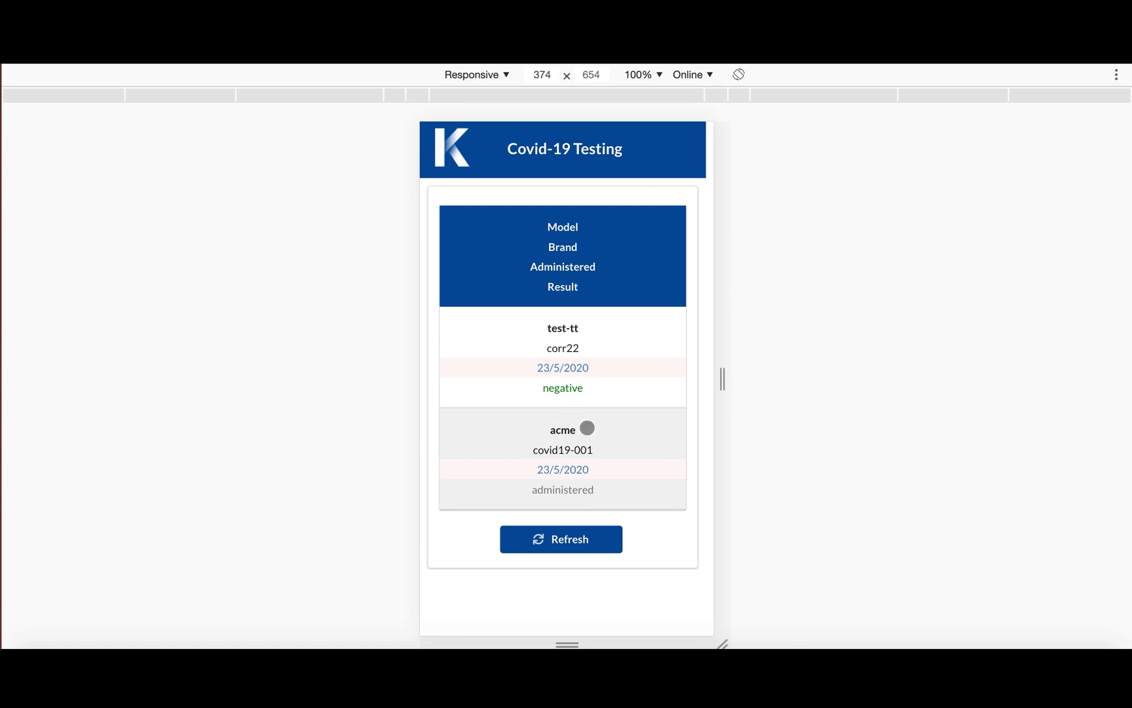
pyautogui.moveTo(565, 395)
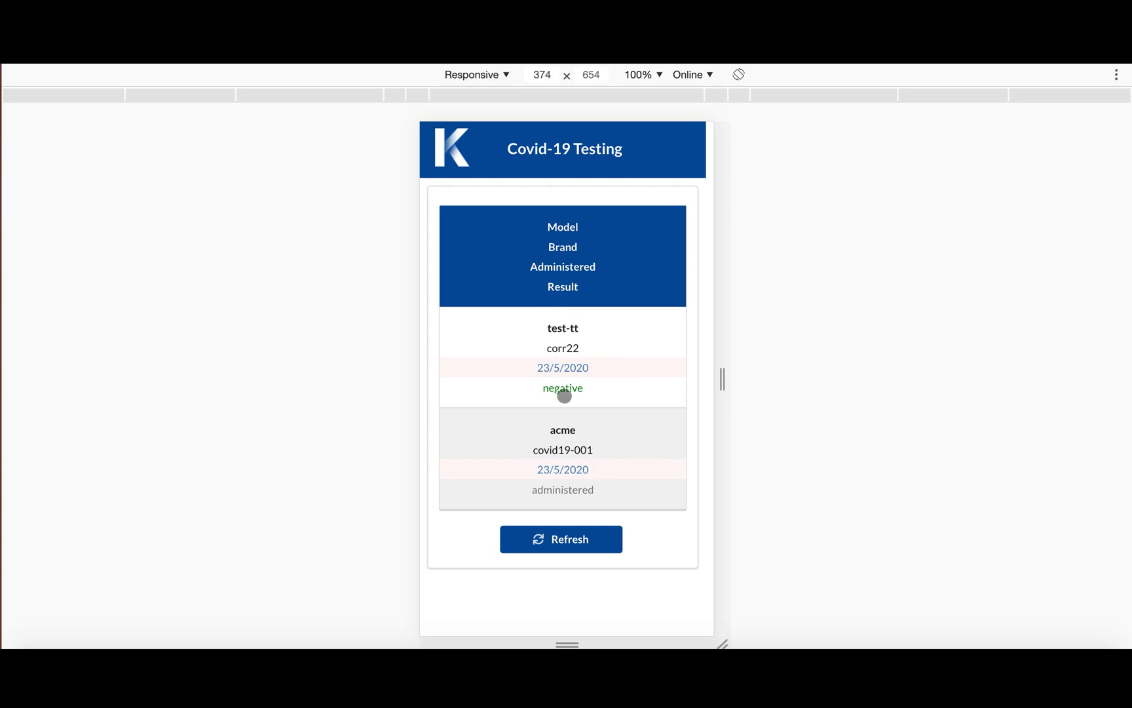
pyautogui.moveTo(582, 396)
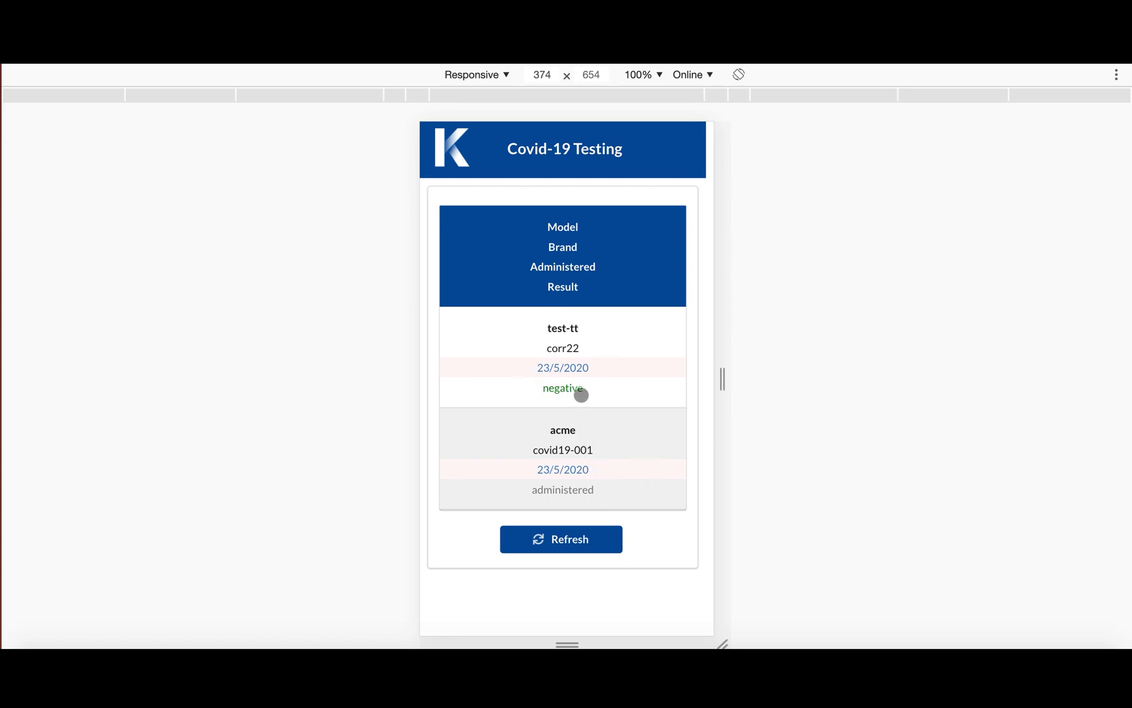
pyautogui.moveTo(557, 279)
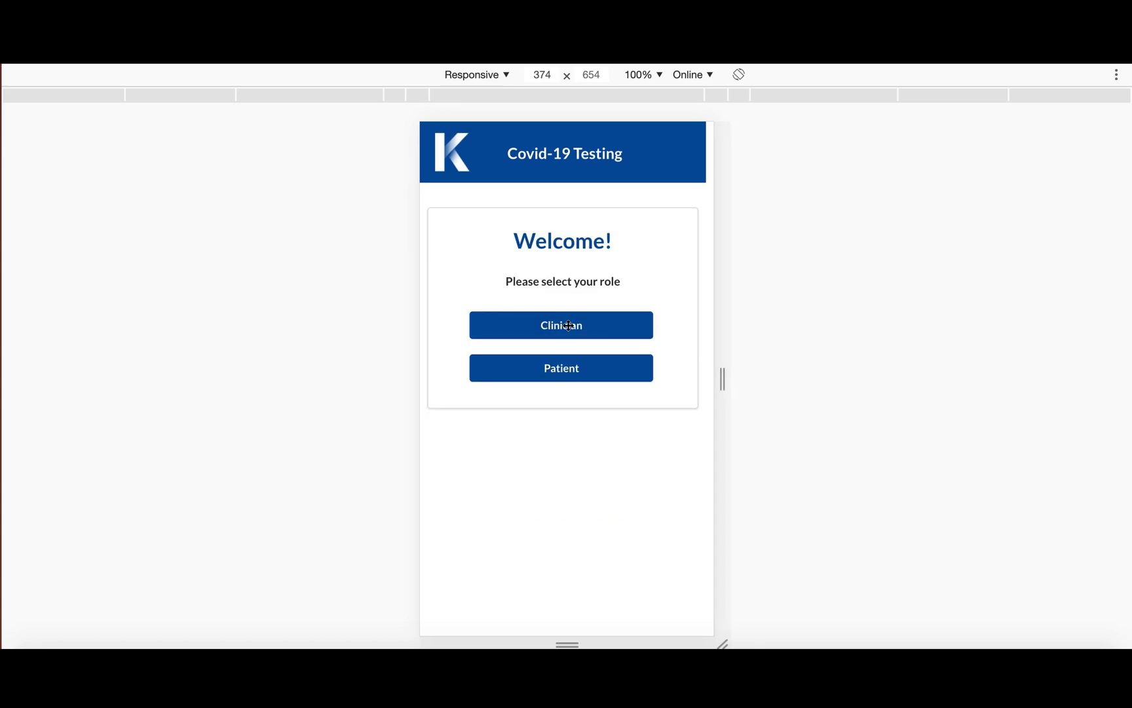
# - Choose Clinician, exit the QR scanner, re-enter as Clinician and reach the result form
pyautogui.click(561, 325)
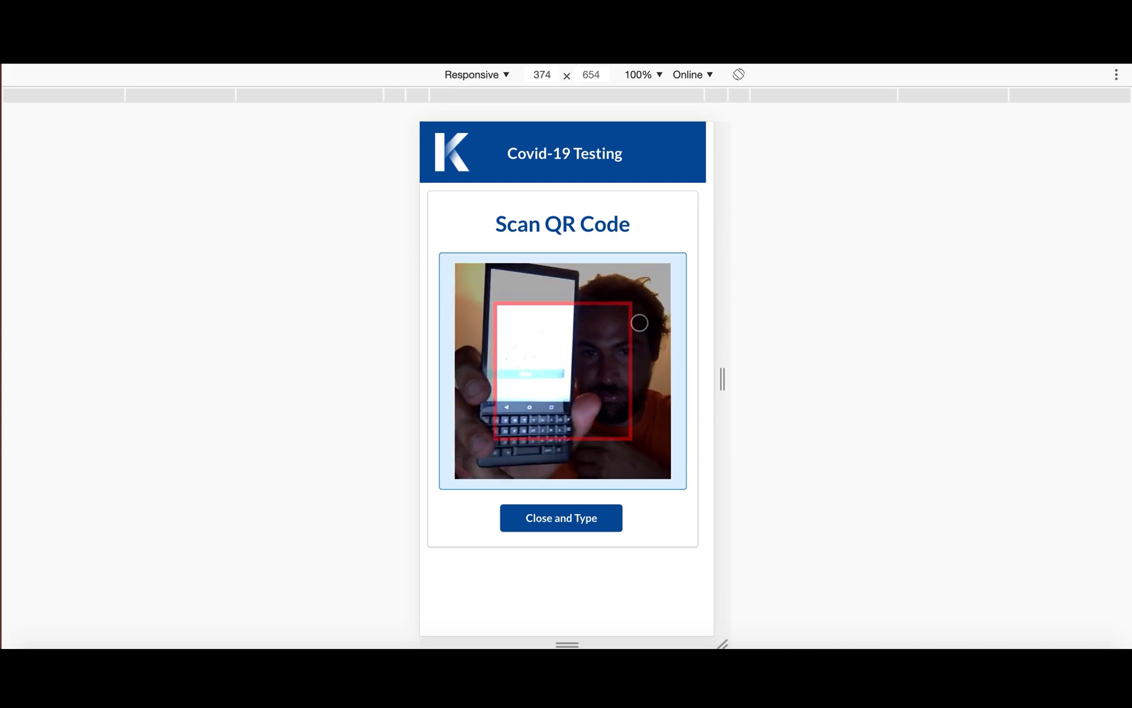
pyautogui.click(561, 518)
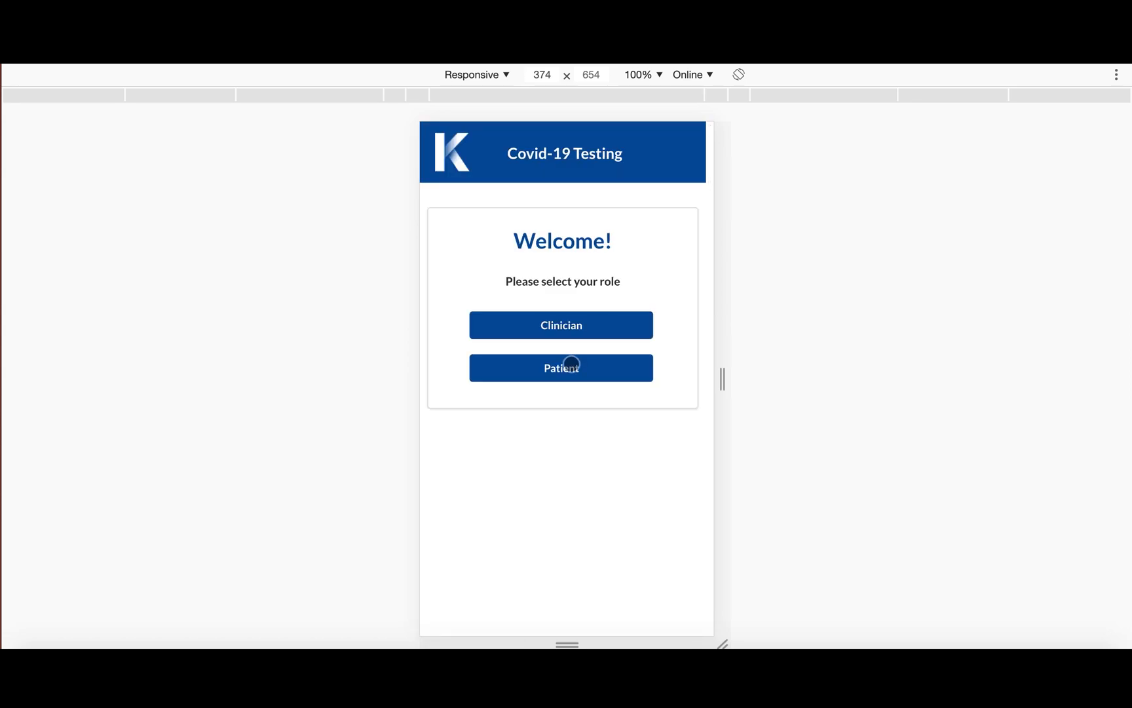
pyautogui.moveTo(622, 306)
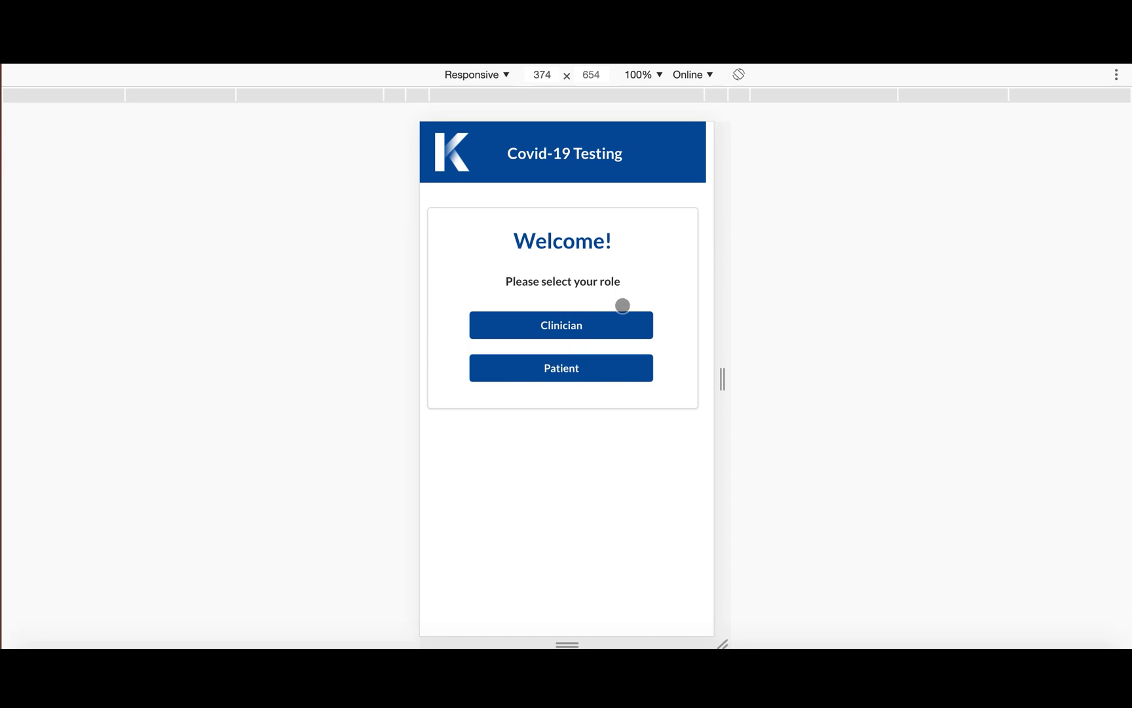
pyautogui.moveTo(538, 336)
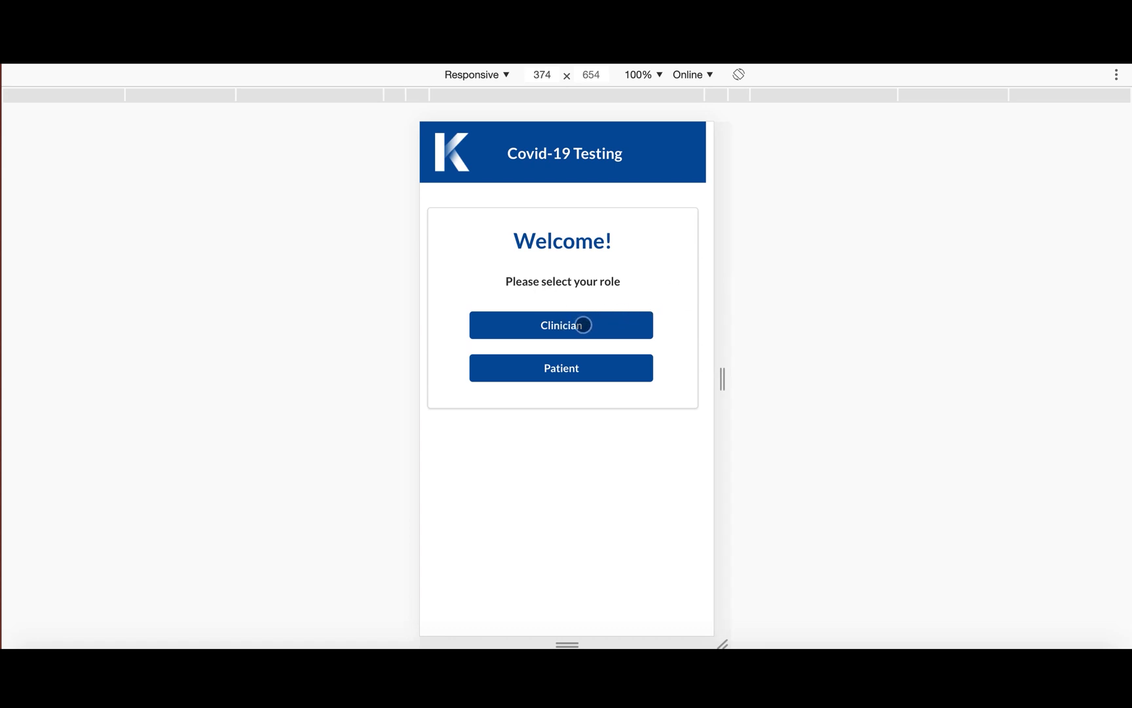
pyautogui.click(561, 325)
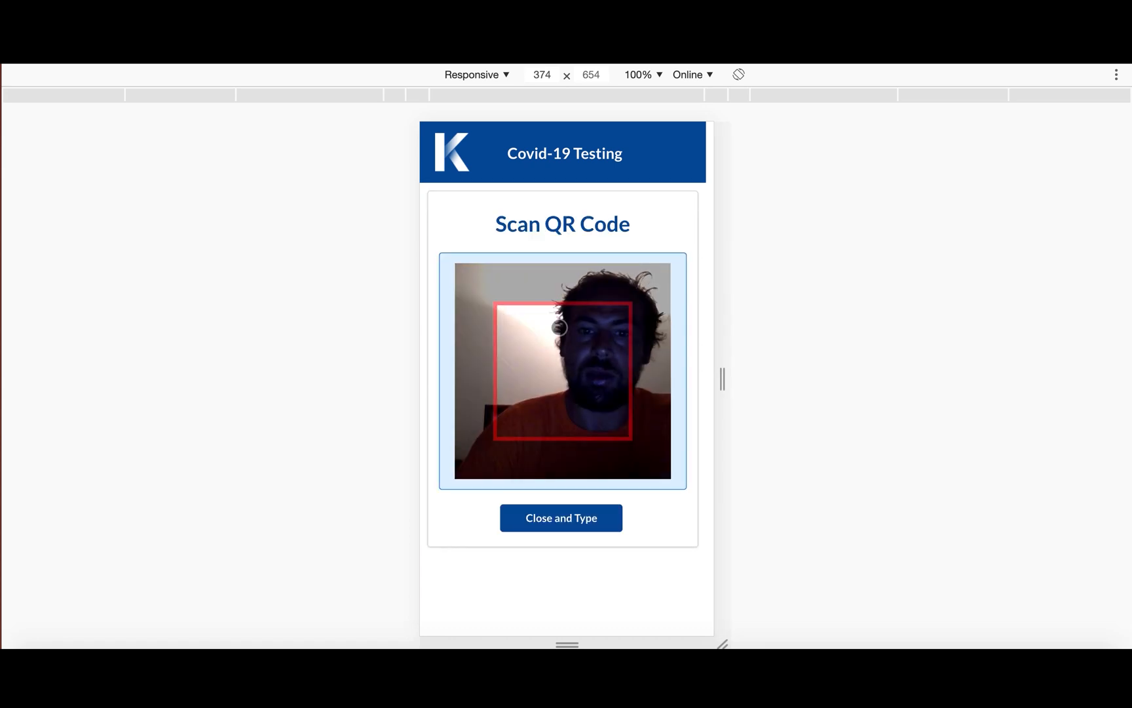
pyautogui.click(561, 517)
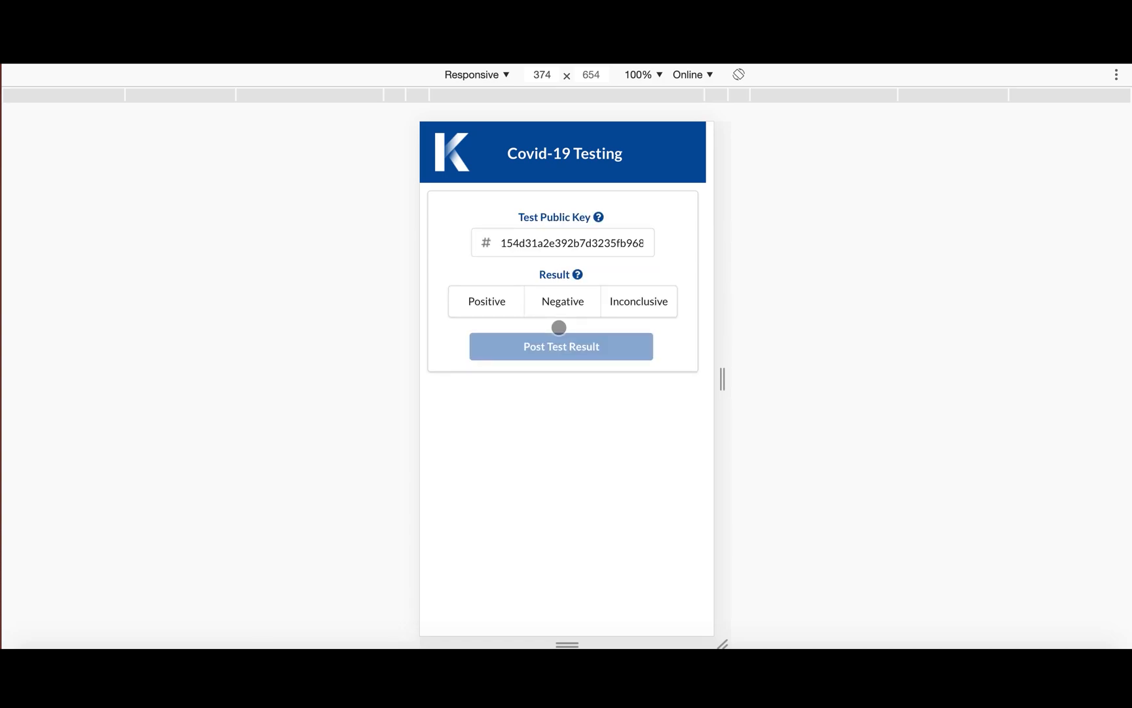
pyautogui.moveTo(585, 221)
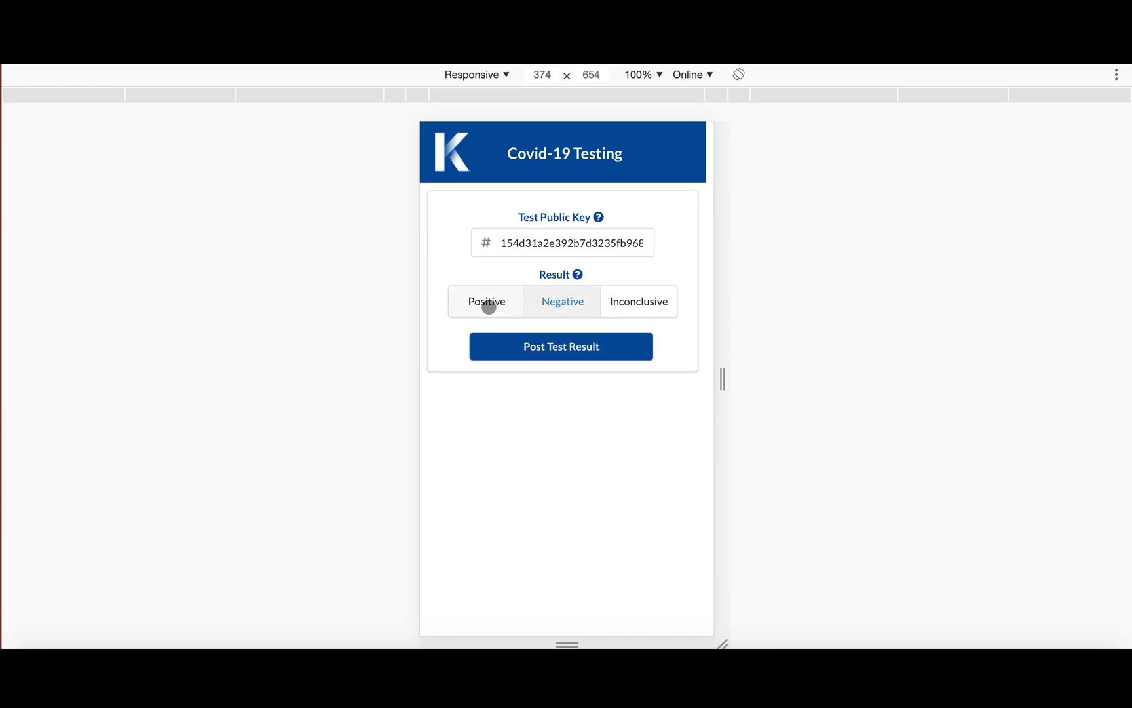
# - Mark the test Positive, post the result to mainnet, and dismiss the completion message
pyautogui.click(486, 302)
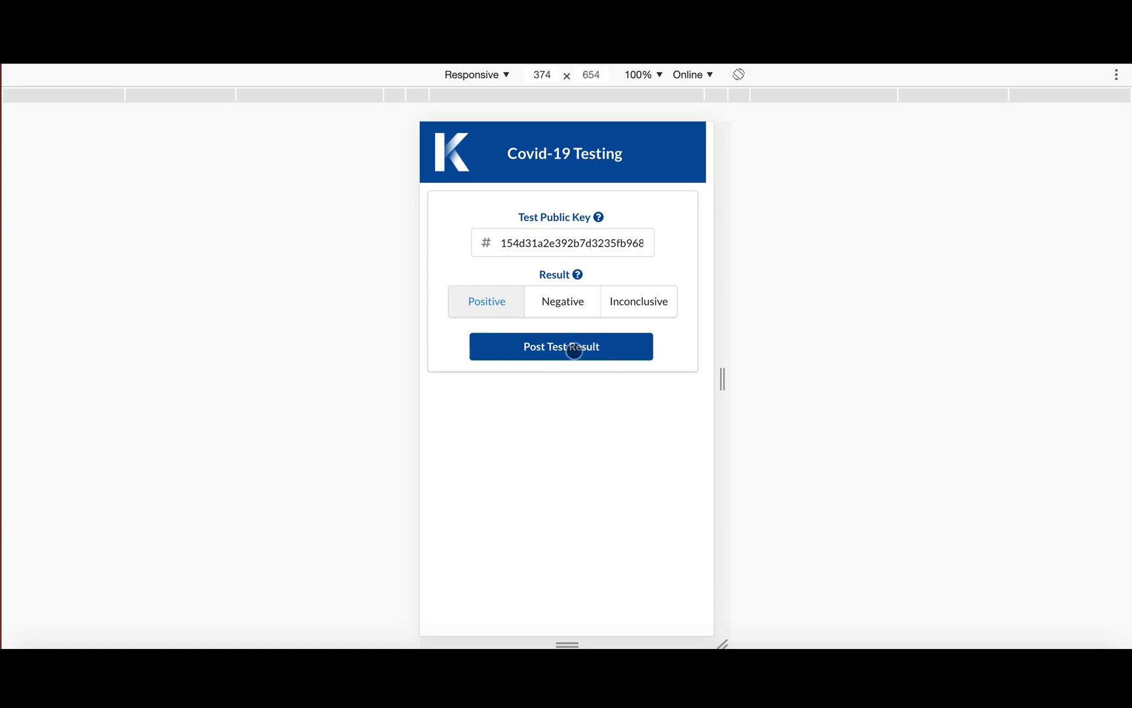
pyautogui.click(562, 346)
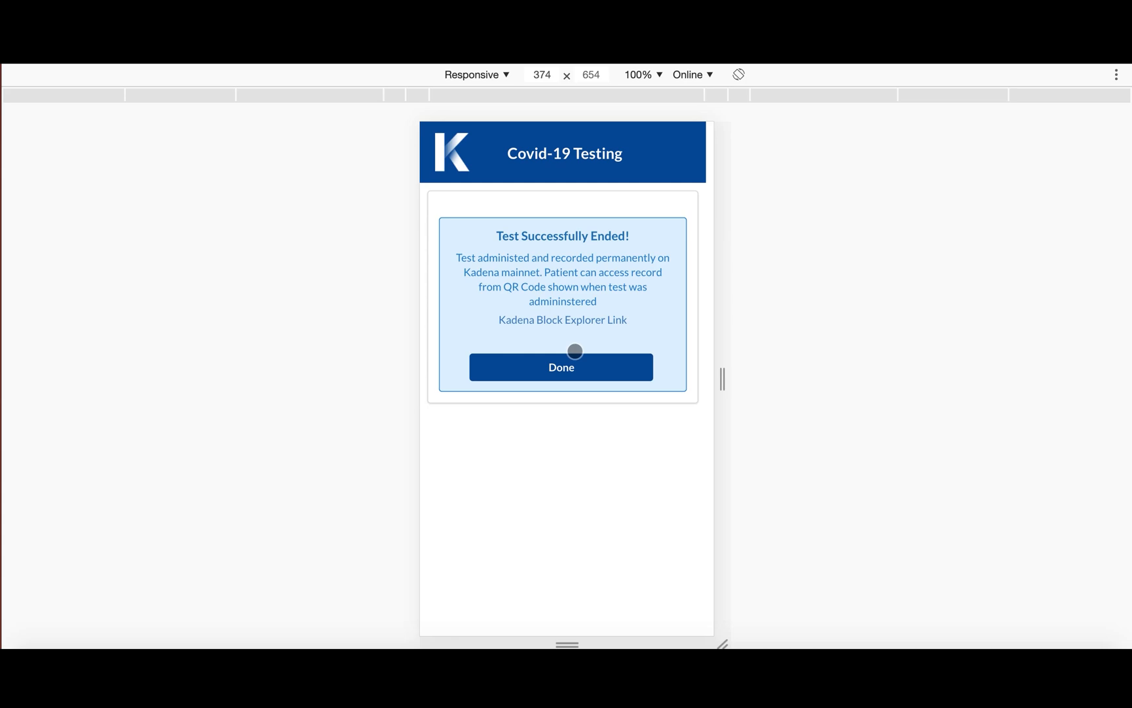
pyautogui.moveTo(696, 408)
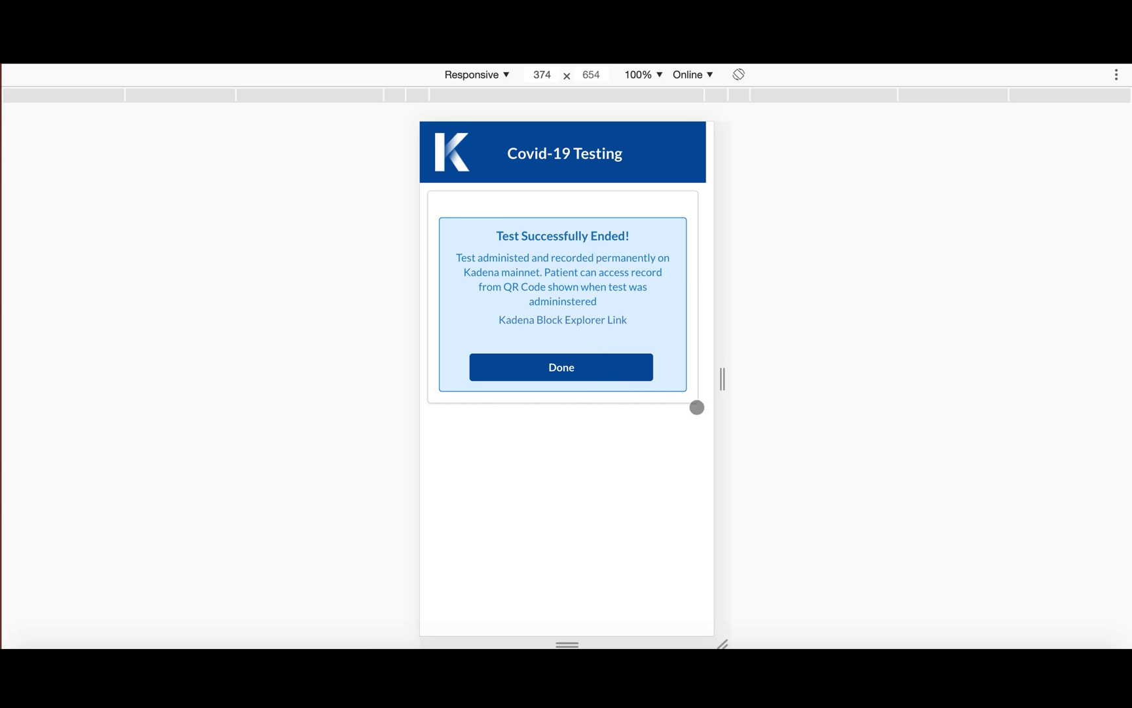
pyautogui.click(561, 367)
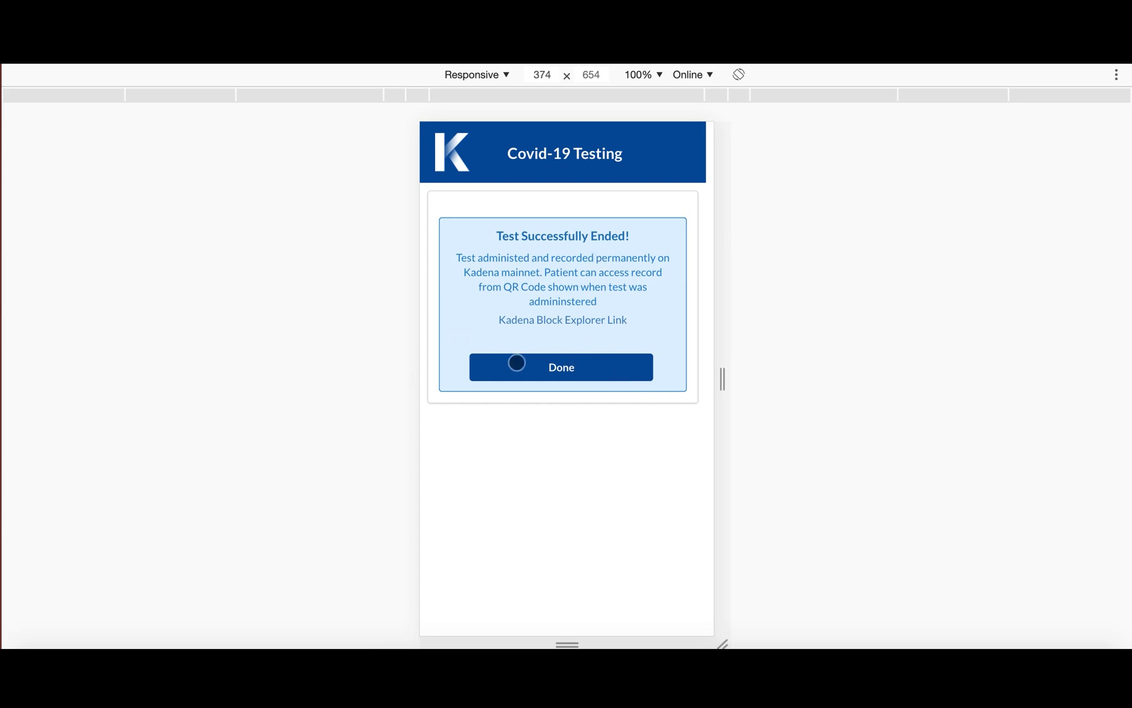
# - Finish, switch to Patient, and refresh past tests until acme covid19-001 shows positive
pyautogui.click(561, 367)
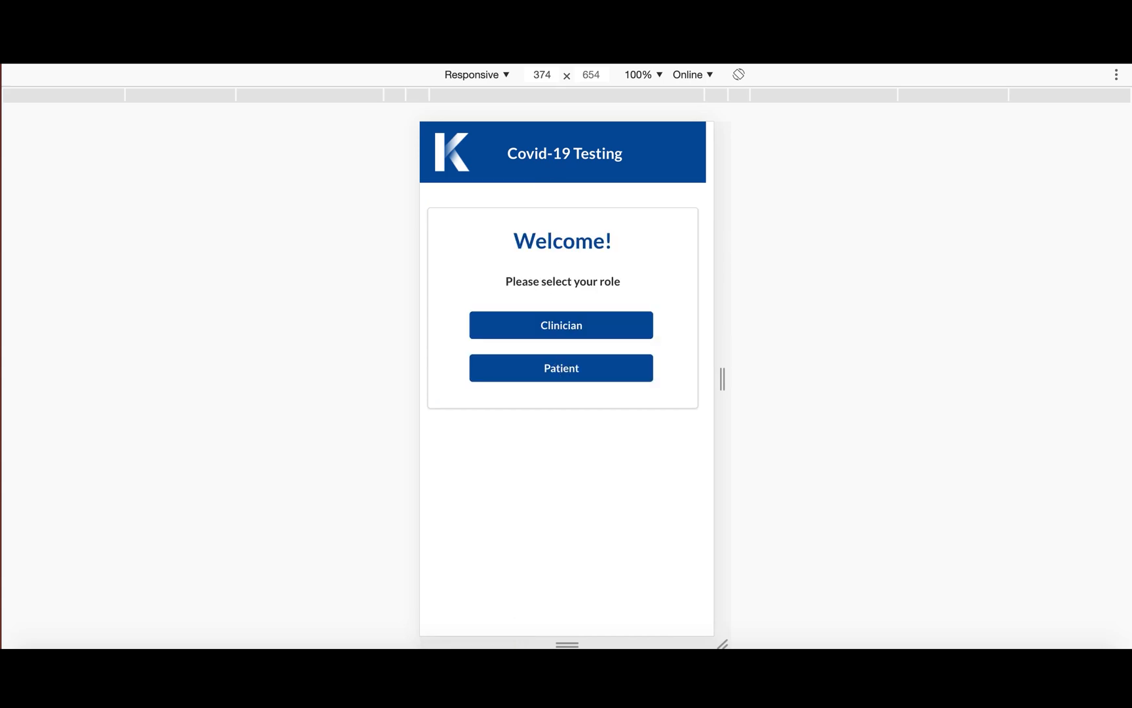
pyautogui.click(561, 368)
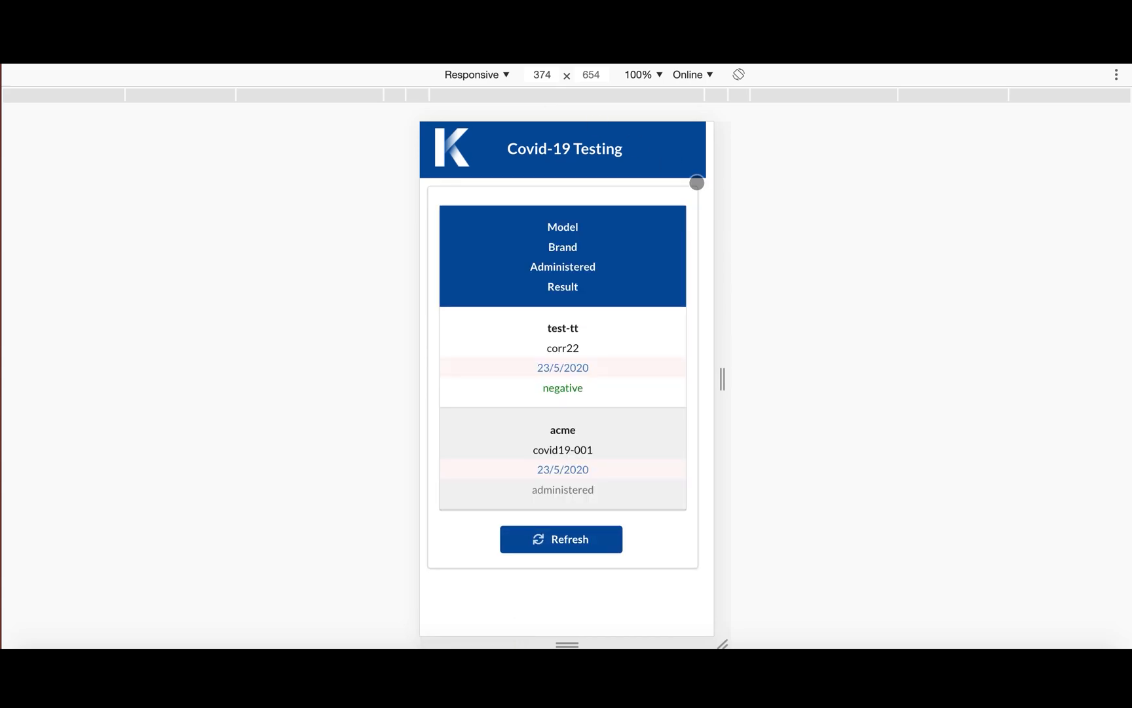
pyautogui.click(561, 539)
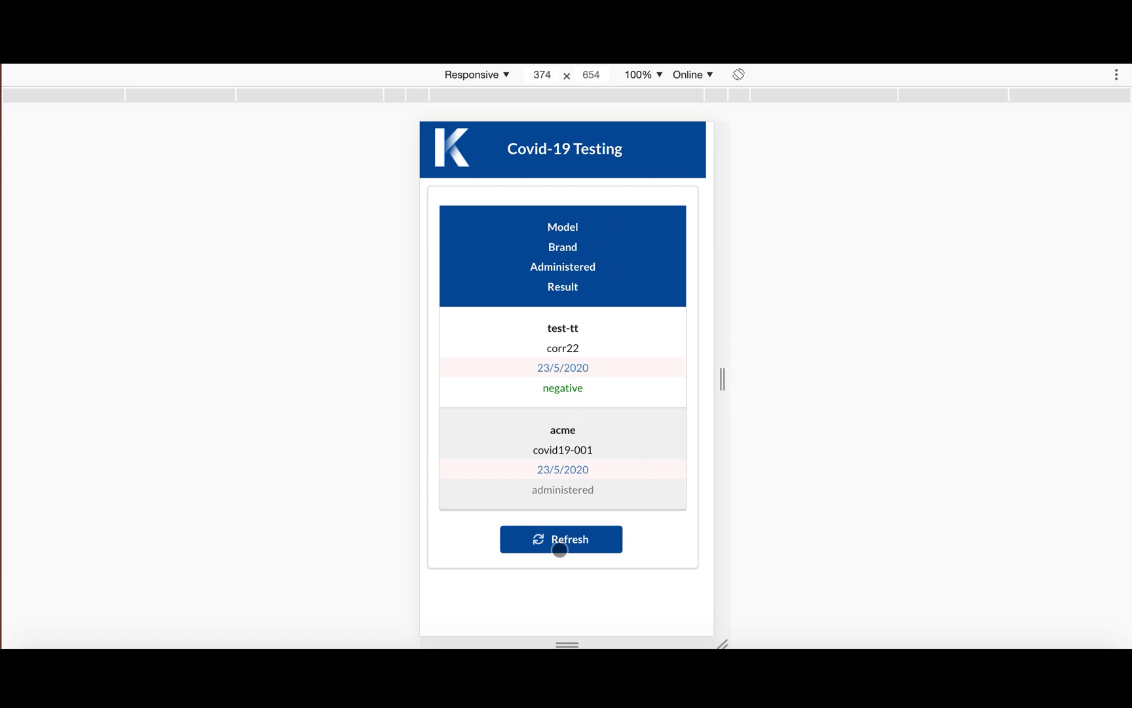
pyautogui.click(561, 539)
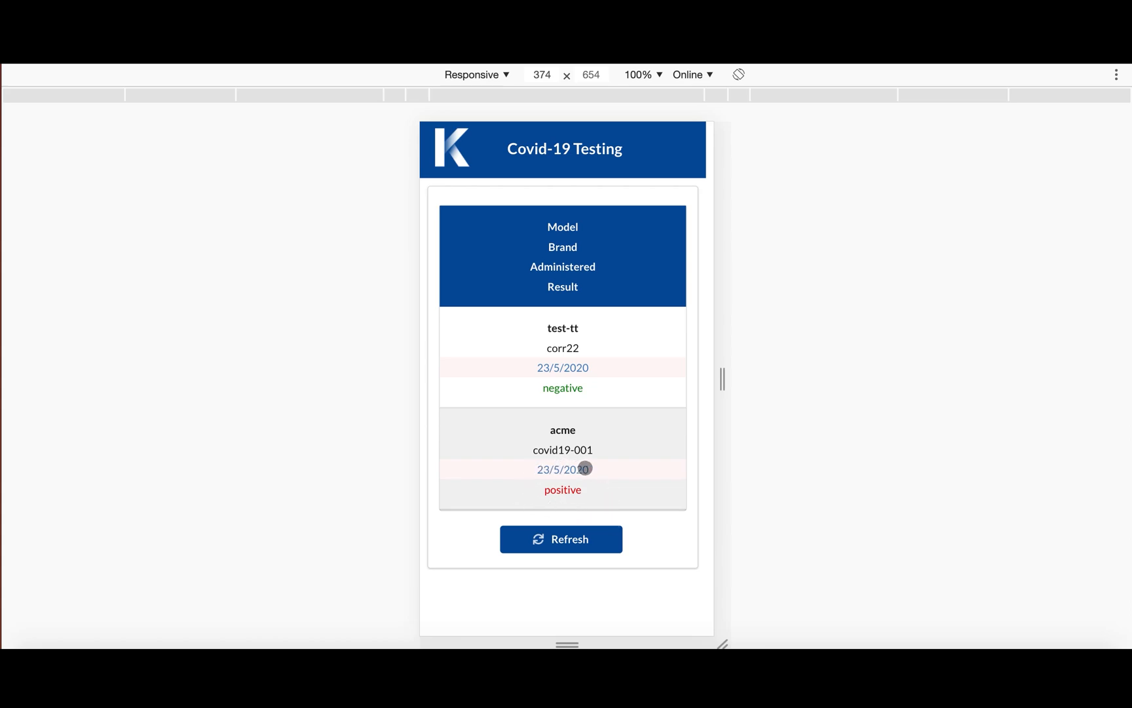
pyautogui.moveTo(570, 419)
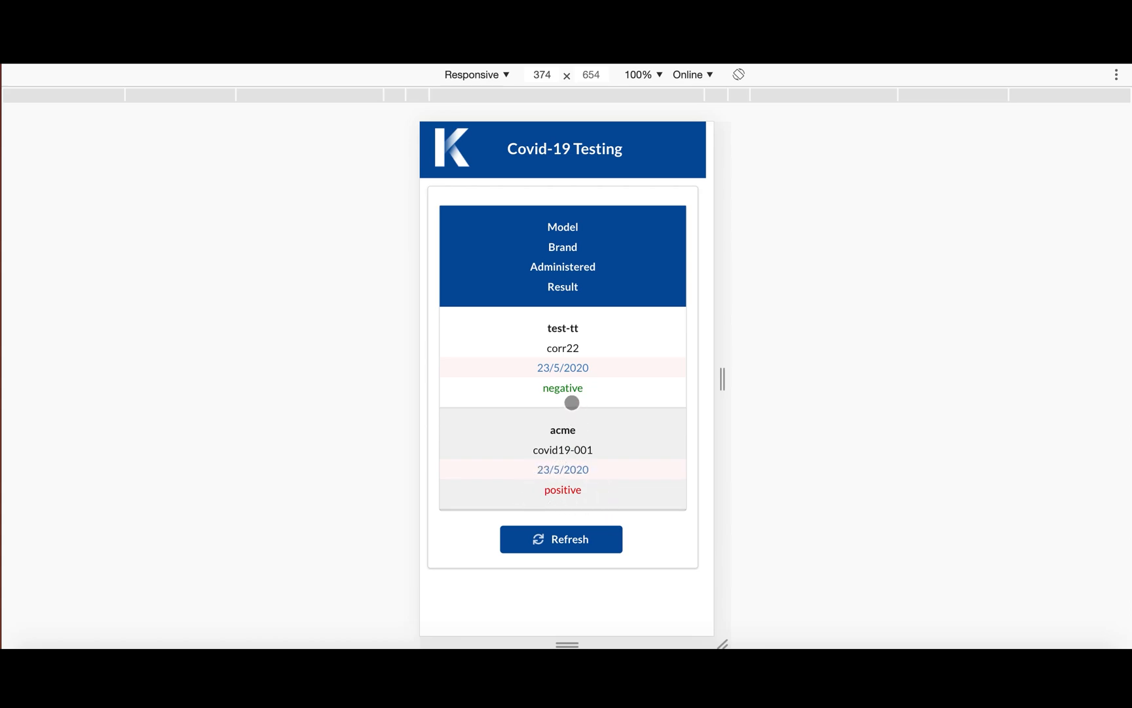
pyautogui.moveTo(553, 504)
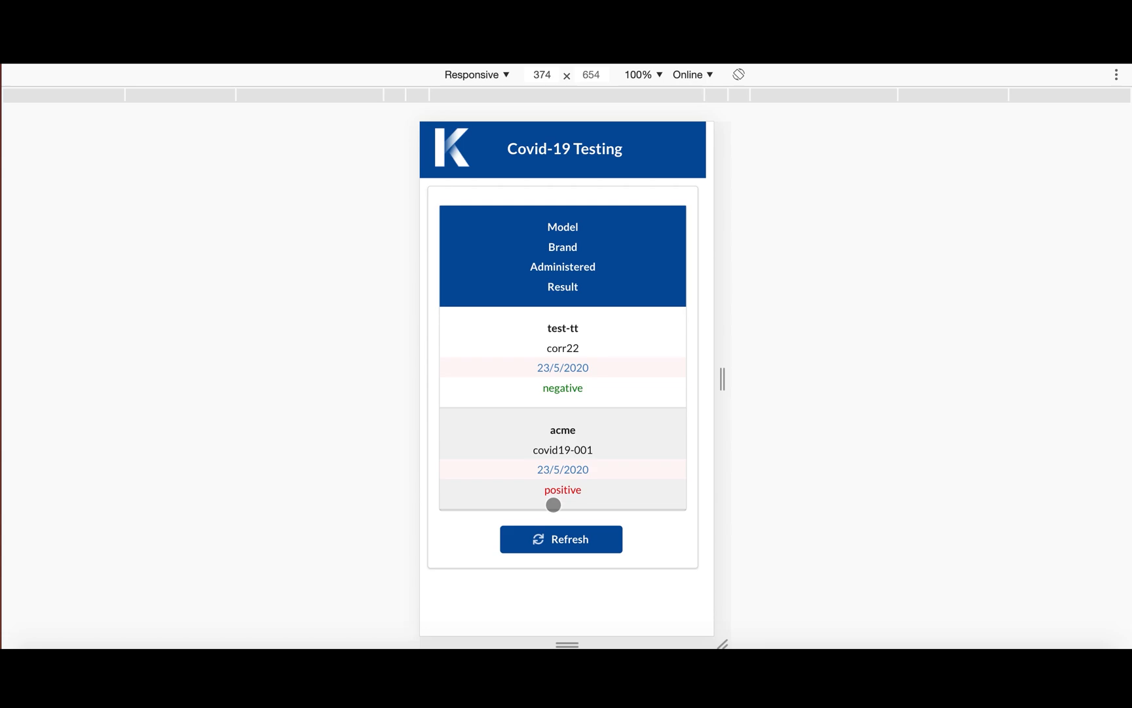
pyautogui.moveTo(560, 449)
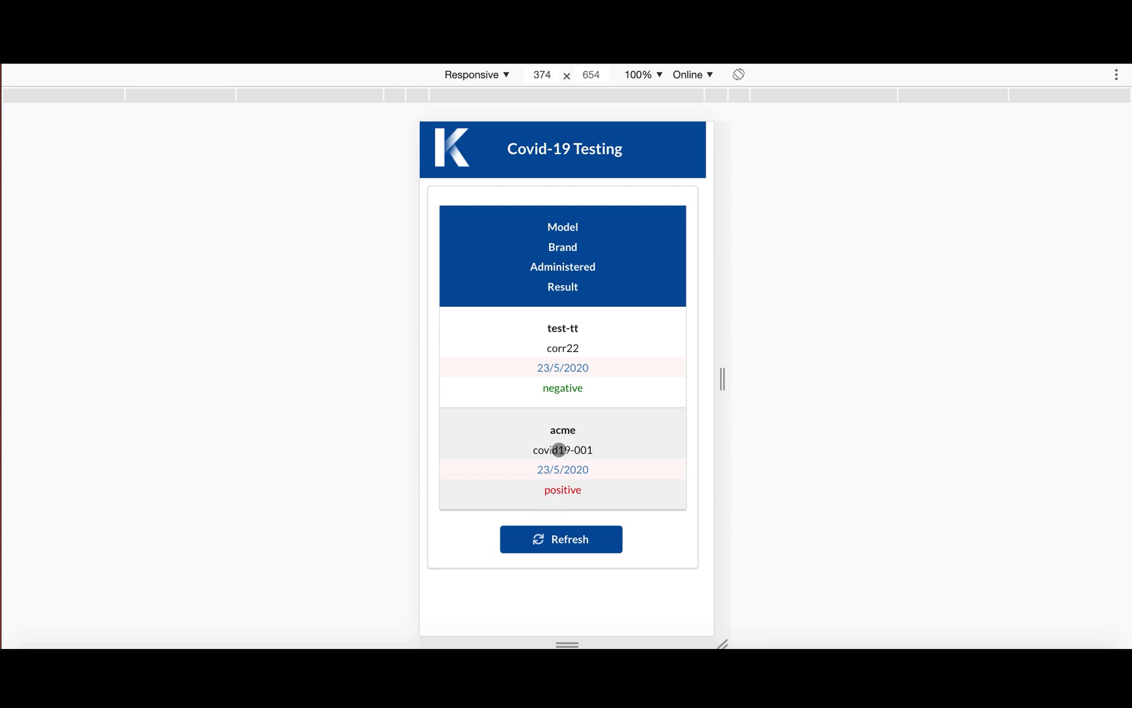
pyautogui.moveTo(583, 472)
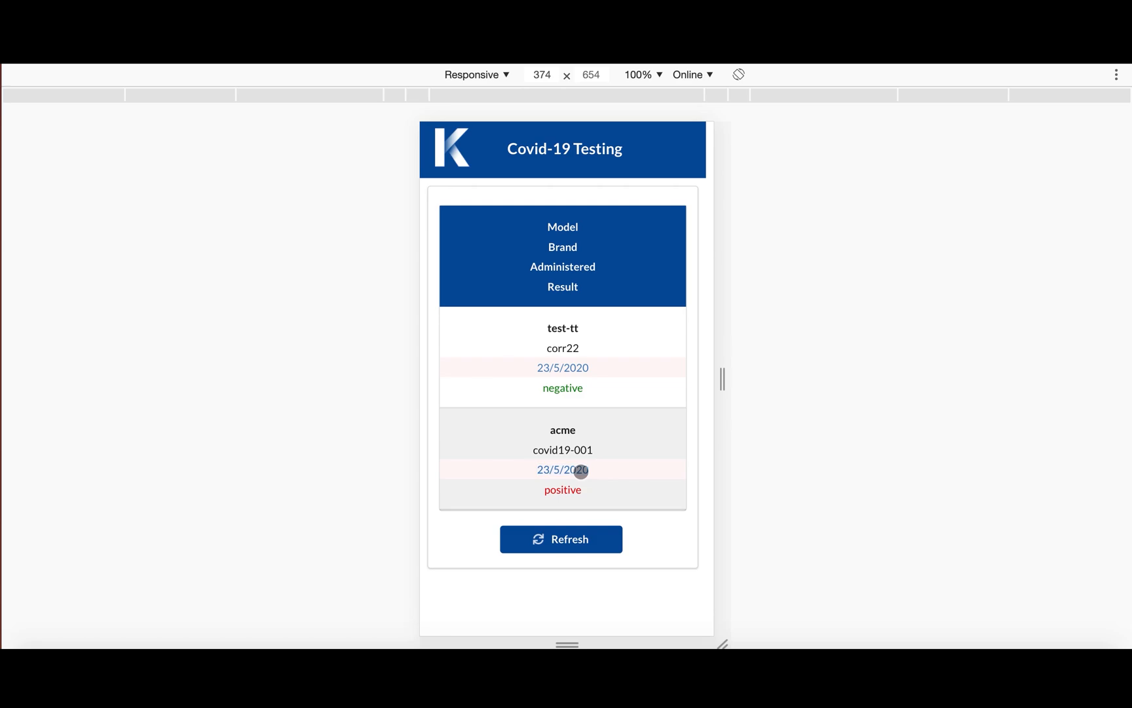
pyautogui.moveTo(581, 470)
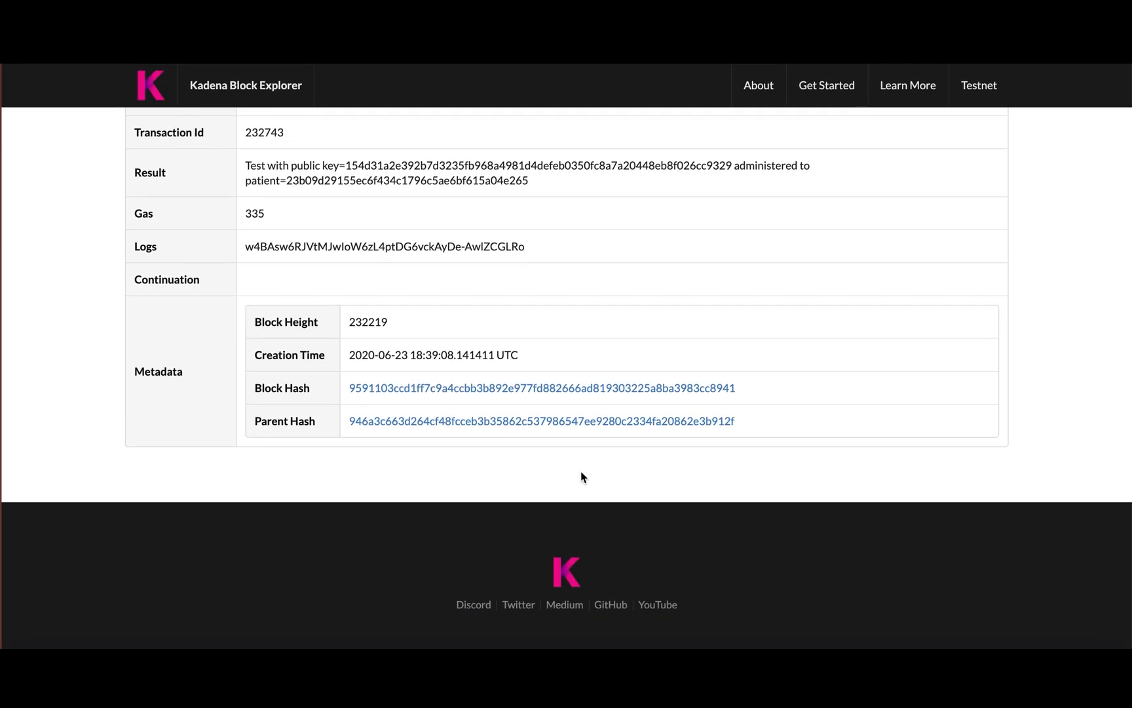
# - Scroll through the administered test's transaction details in Kadena Block Explorer
pyautogui.scroll(3)
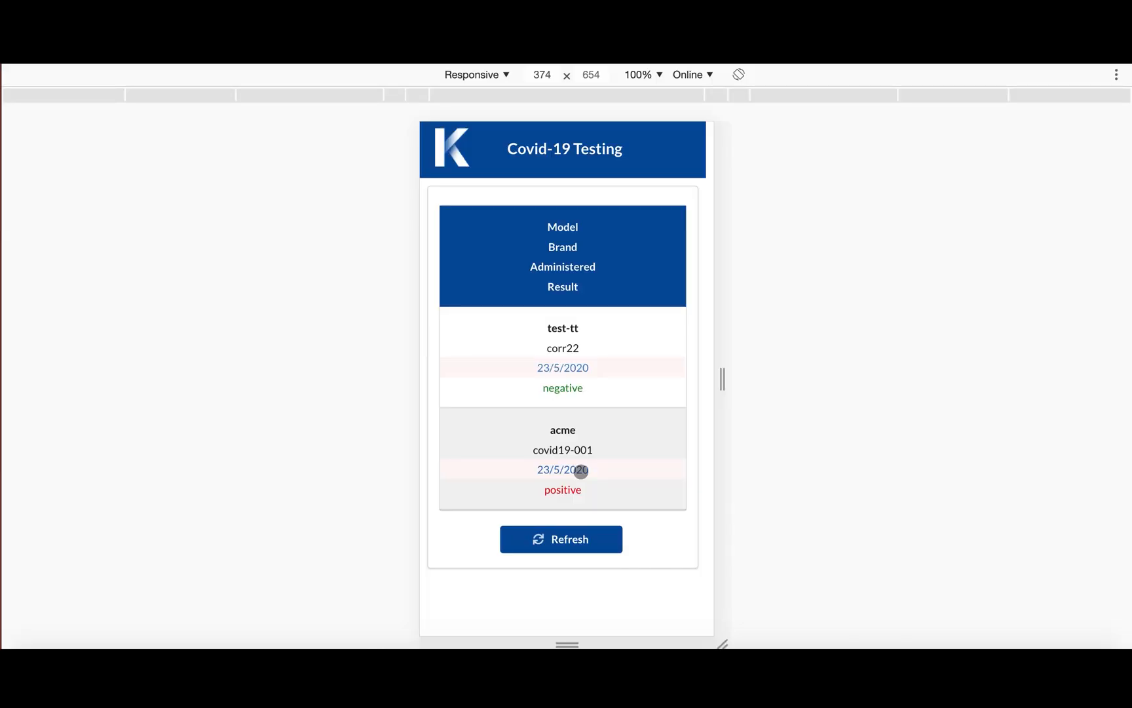
pyautogui.moveTo(569, 396)
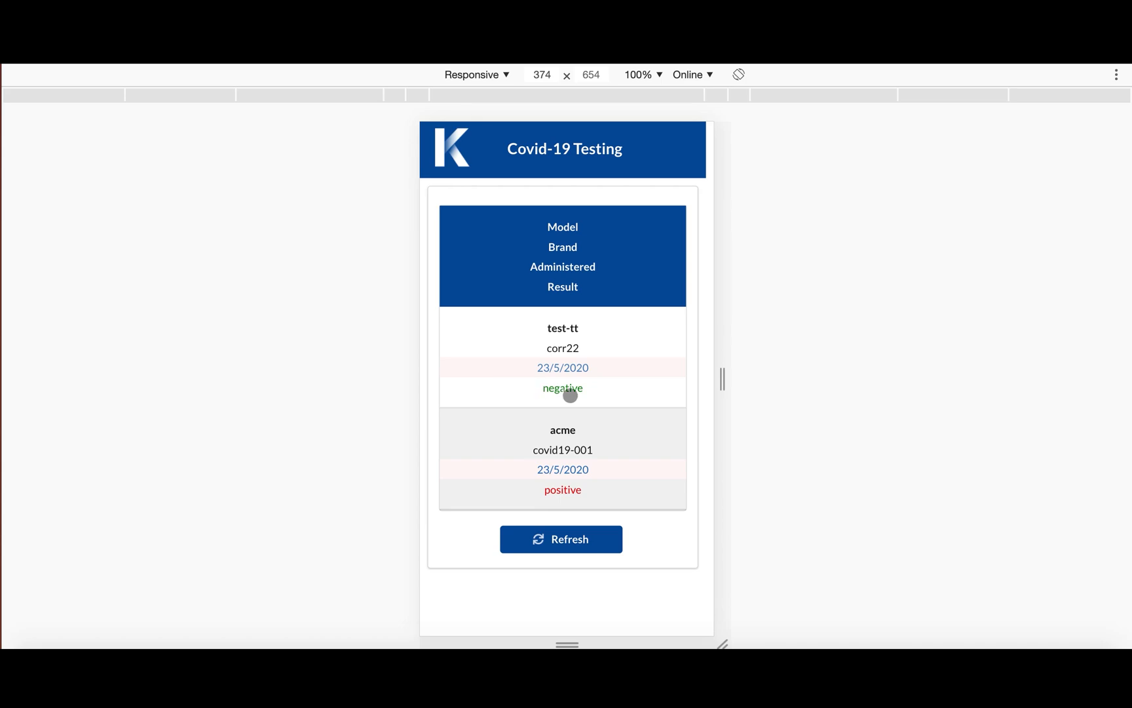
pyautogui.moveTo(548, 429)
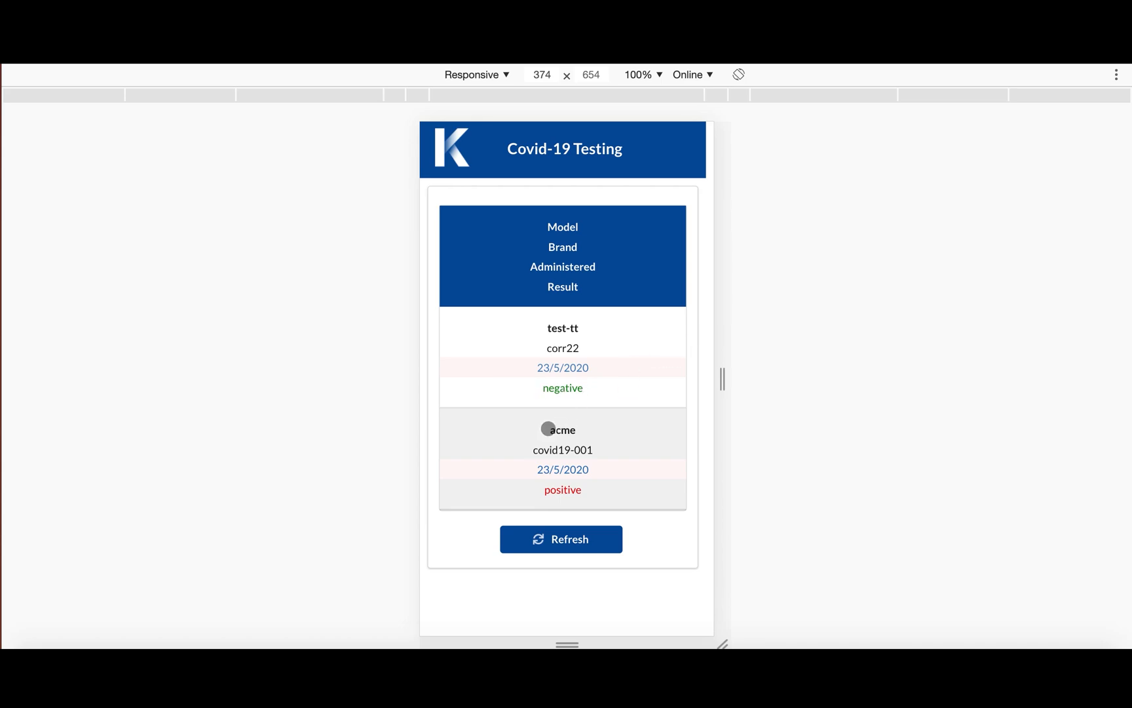